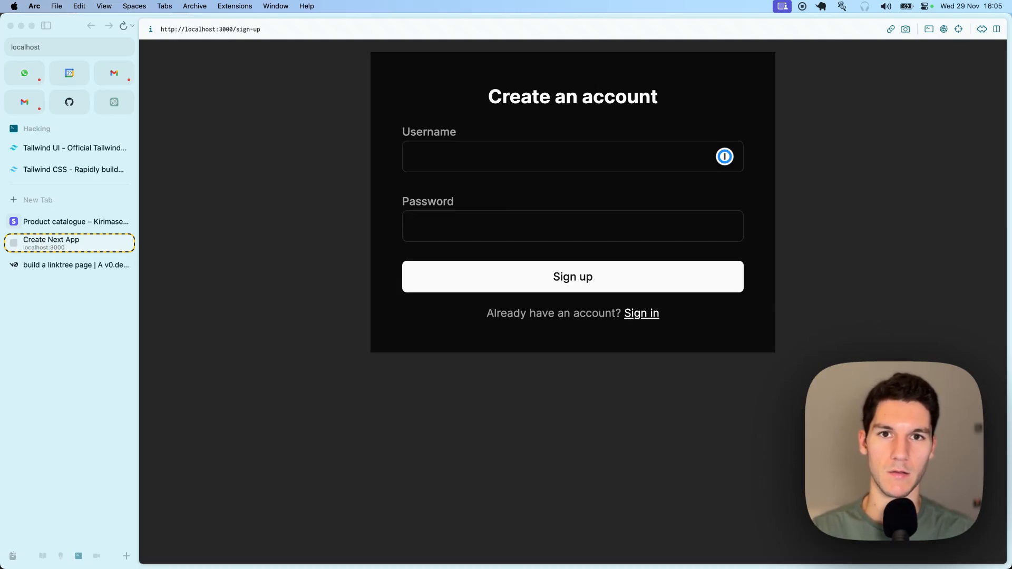
click(548, 155)
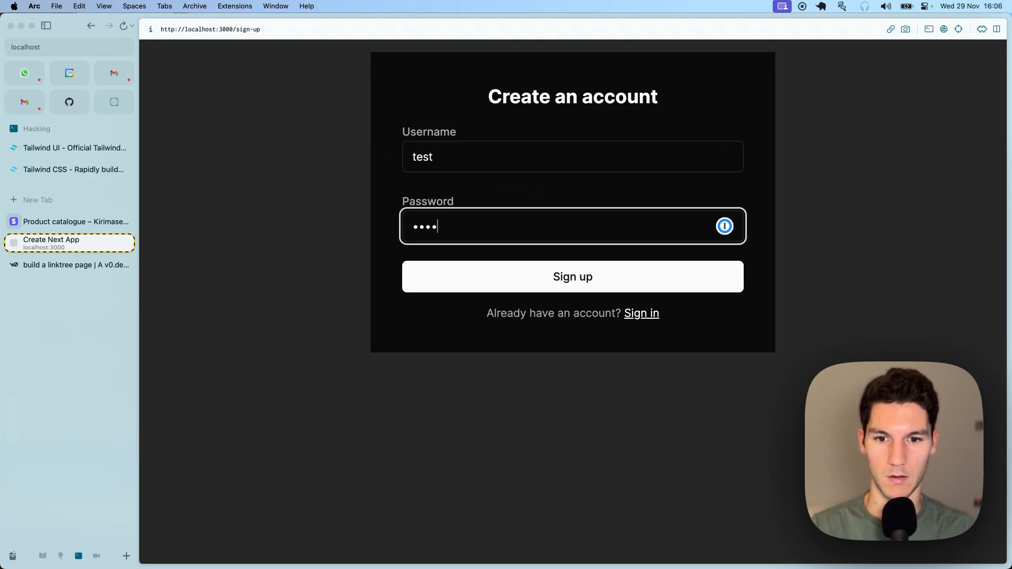
click(572, 276)
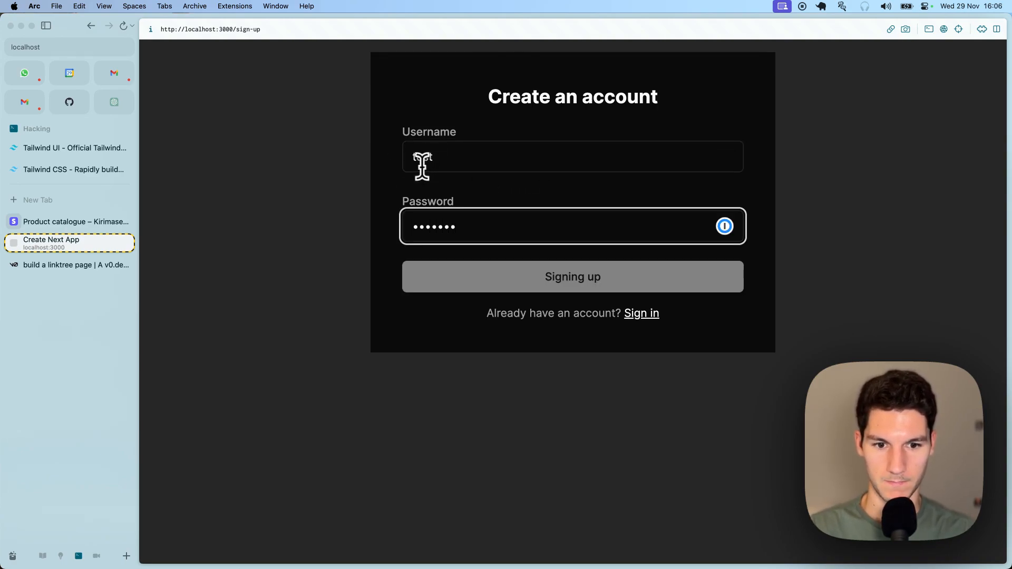
click(571, 276)
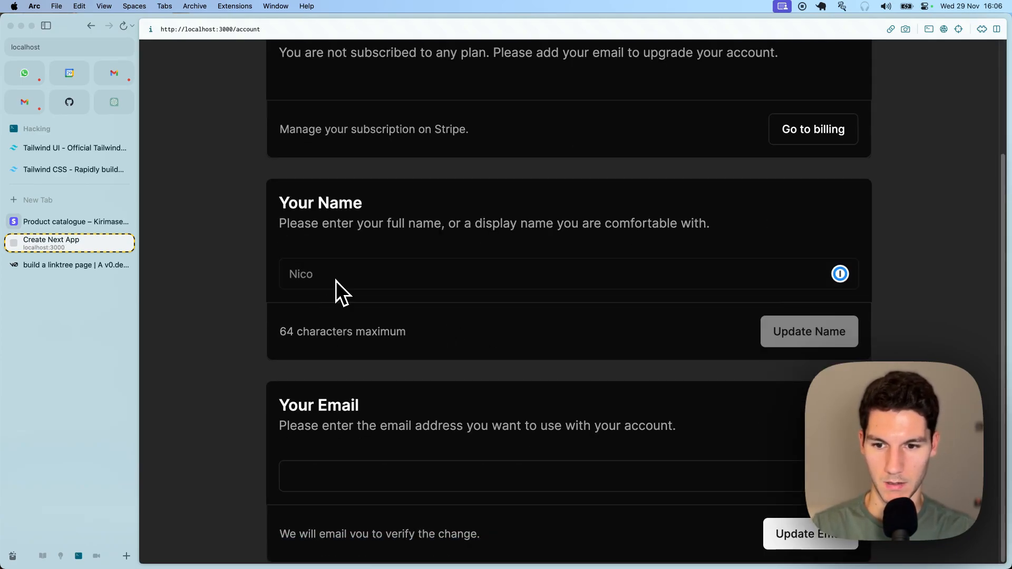
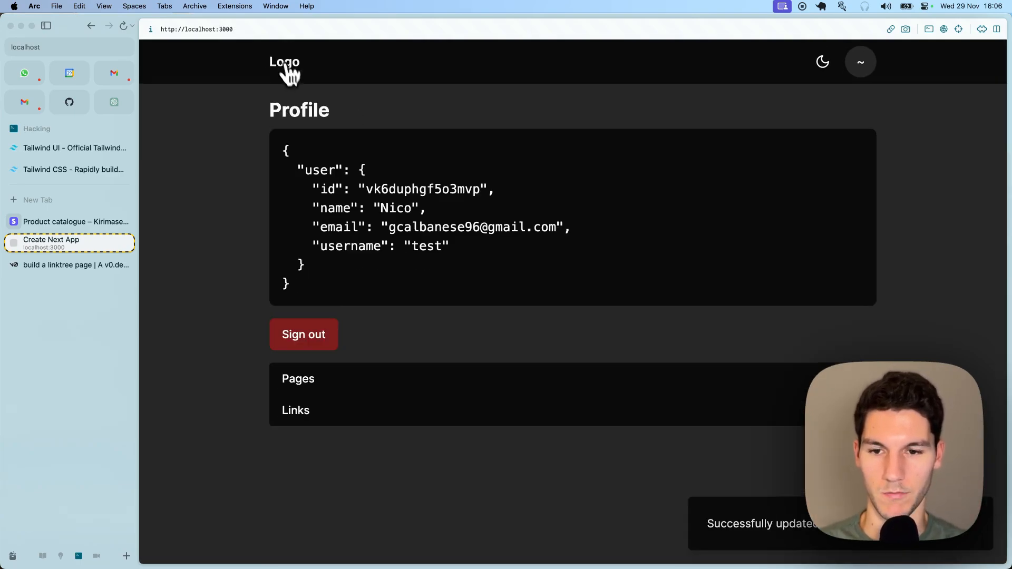
- Create a new page titled Kirimase, described as Kirimase resources
click(299, 379)
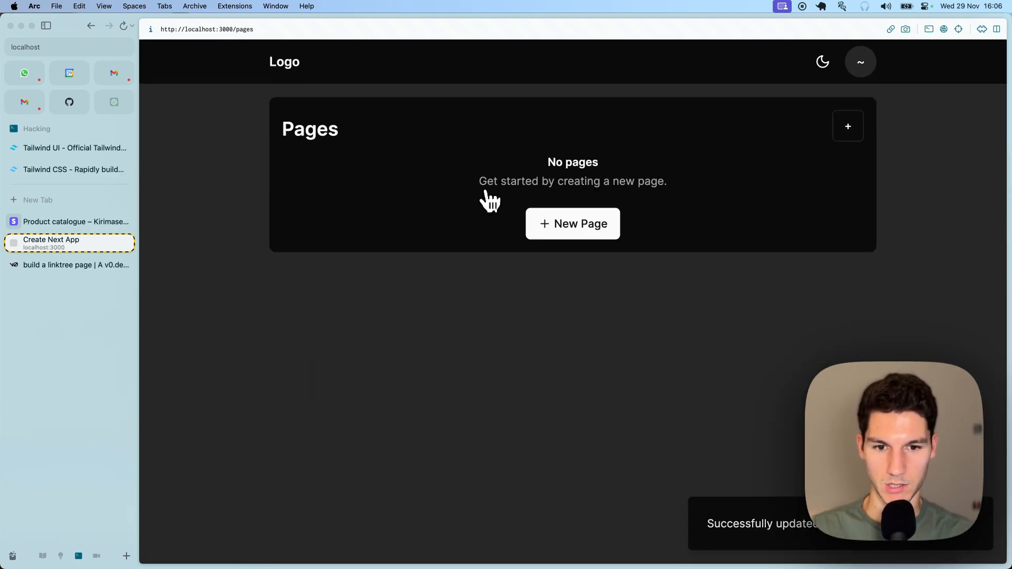
click(572, 223)
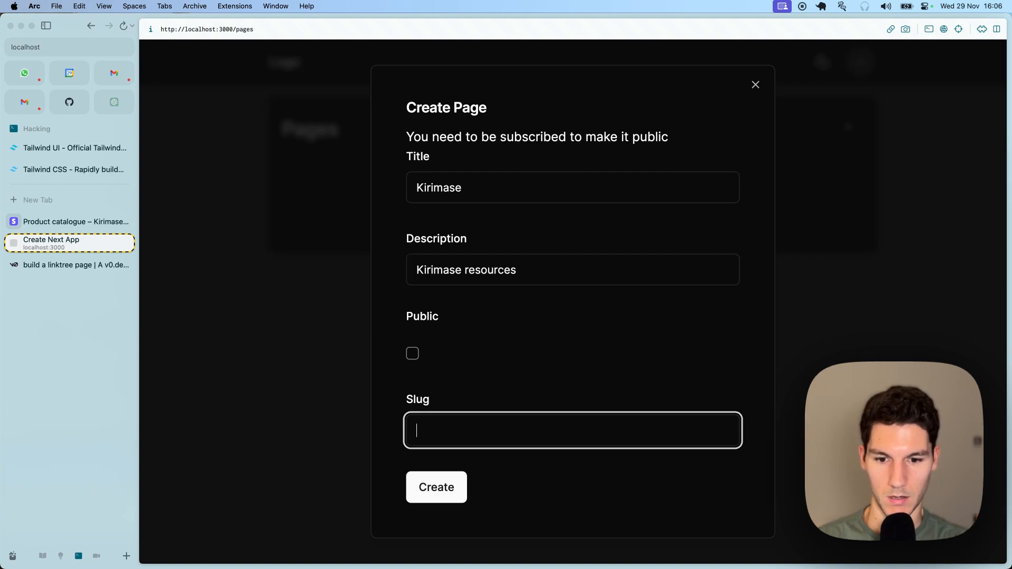
mouse_move(433, 420)
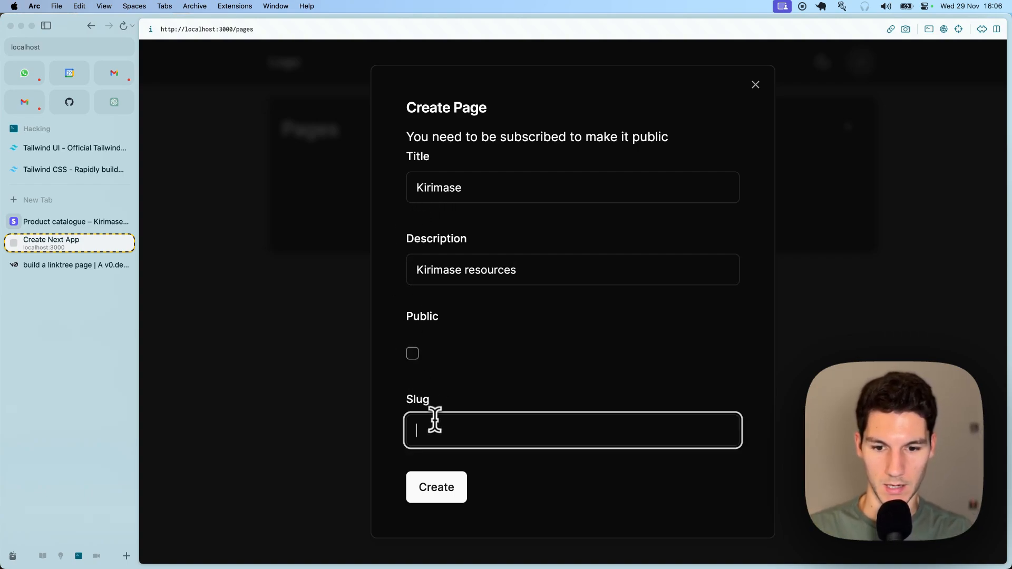
click(435, 487)
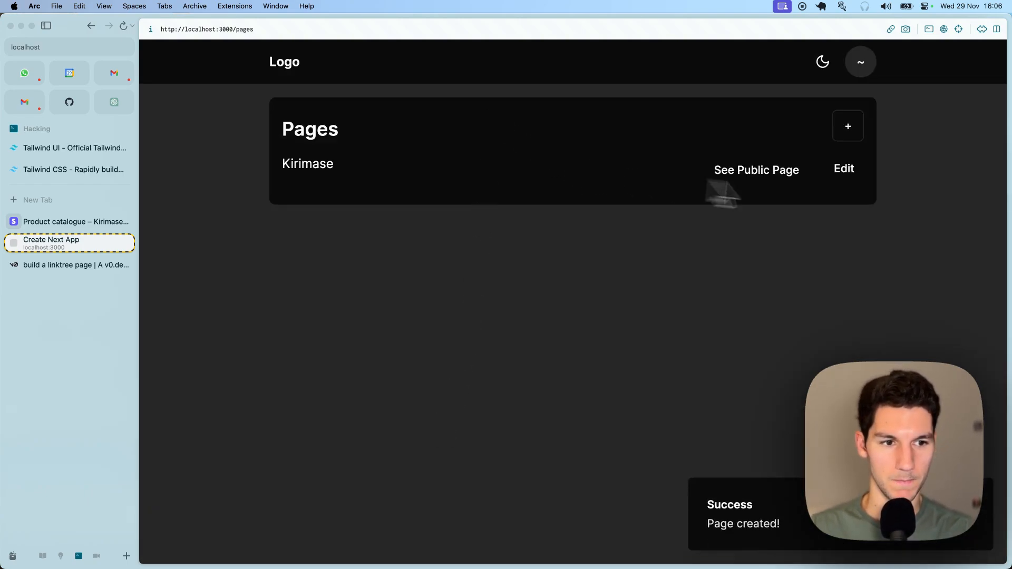
mouse_move(321, 362)
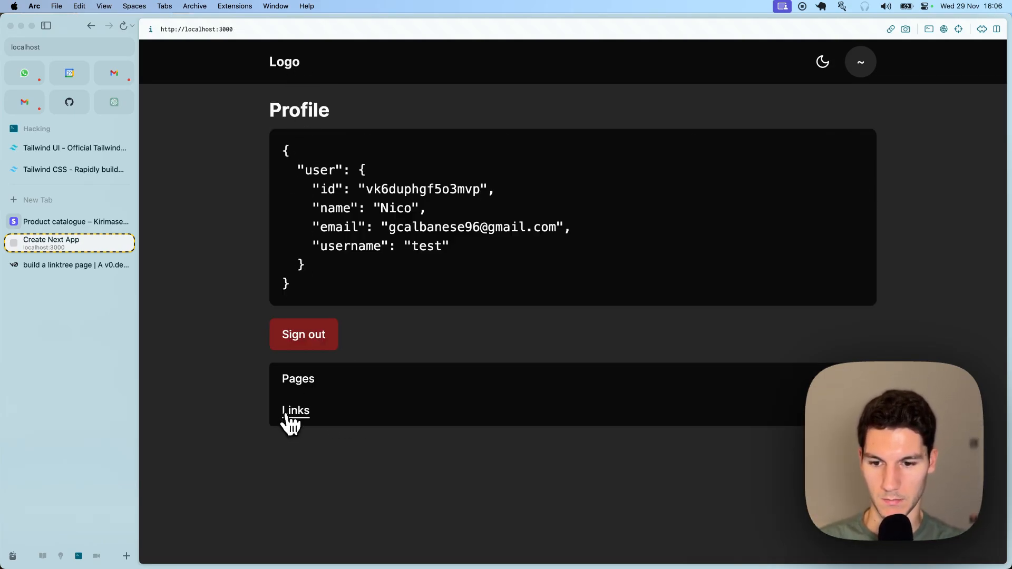
- Add Github and Discord links attached to the Kirimase page, then return home
click(295, 410)
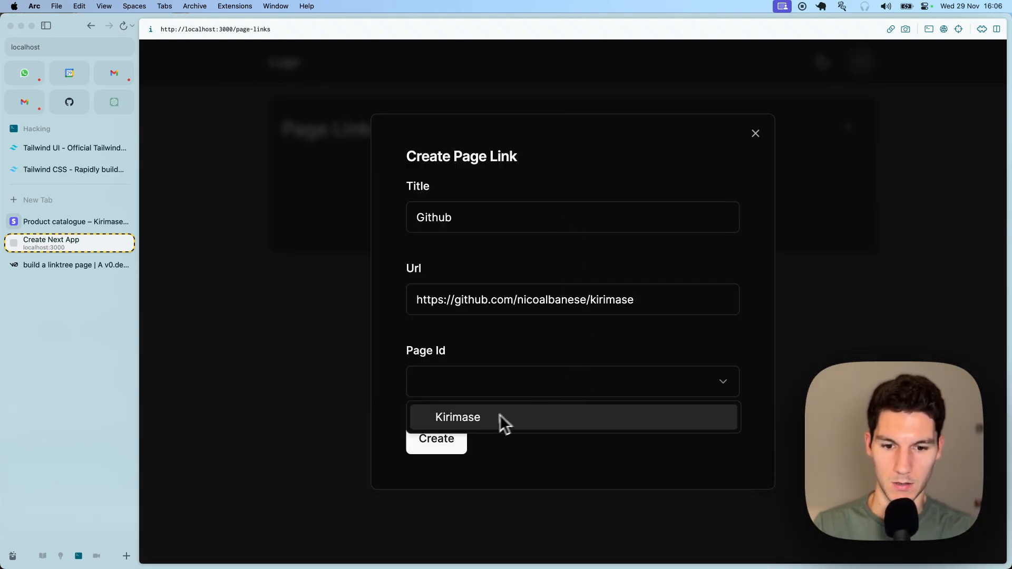
click(458, 417)
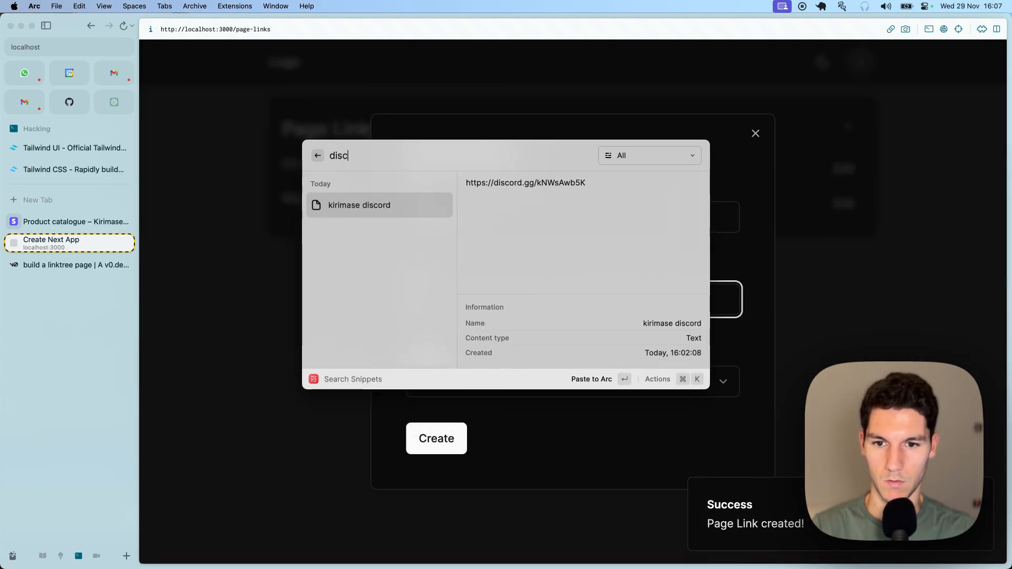
click(436, 438)
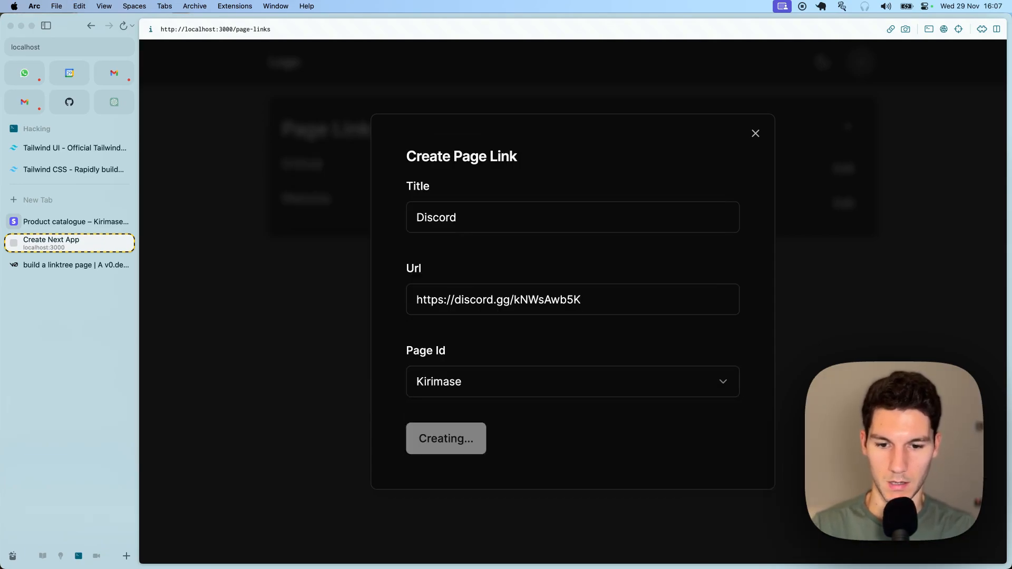
click(445, 438)
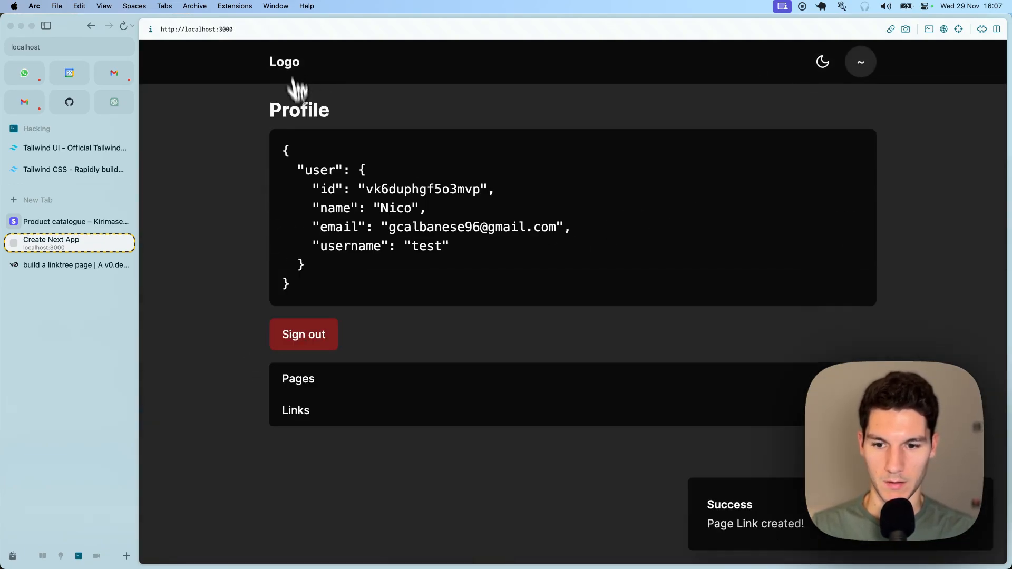
- View the Kirimase public page, which still reads not public
click(298, 378)
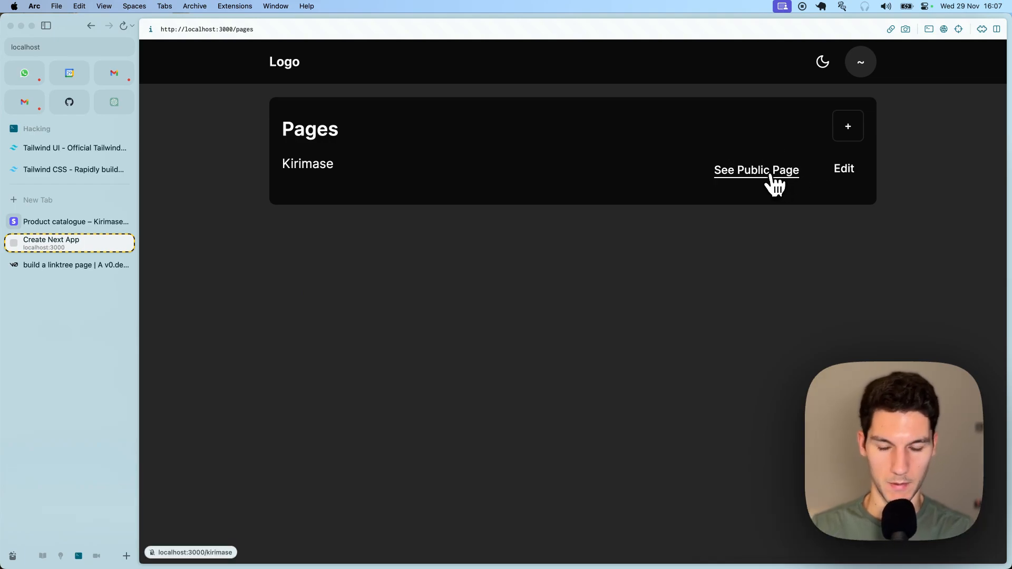
click(755, 170)
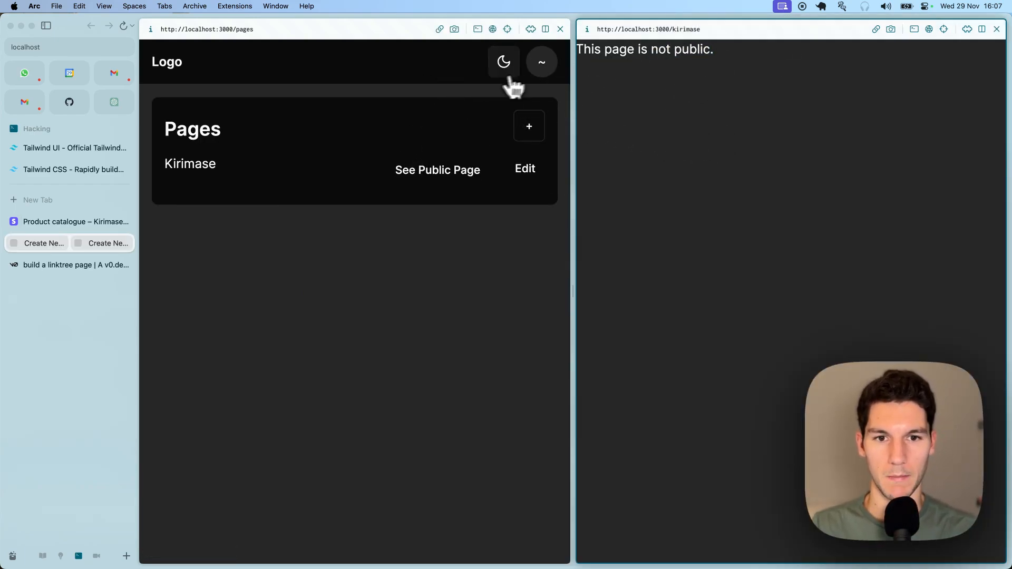
- Subscribe the account to the £10 Pro plan through the Stripe checkout
click(542, 61)
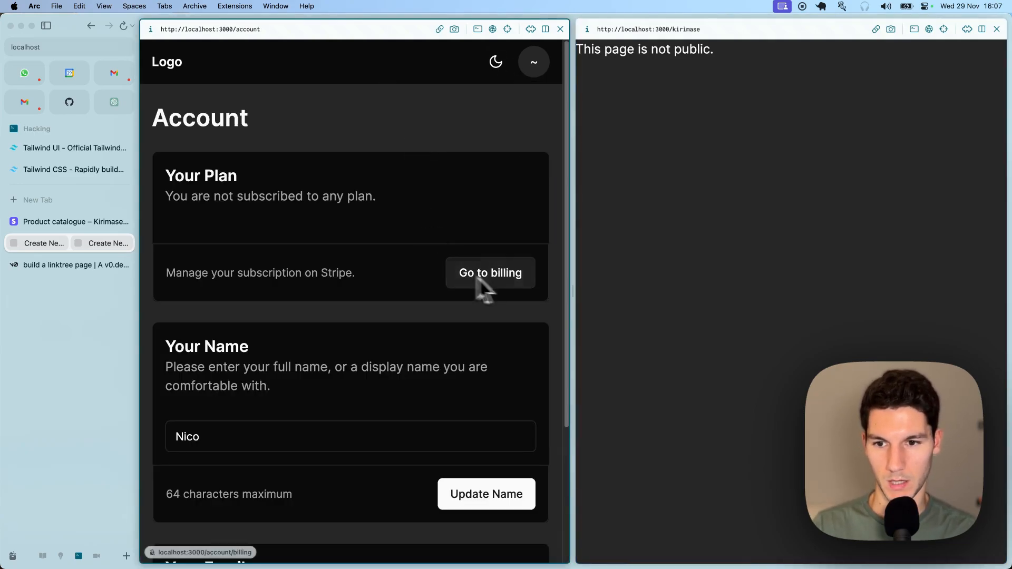
click(490, 272)
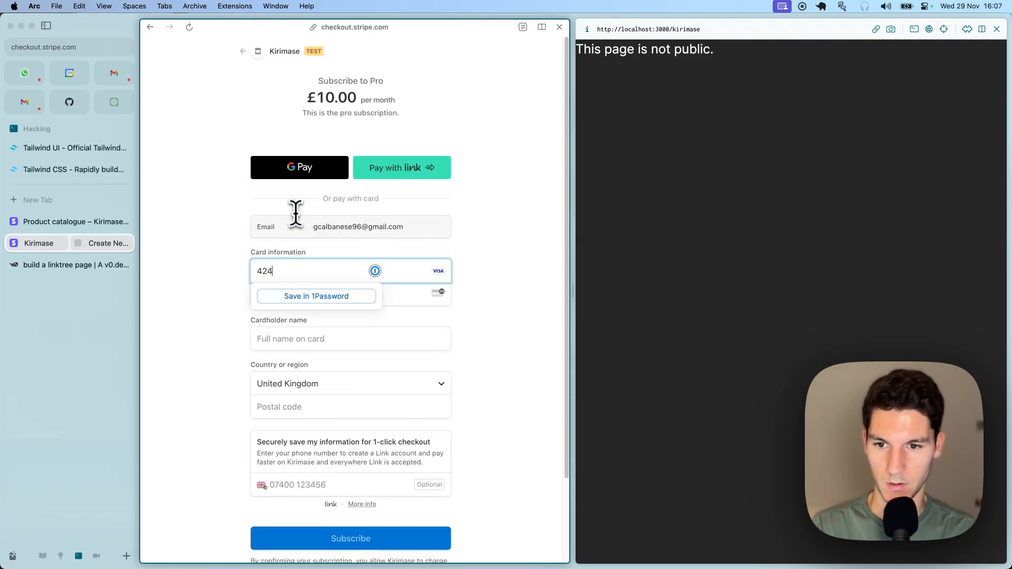
click(350, 538)
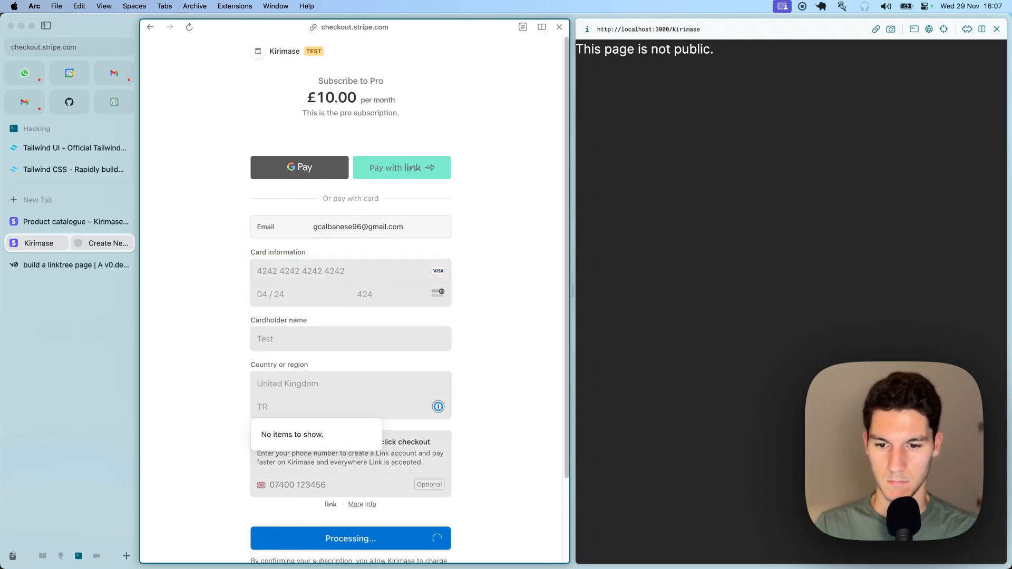
click(350, 538)
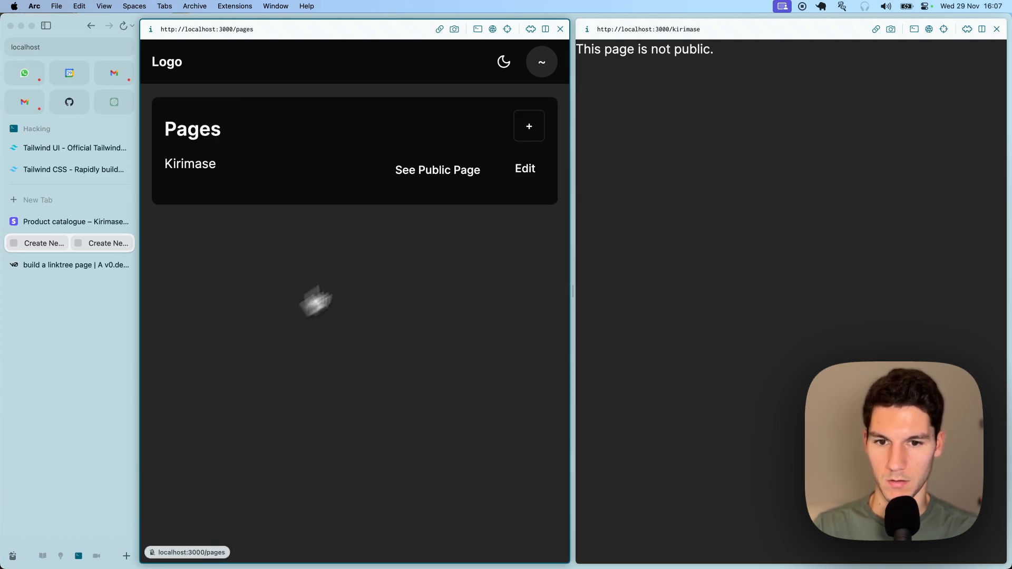
- Mark the Kirimase page public, save it, and view localhost:3000/kirimase
click(523, 168)
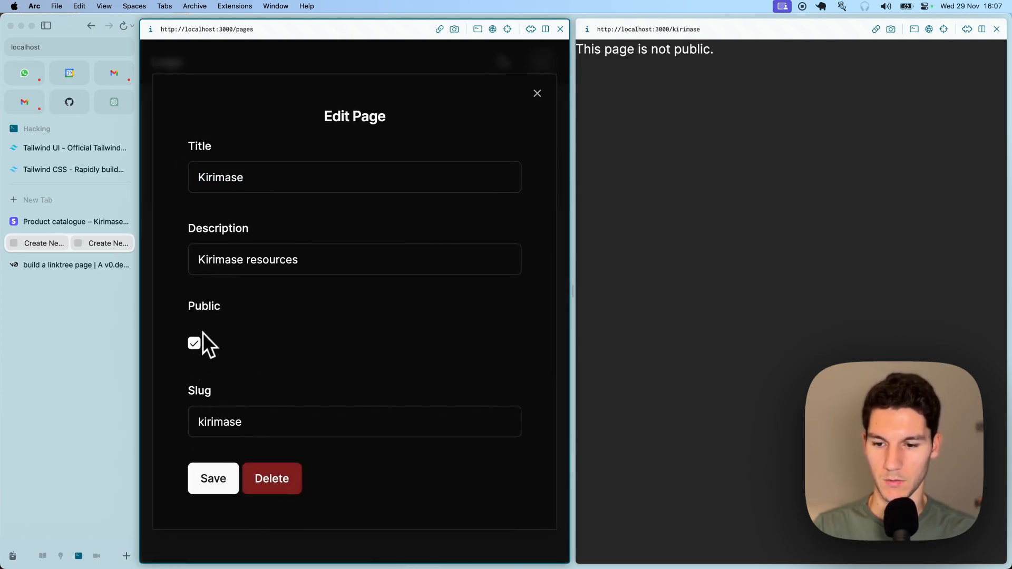
click(212, 479)
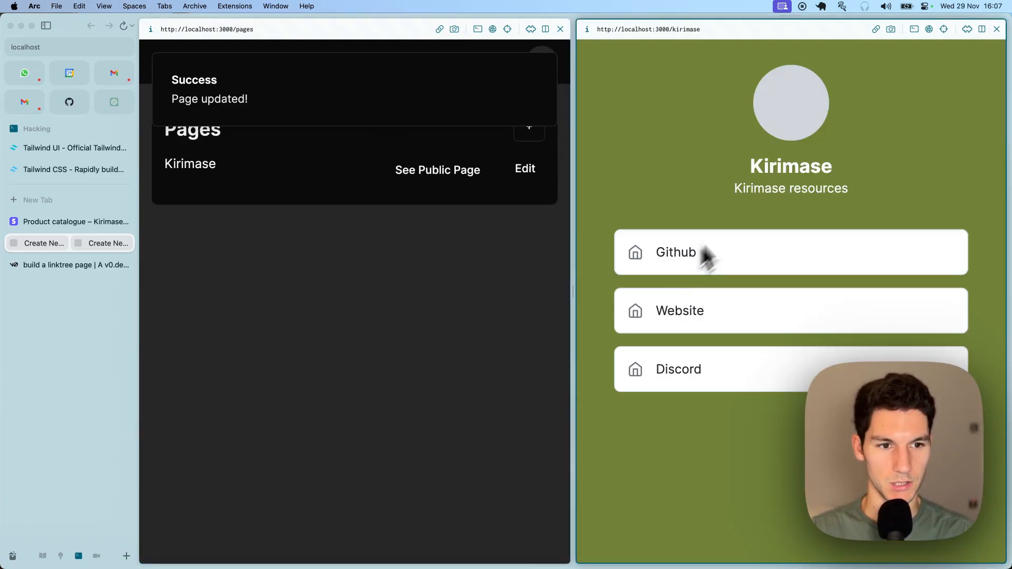
mouse_move(723, 183)
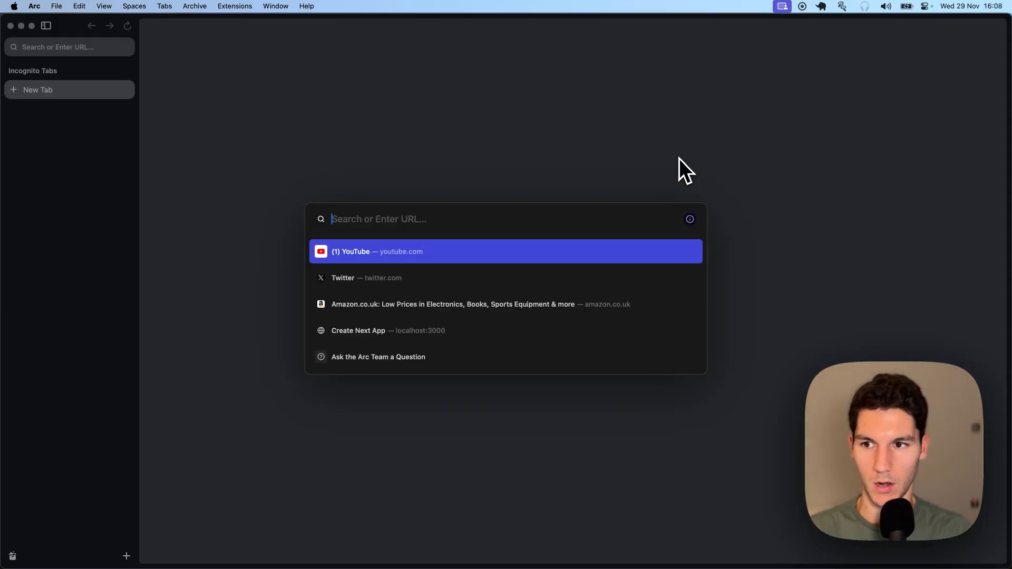
text(localhost:3000/kirimase)
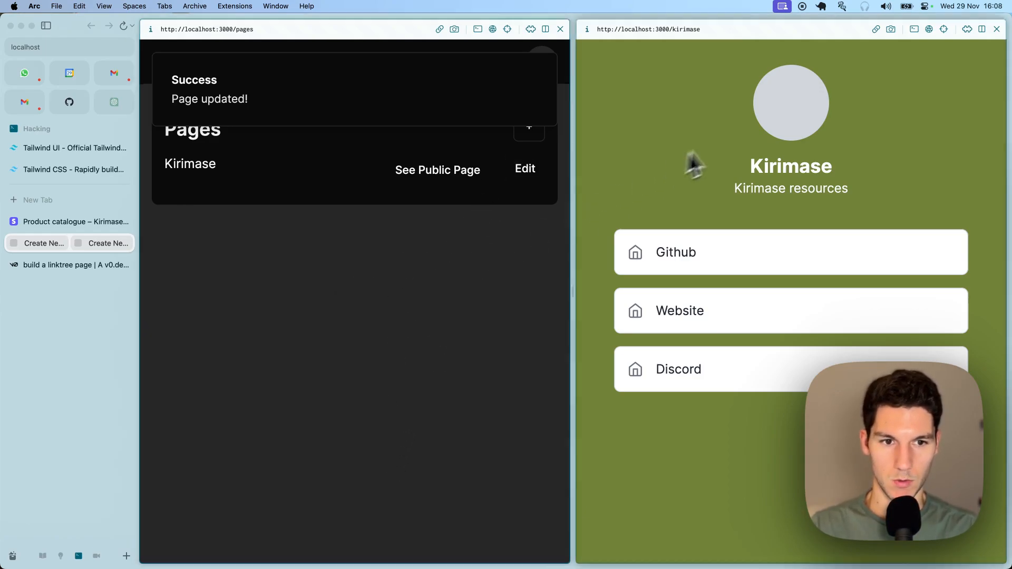
- Create the twitter-linktree-clone project with bun create next-app
click(207, 30)
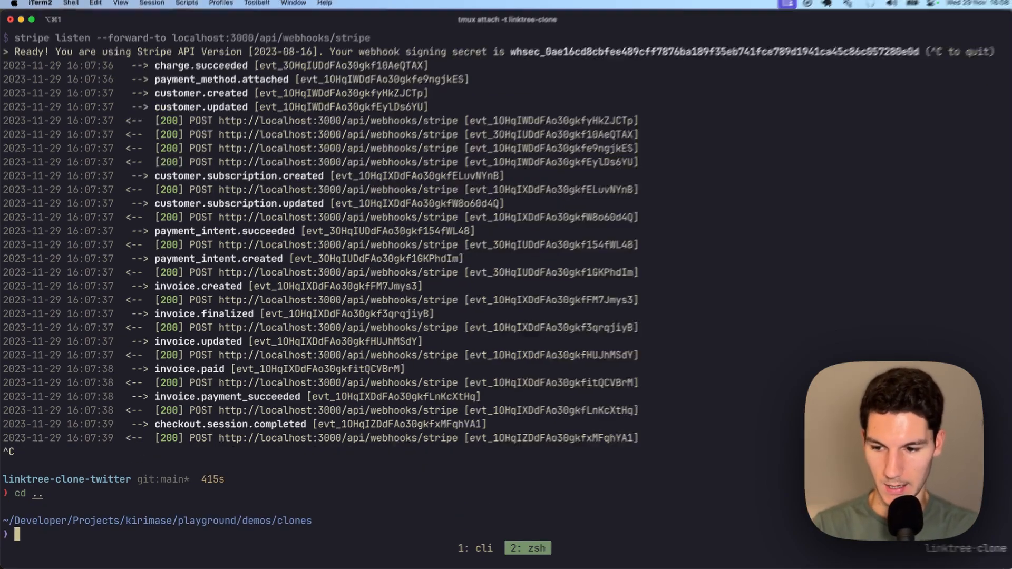
text(bun create next-app)
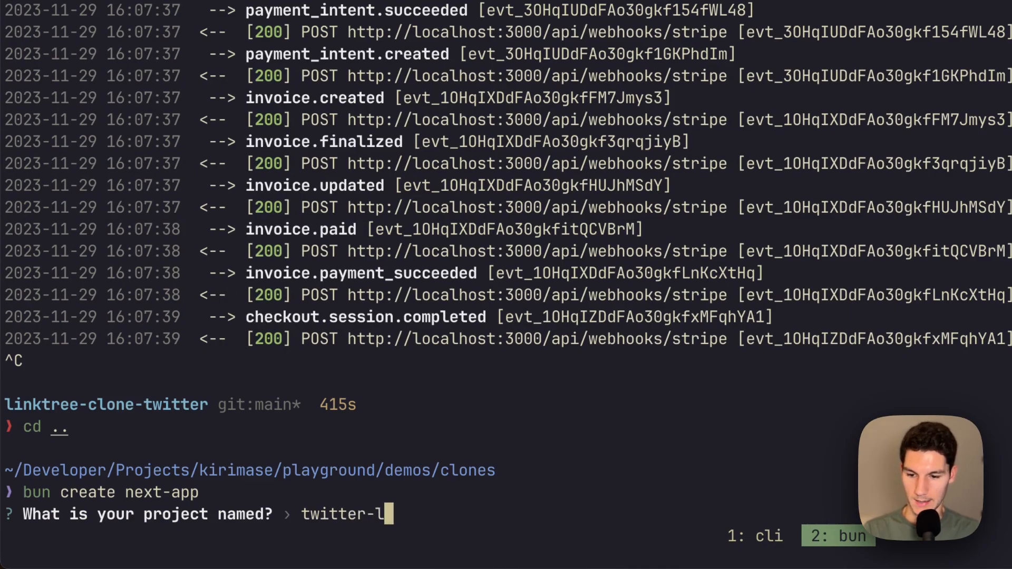
key(Return)
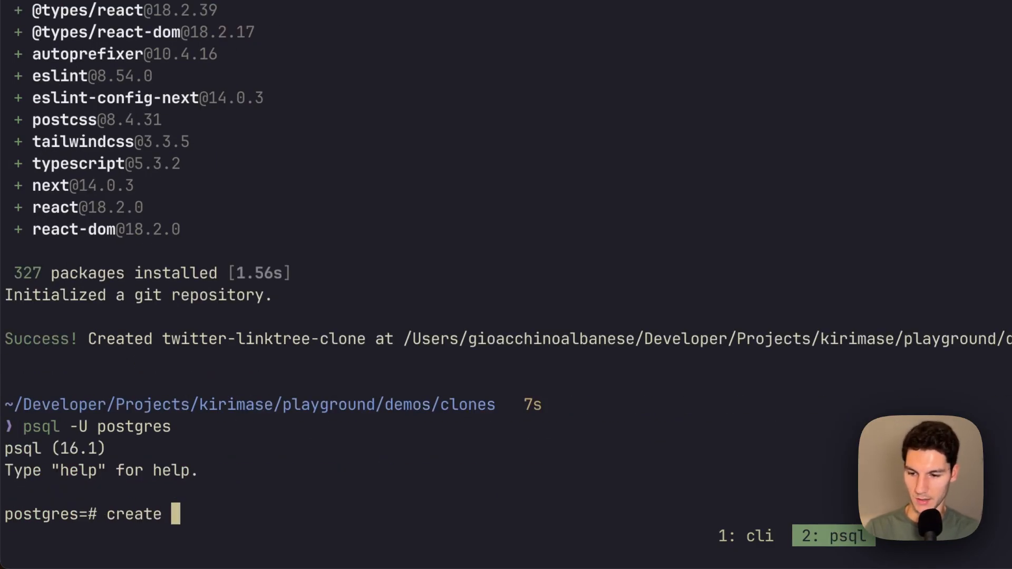
- Create the linktree_clone Postgres database, cd into the project and run kirimase add
text(data)
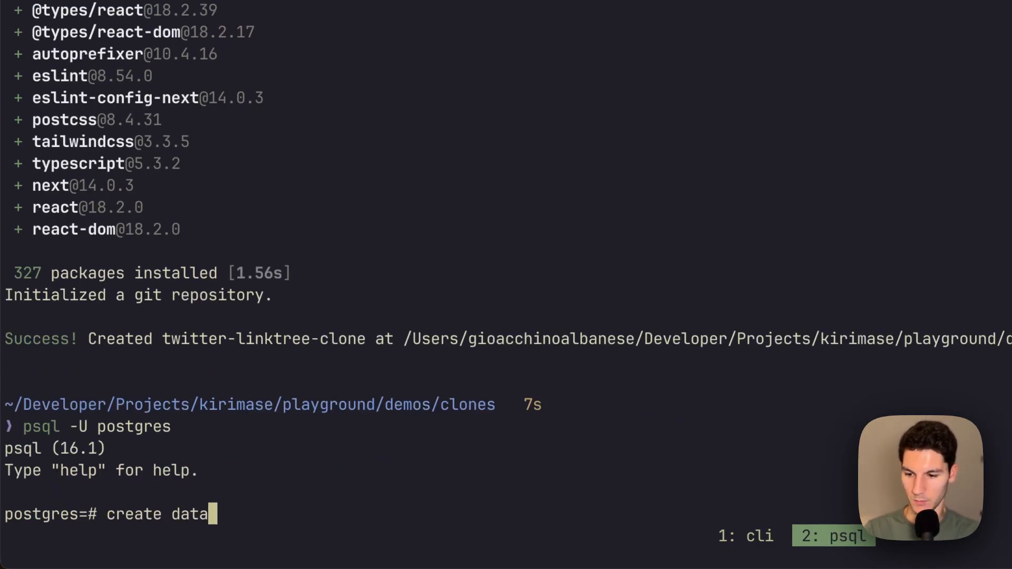
text(base linktree_clone;)
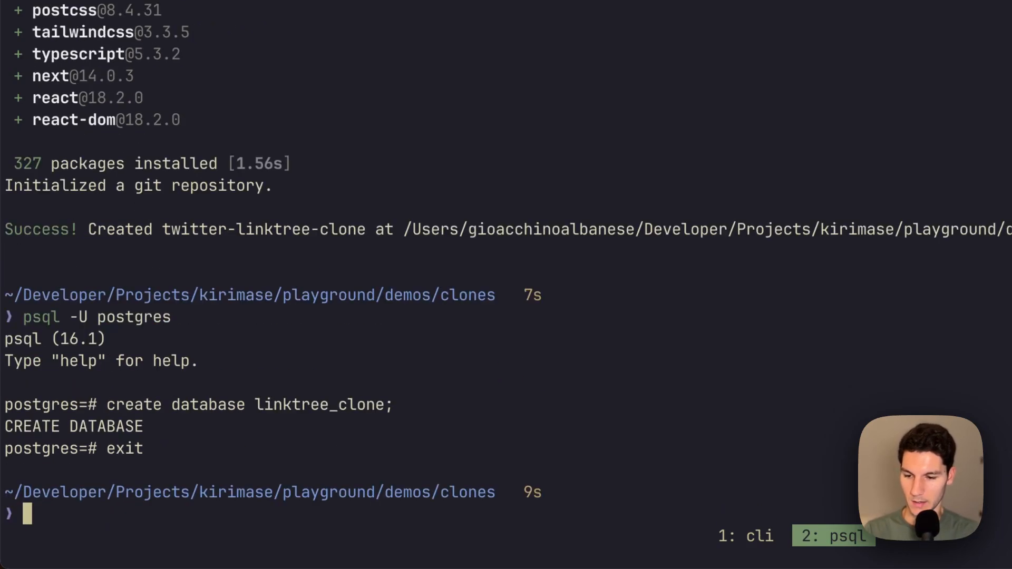
text(cd twitter-linktree-clone/)
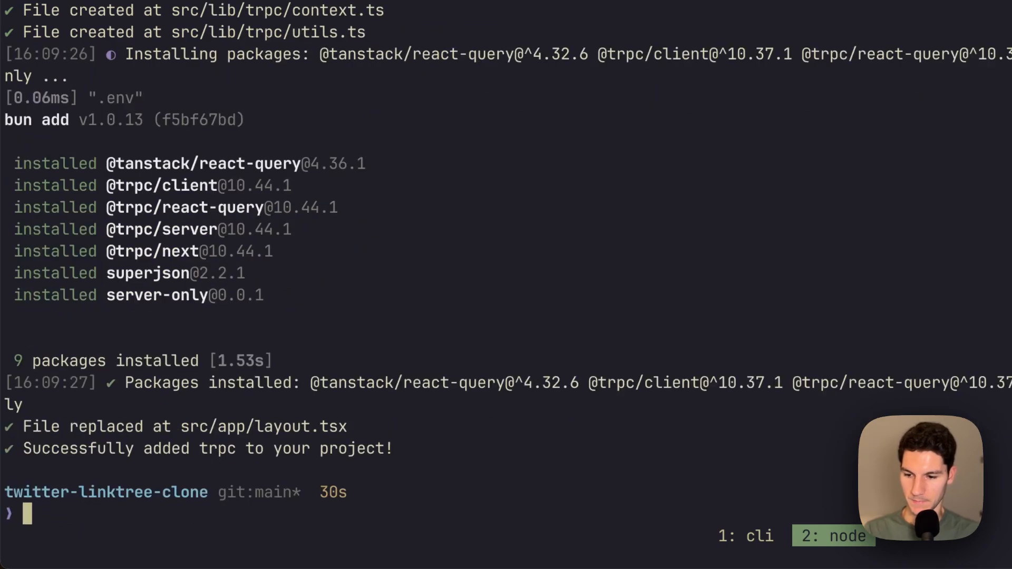
text(kirimase add)
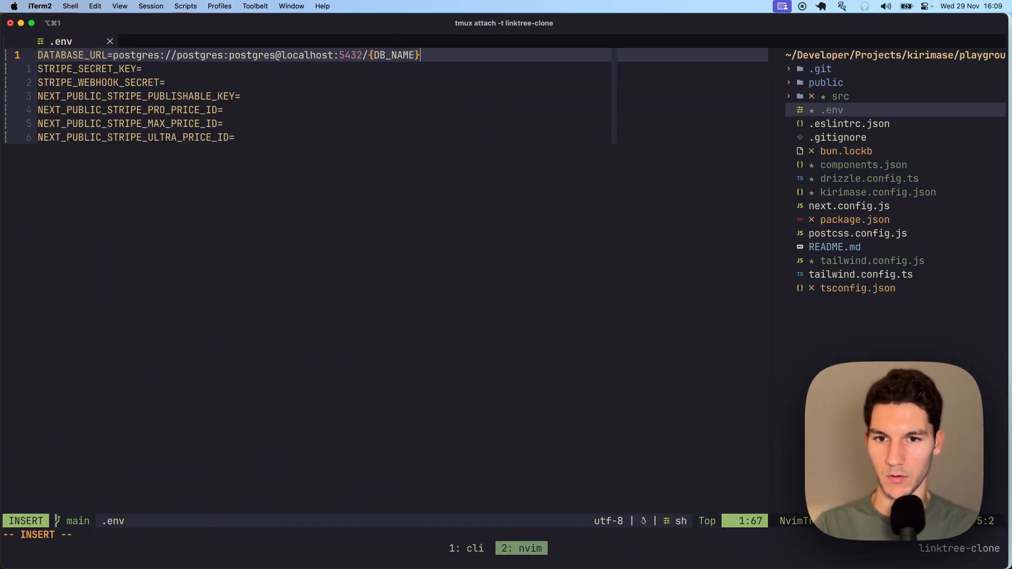
- Set the database name to linktree_clone in .env and start the bun database script
key(BackSpace)
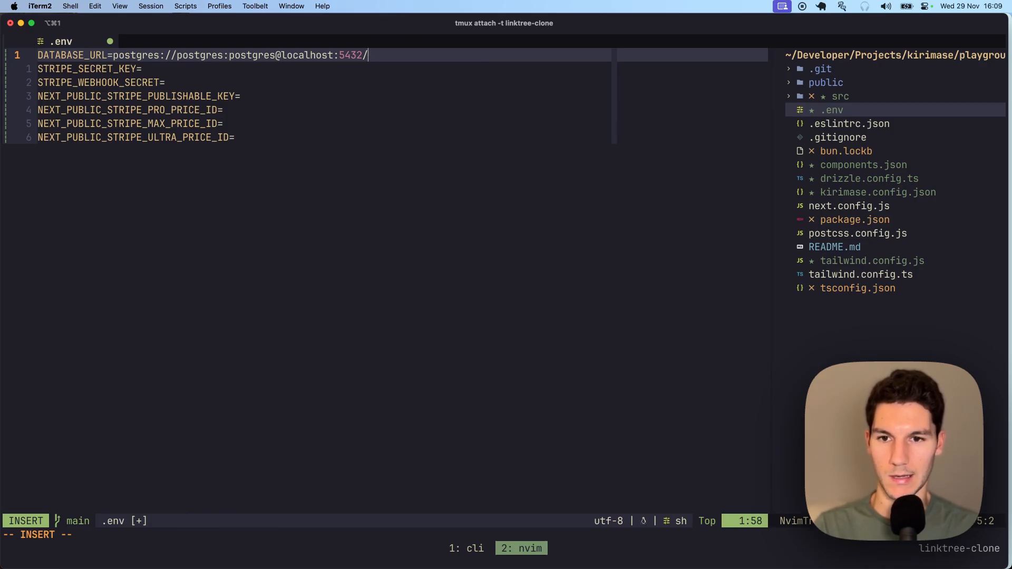
text(linktree_clone)
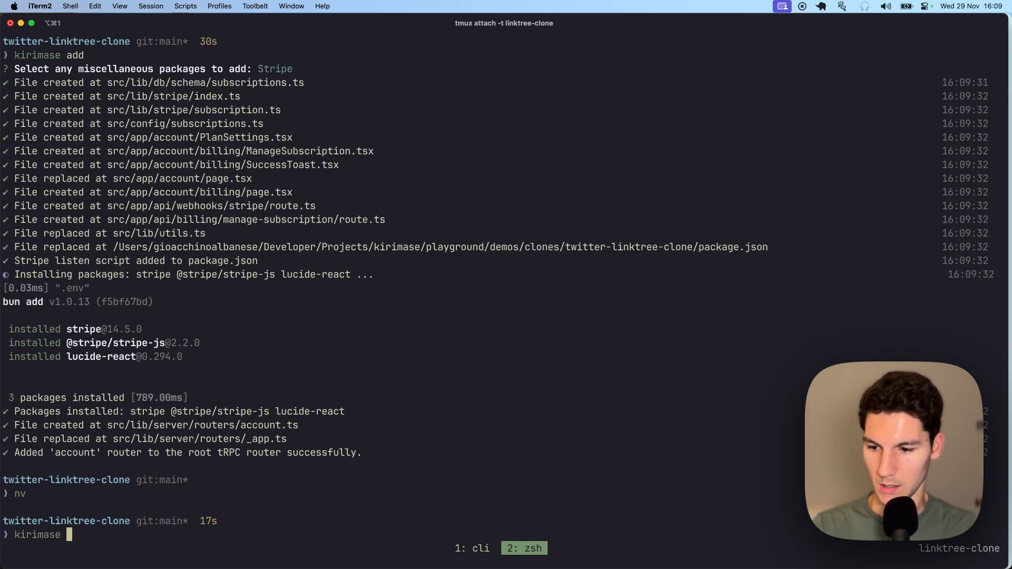
text(bn d)
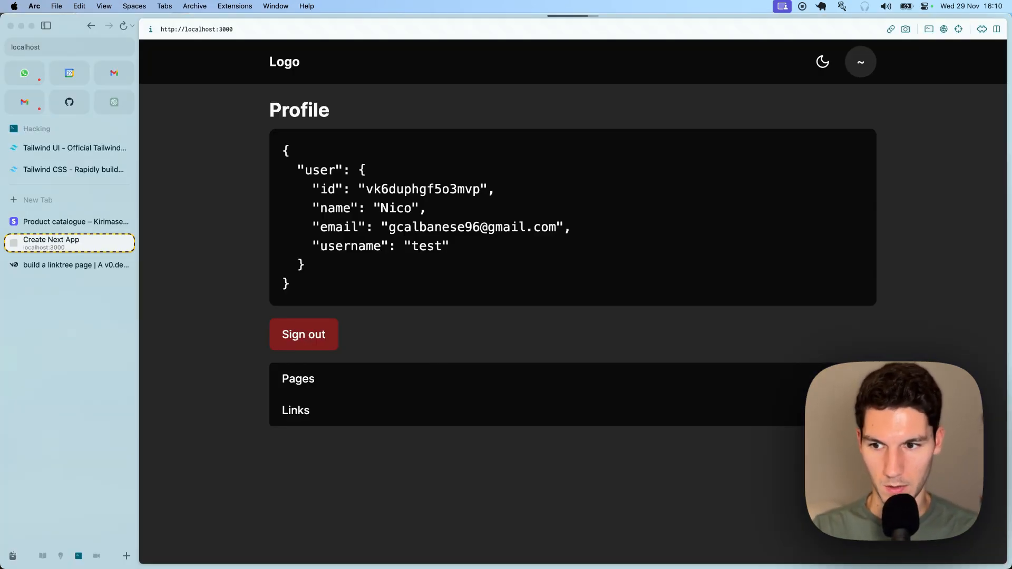
- Sign out, sign up a new test account and switch to the light theme
click(304, 334)
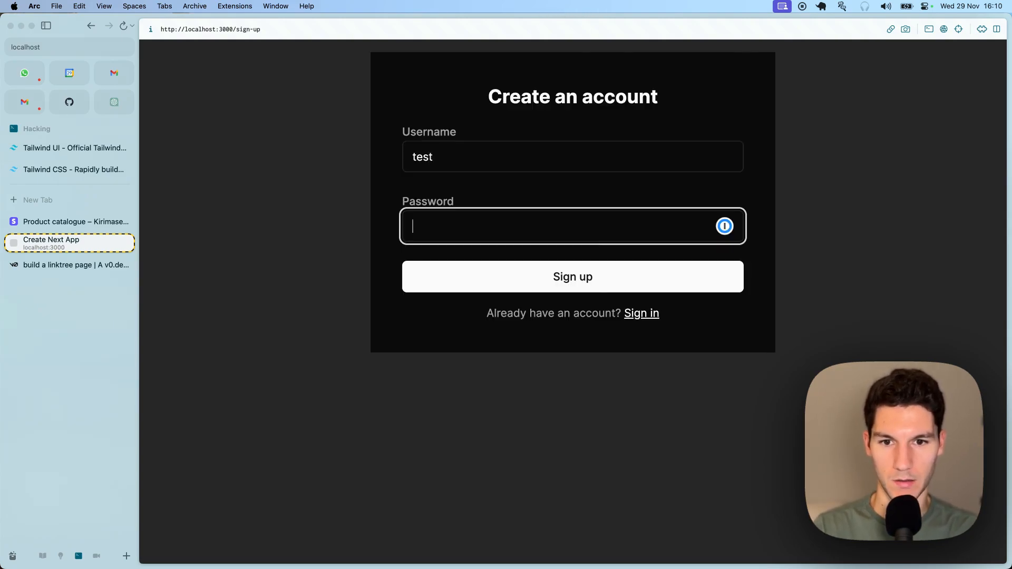
click(571, 276)
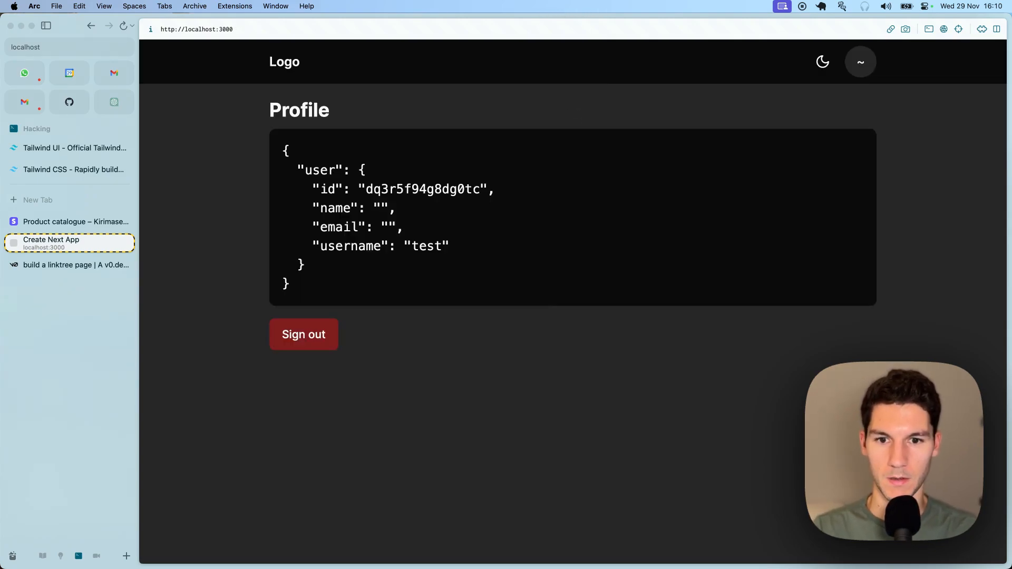
click(822, 62)
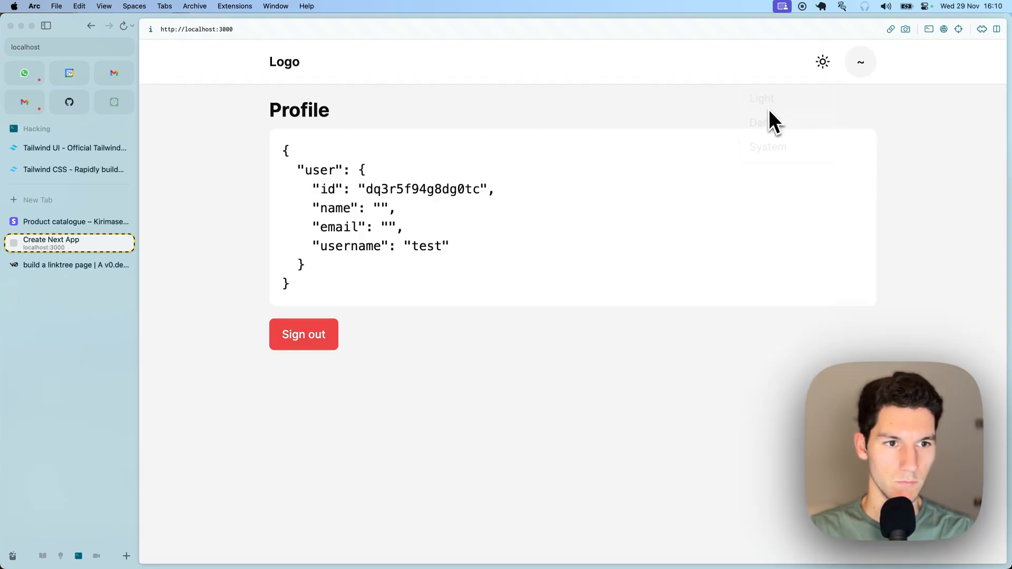
- On the account page, enter email@test. as the account email
click(860, 61)
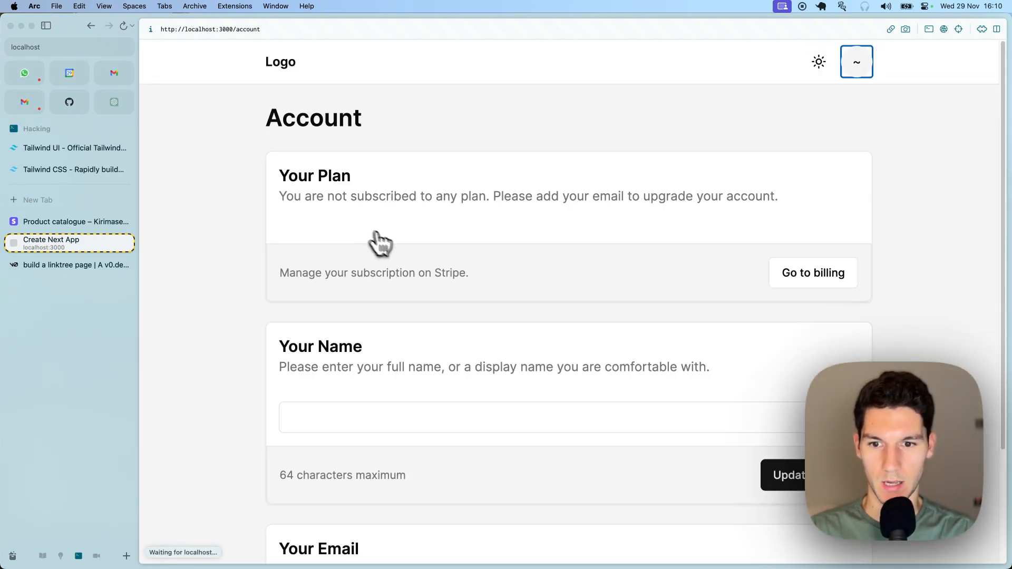
scroll(down, 3)
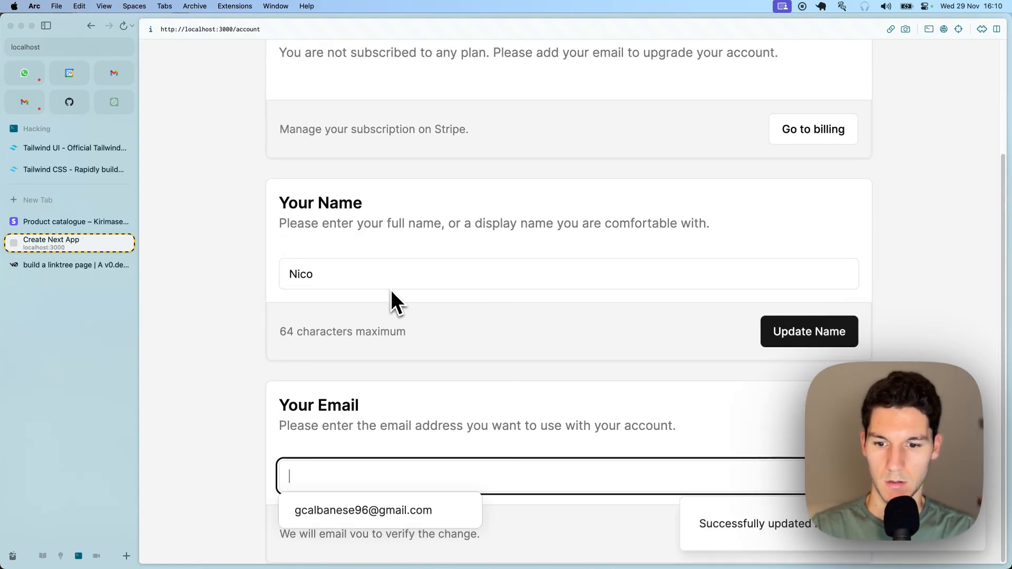
text(email@test.)
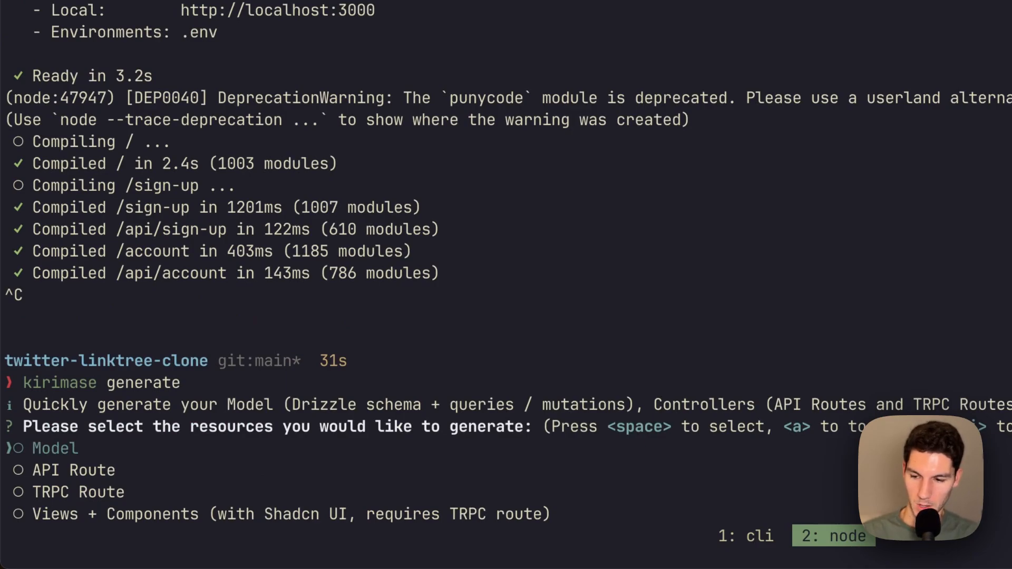
- Generate a pages resource with title, description, public and slug fields
key(a)
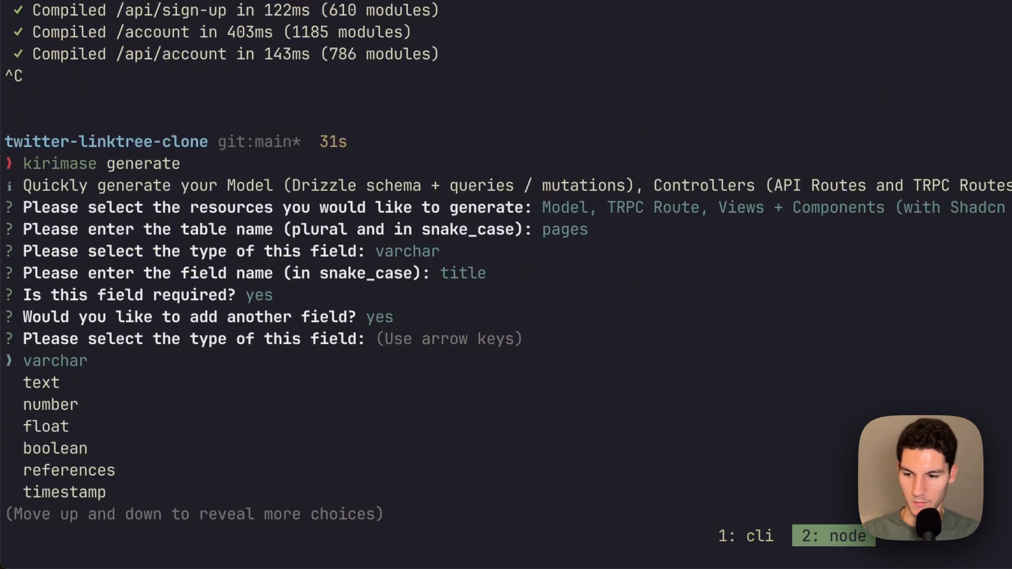
text(description)
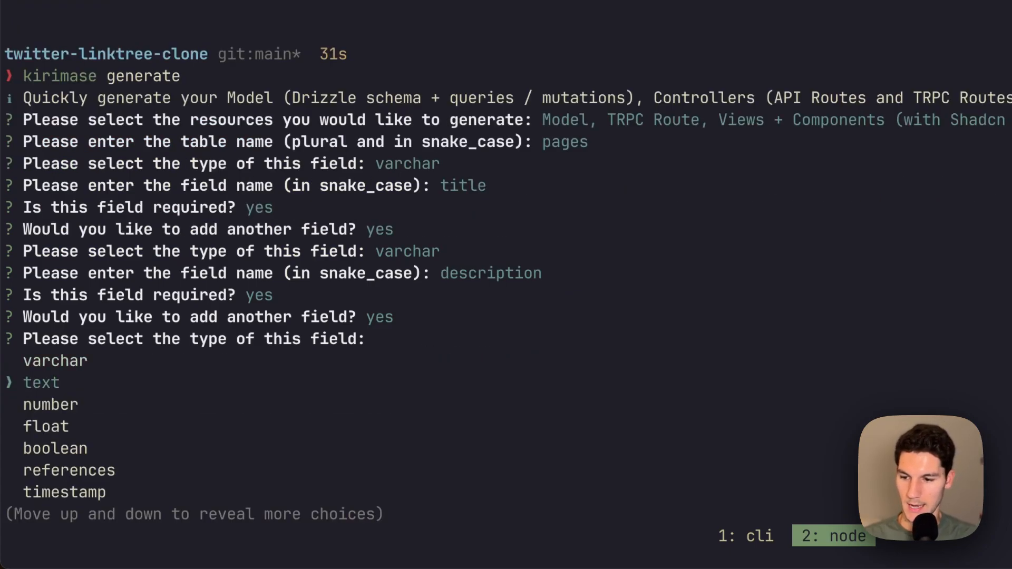
text(public)
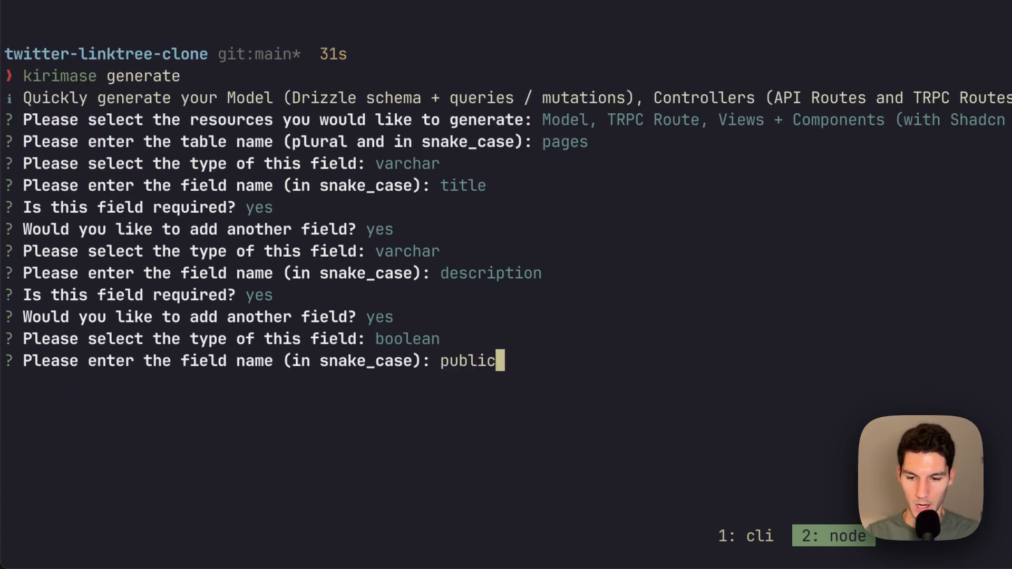
key(Return)
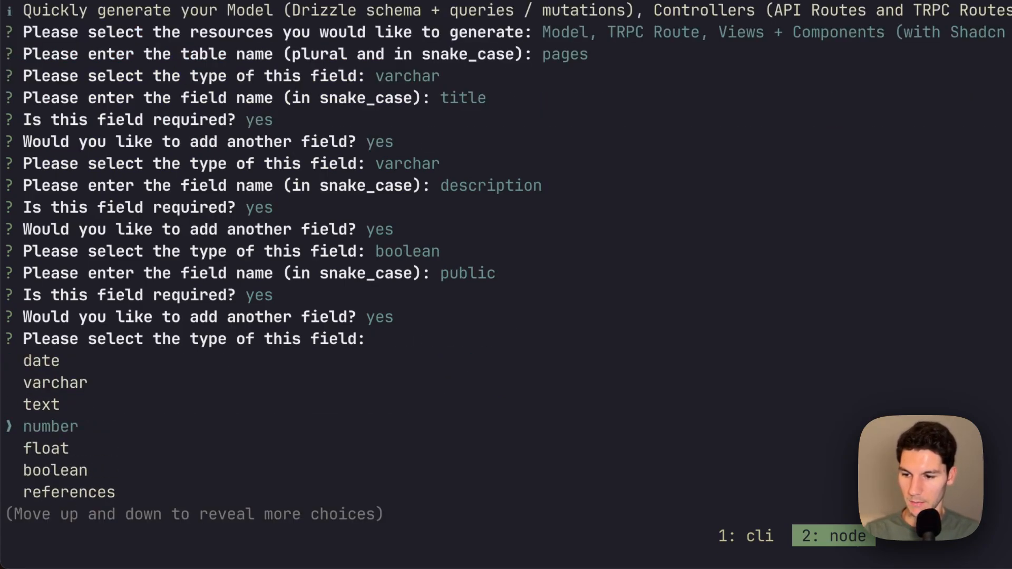
key(enter)
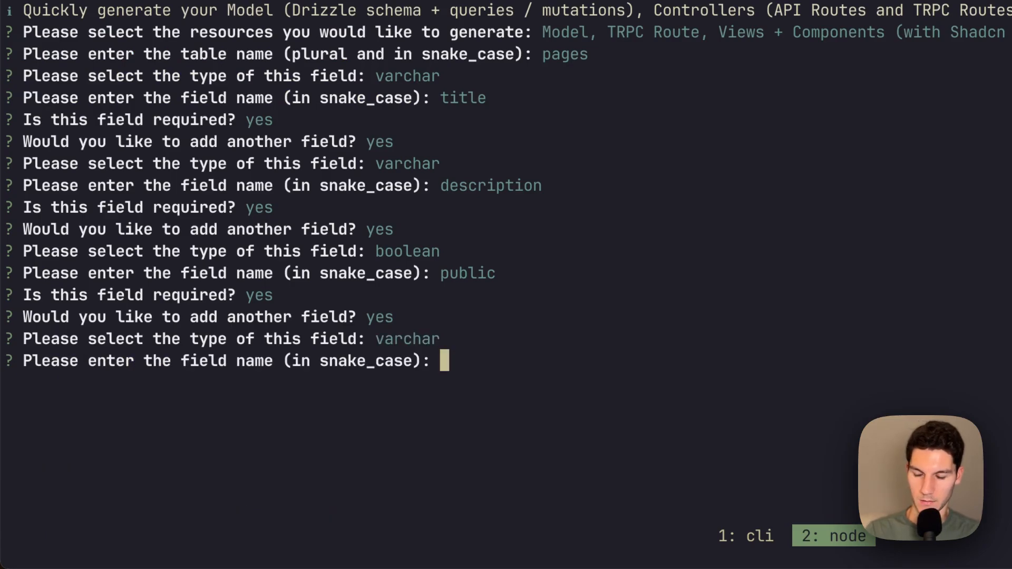
text(slug)
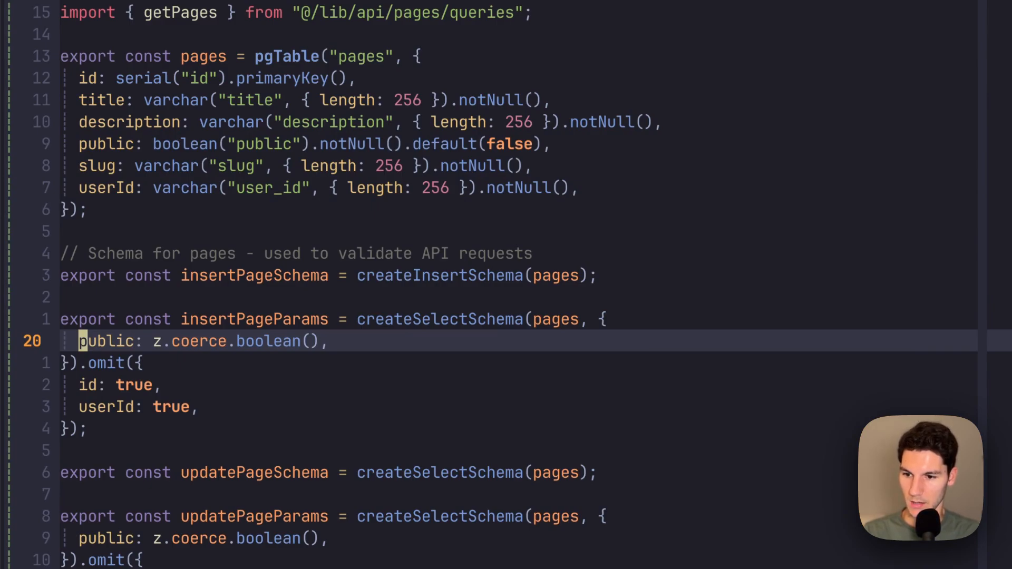
- Add slug: z.string().min(3) to insertPageParams in the pages schema
text(slug:)
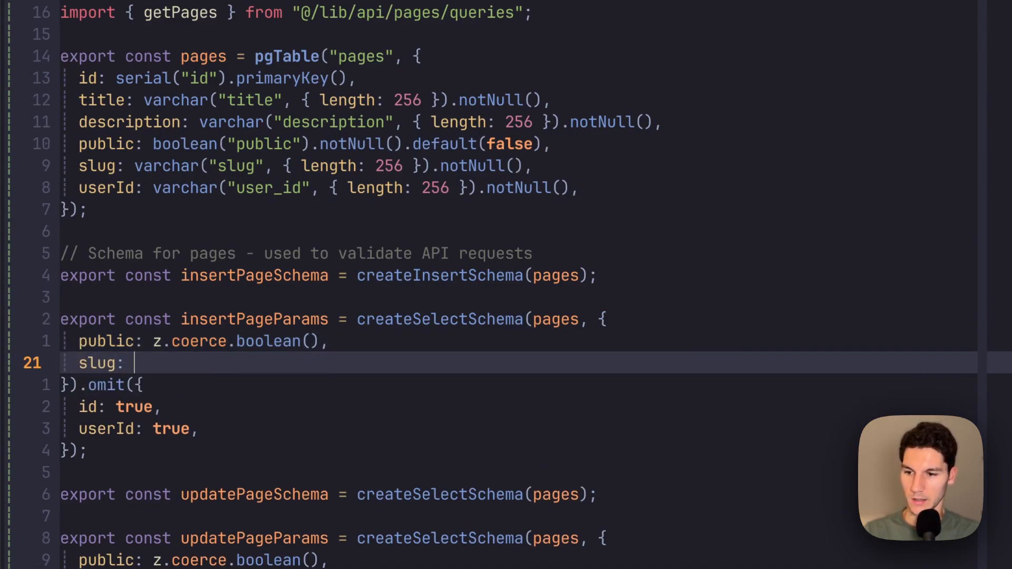
text(z.string().min)
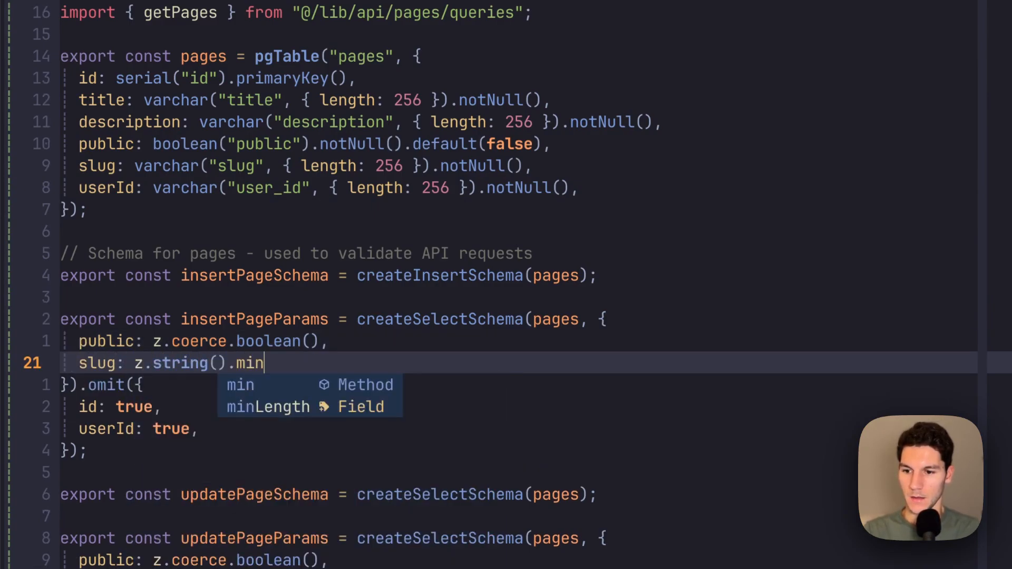
text((3))
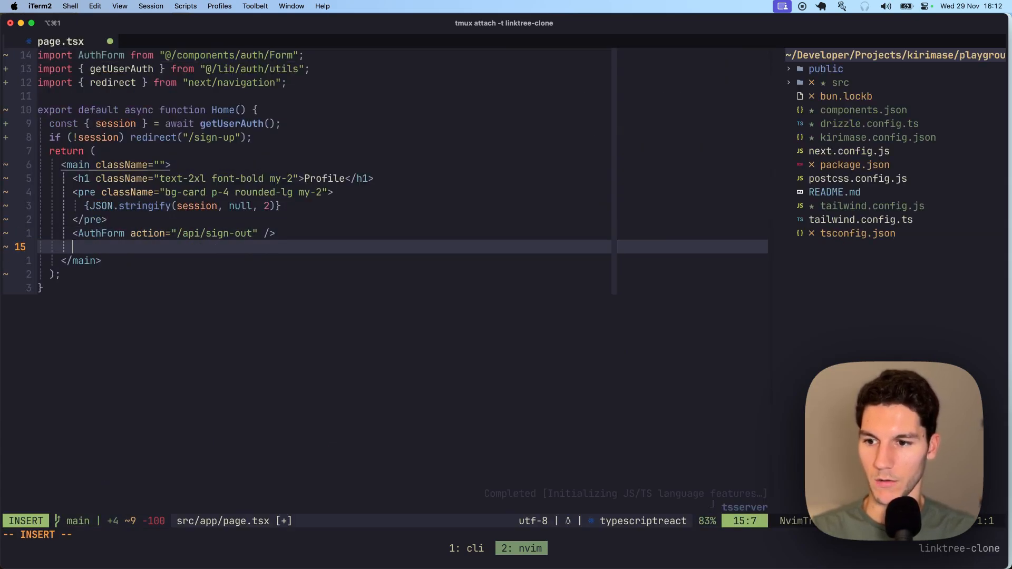
- Add <ul><li><Link href="/pages">Pages</Link></li></ul> after AuthForm and save page.tsx
text(<ul>)
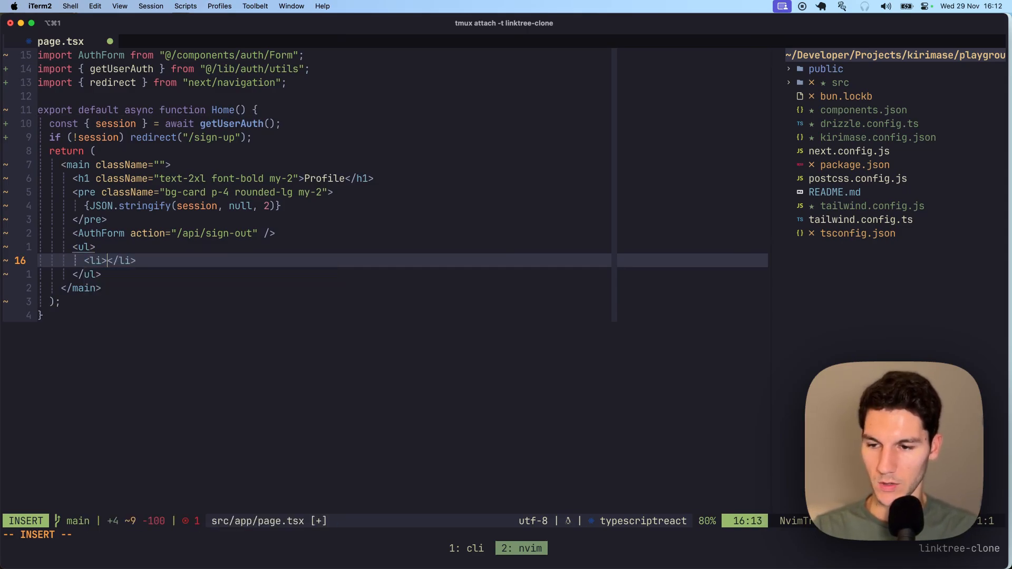
text(Link<)
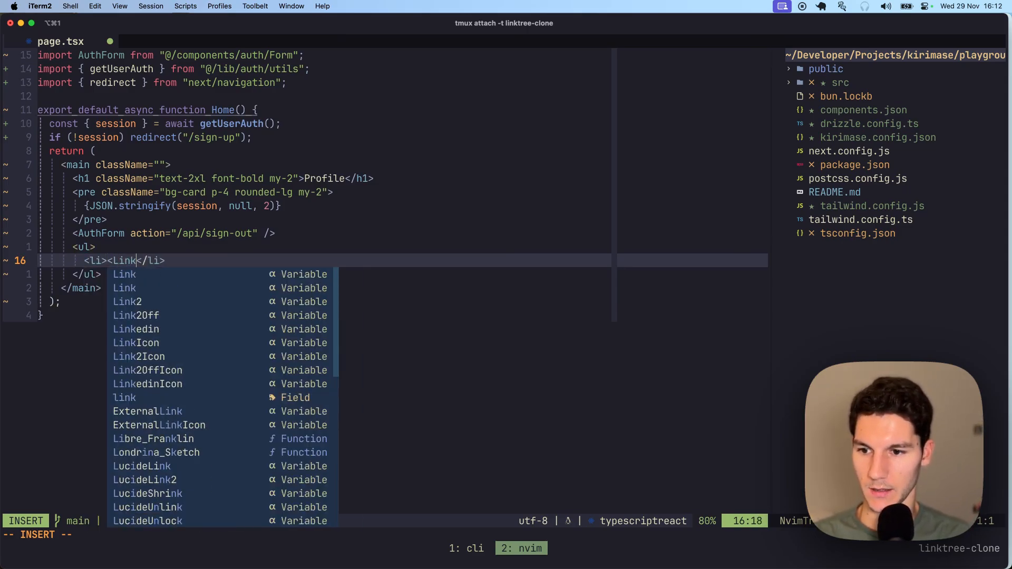
text(hr)
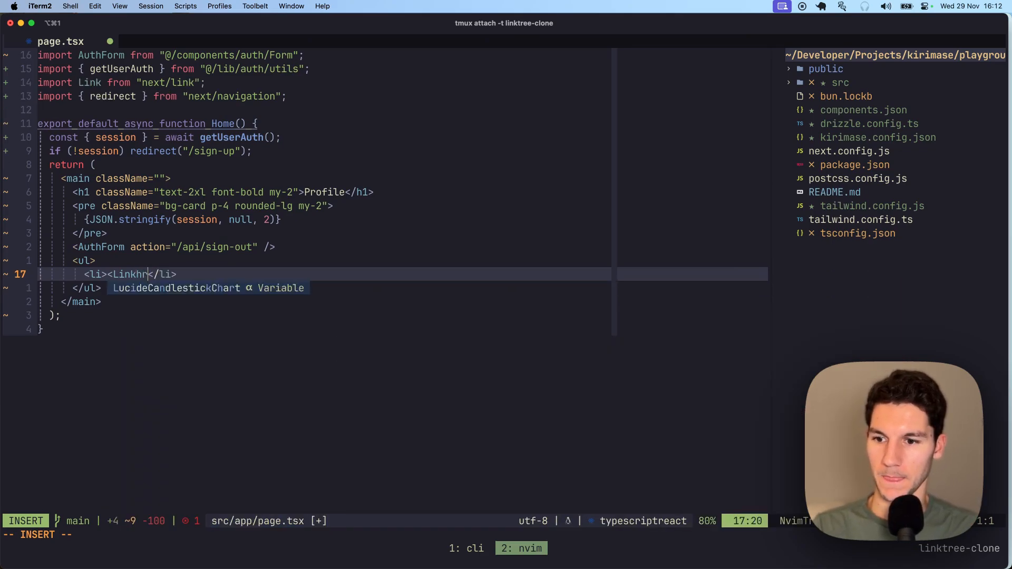
text(href="/")
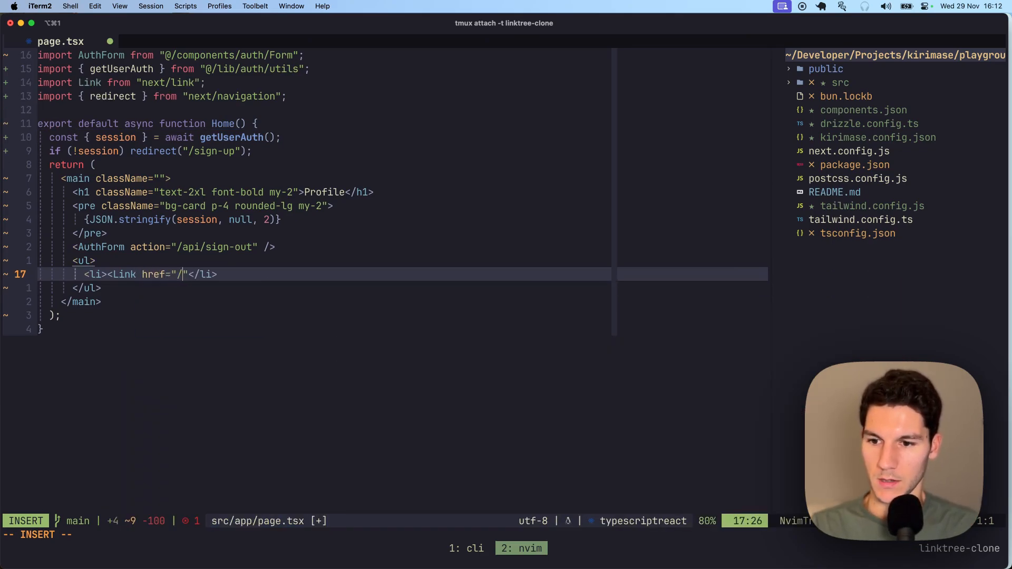
text(pages">Pag</Link>)
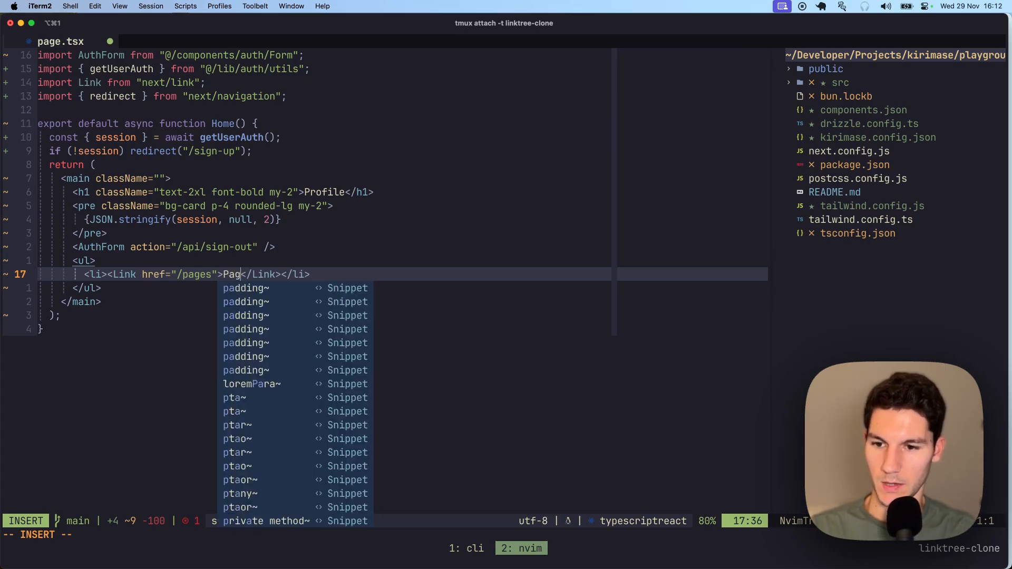
key(Escape)
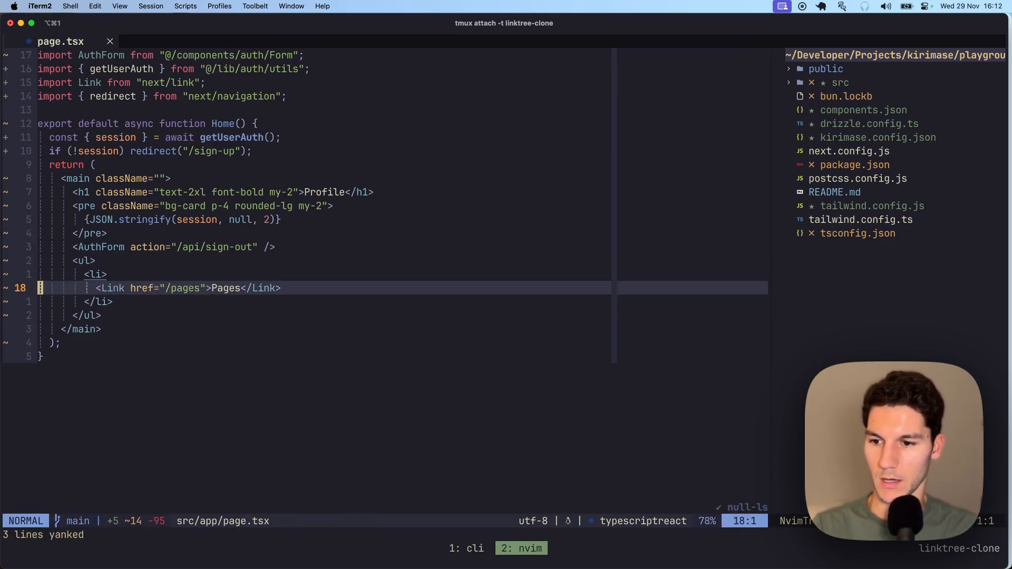
key(p)
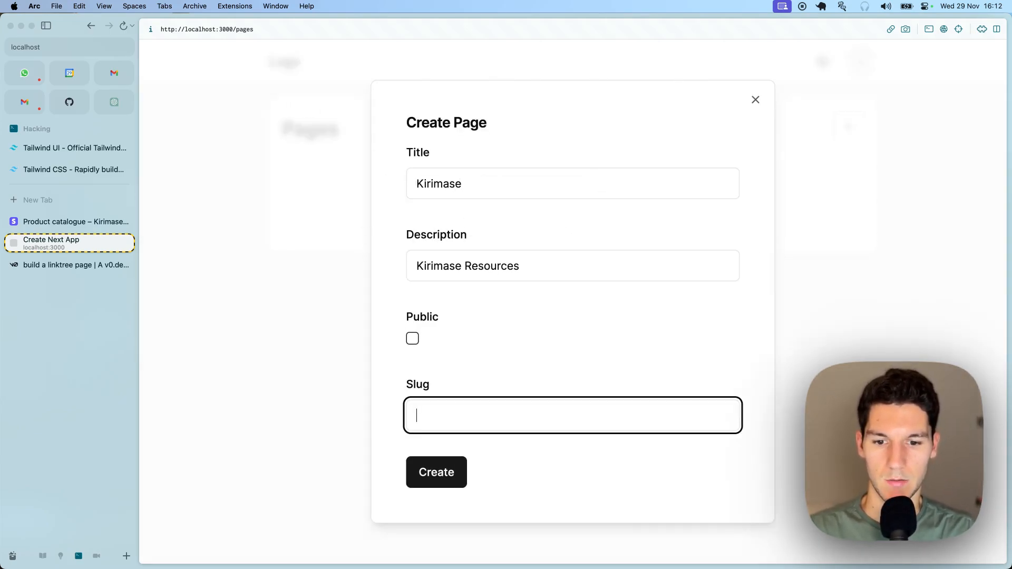
- Create the Kirimase page with description Kirimase Resources
click(437, 472)
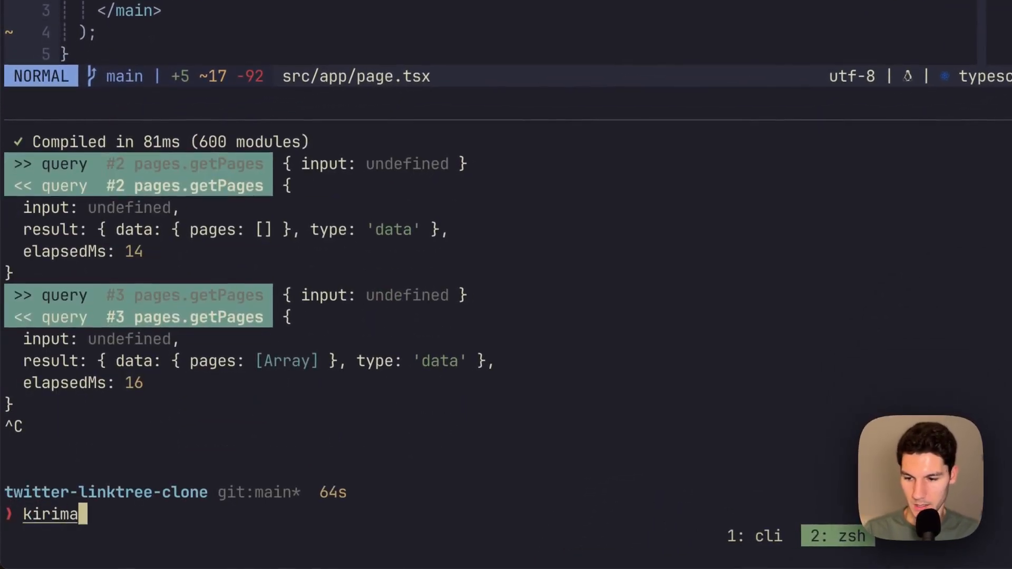
- Run the kirimase generator for a page_links table with title, url and a cascading pages reference
key(Return)
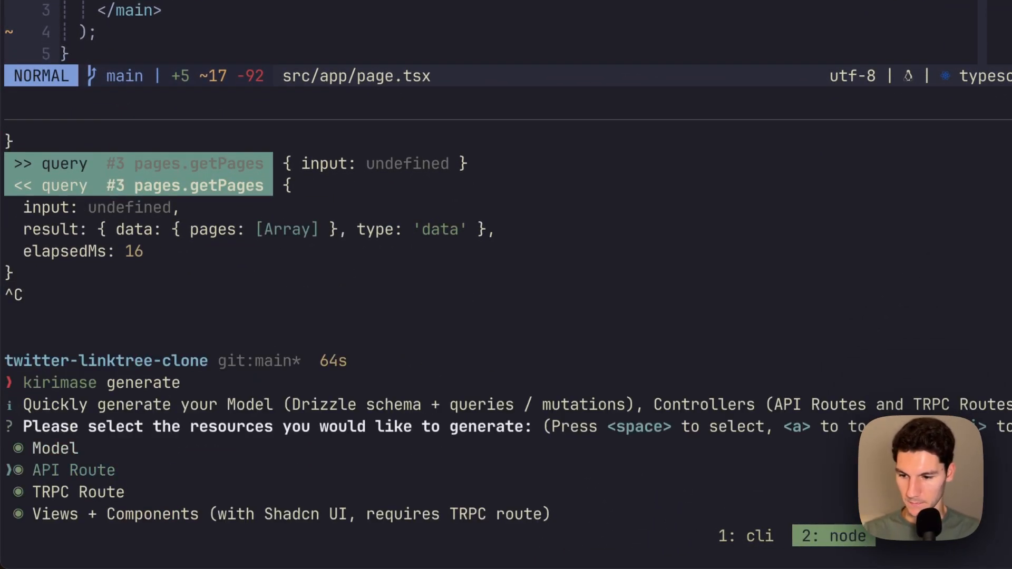
text(page_links)
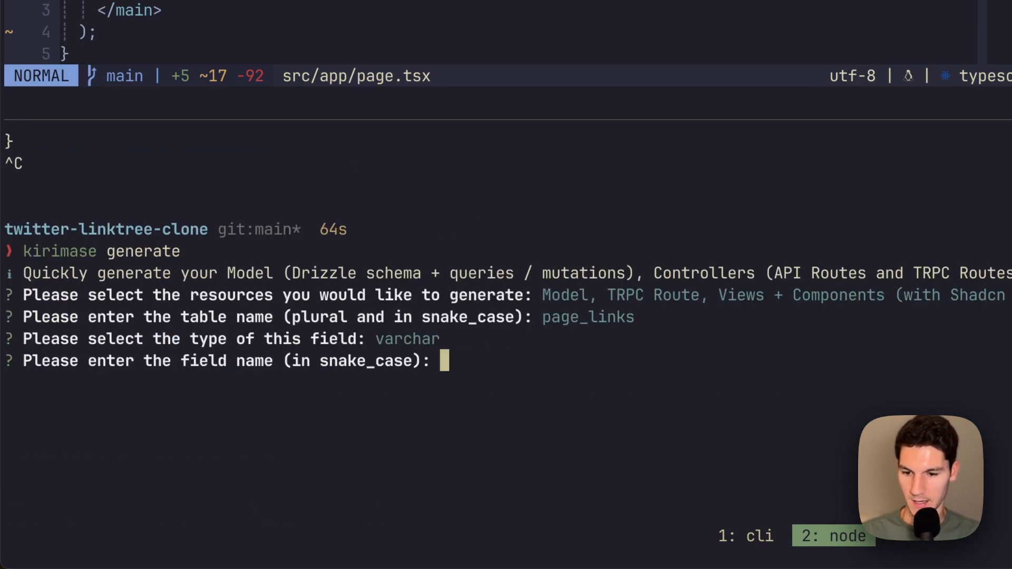
text(title)
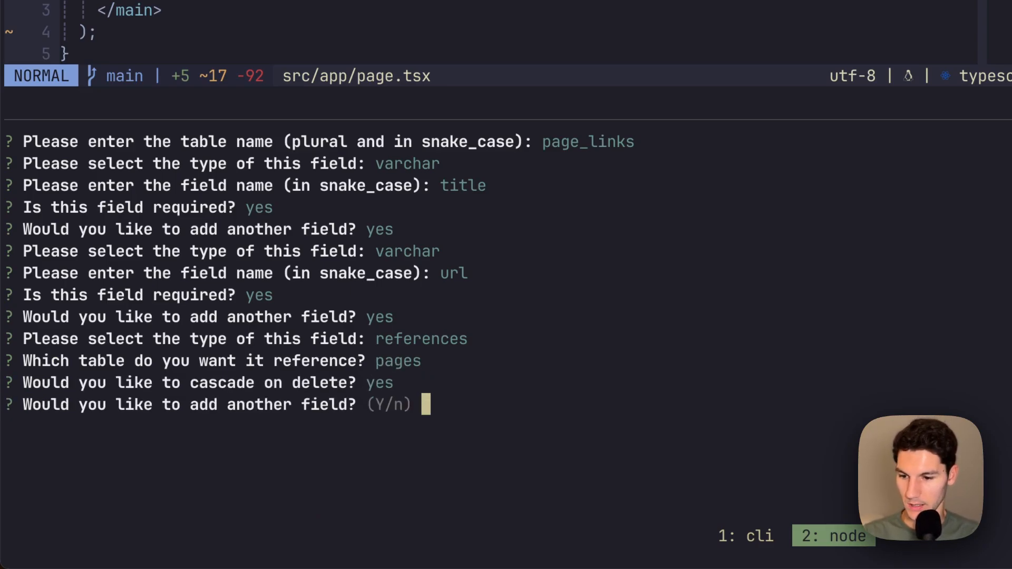
text(n)
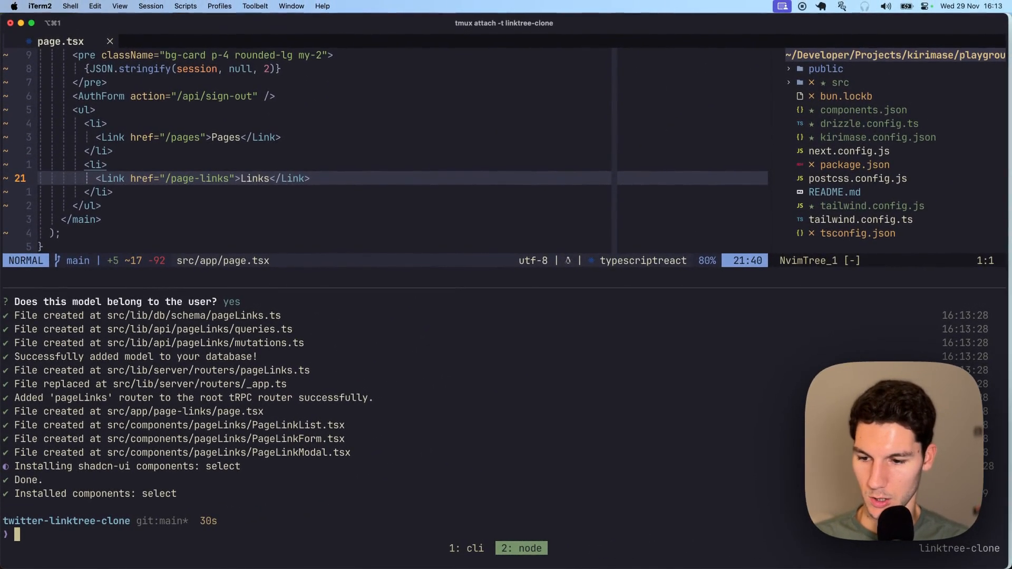
- Quit Neovim after reviewing pageLinks.ts and run bun db:push in the shell
text(bn db)
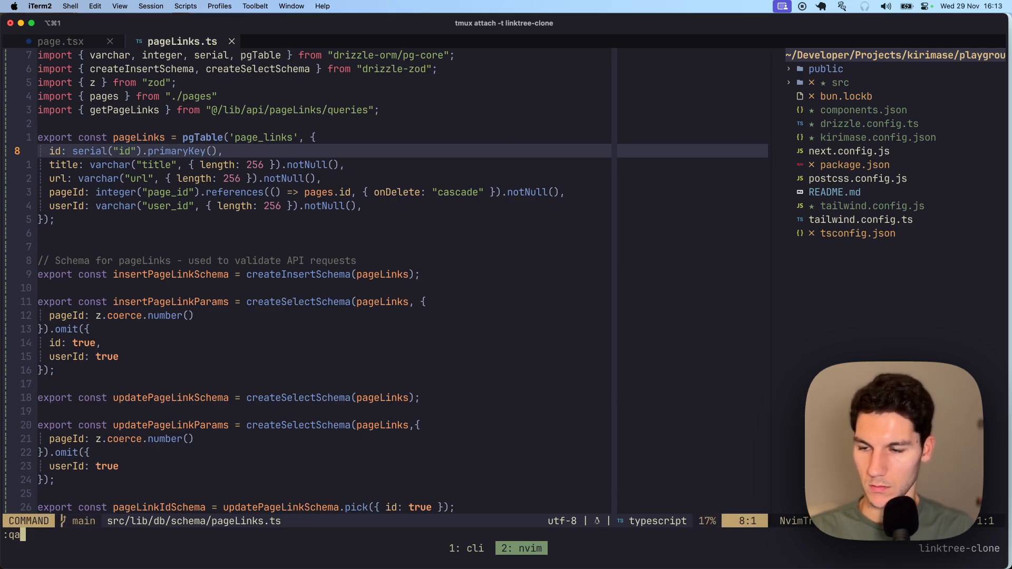
key(Return)
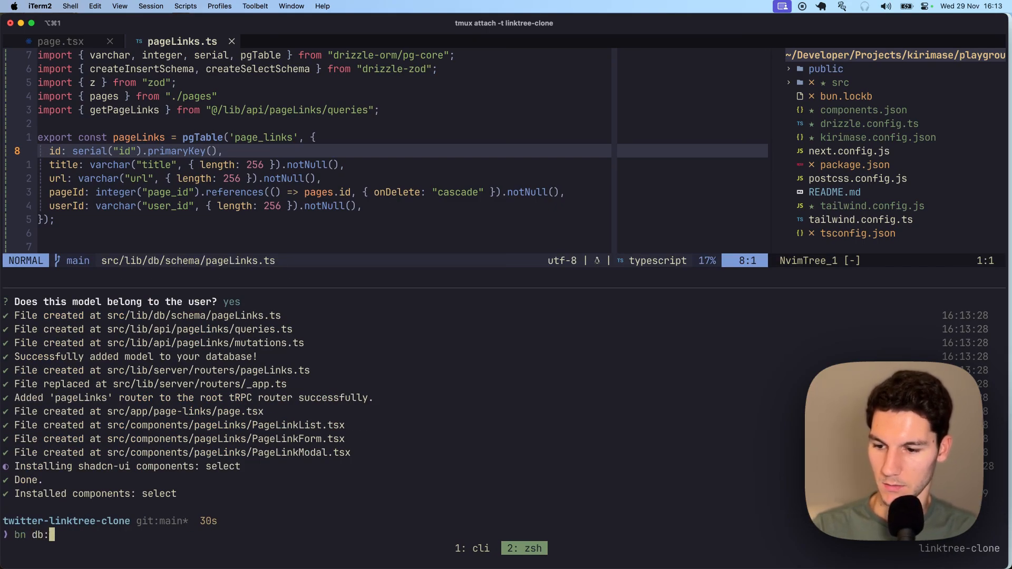
key(Return)
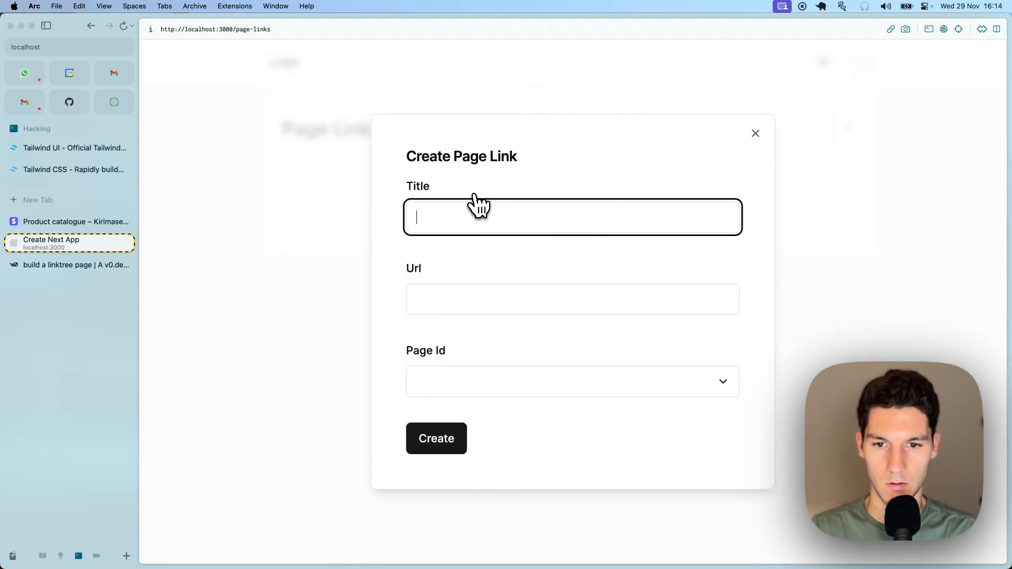
text(Website)
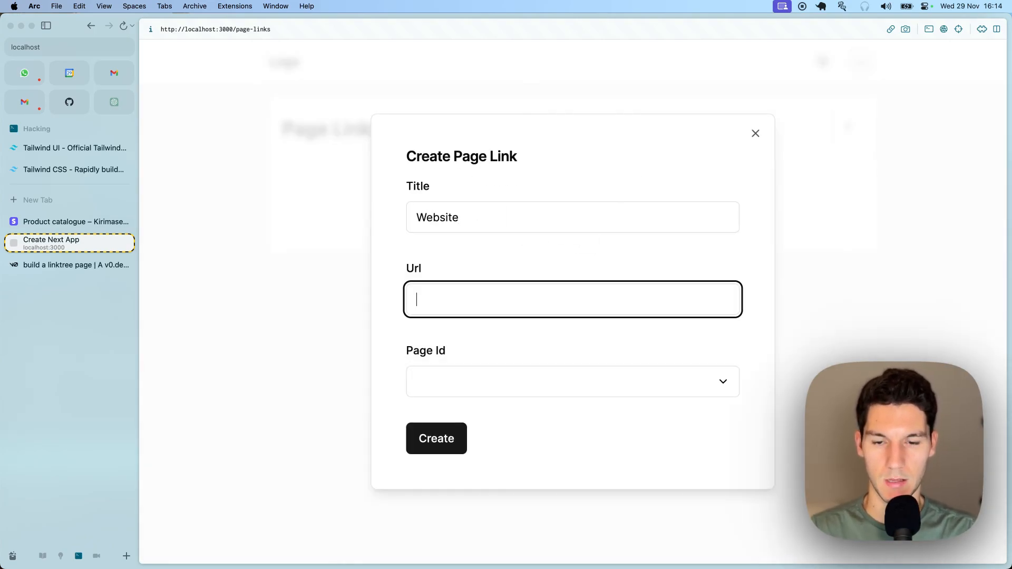
text(https://kirimase.dev/)
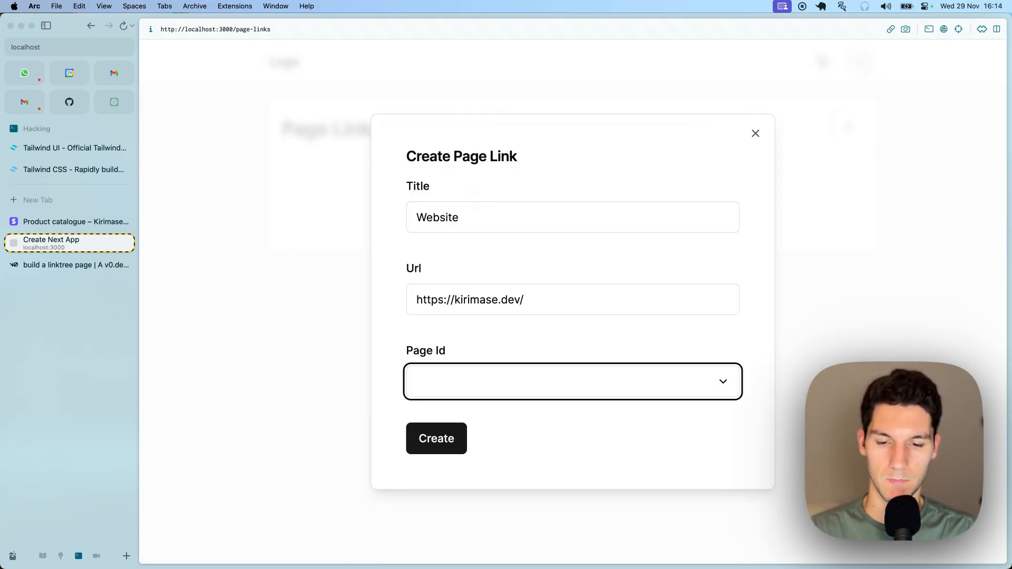
click(571, 382)
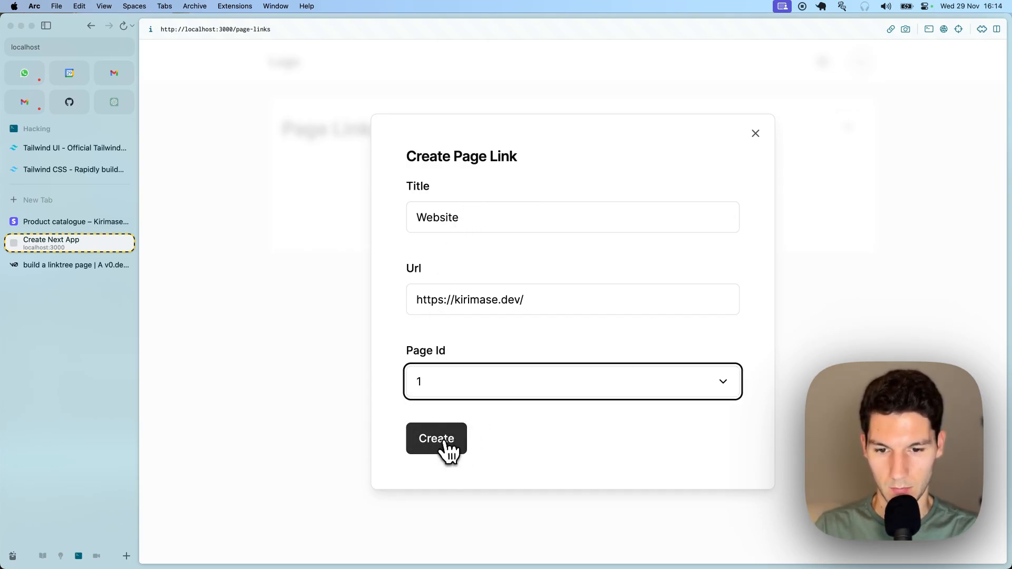
click(436, 439)
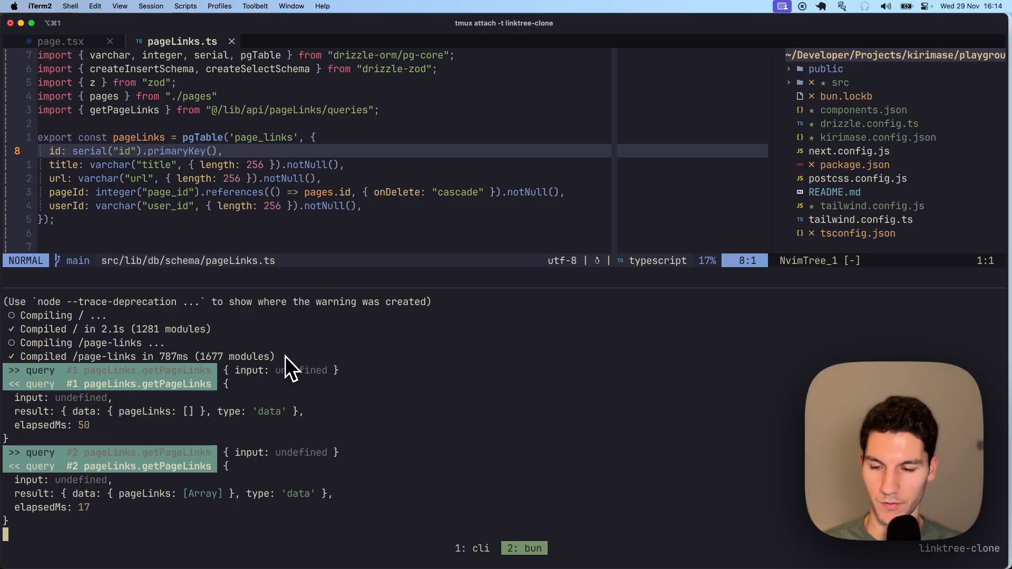
- Attempt a second page link, which fails, and dismiss the form
text(todo)
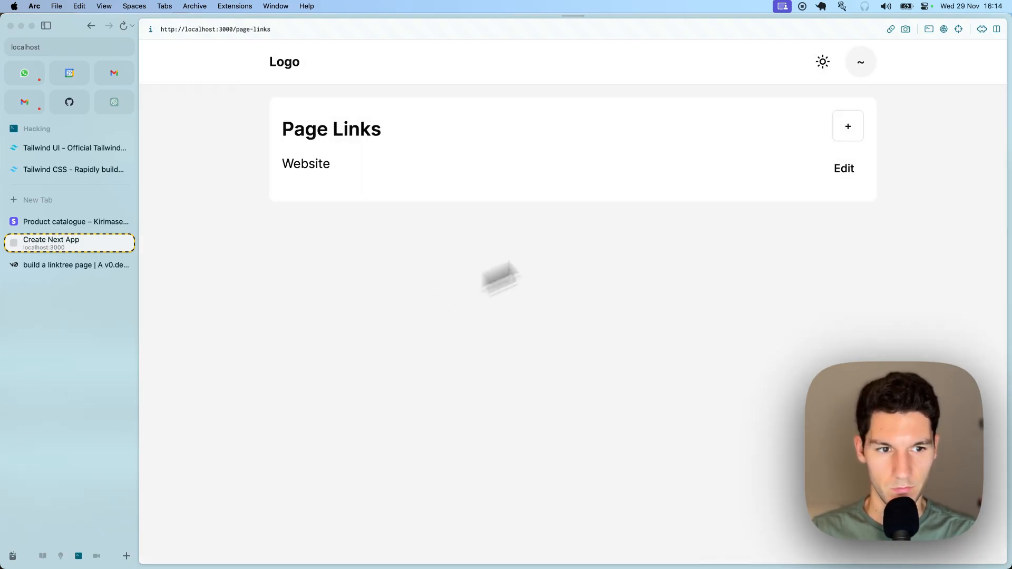
click(843, 169)
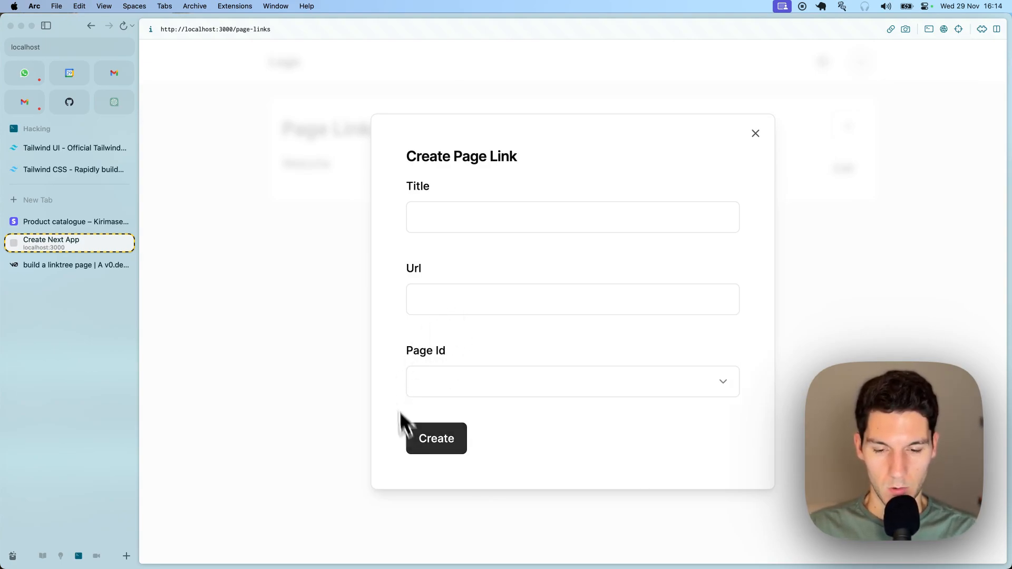
click(436, 439)
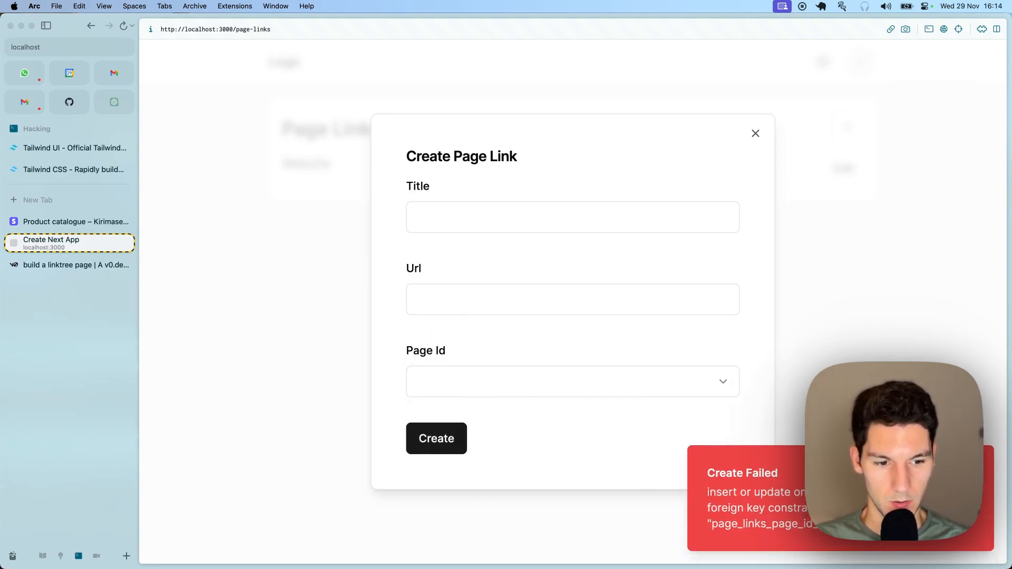
click(571, 380)
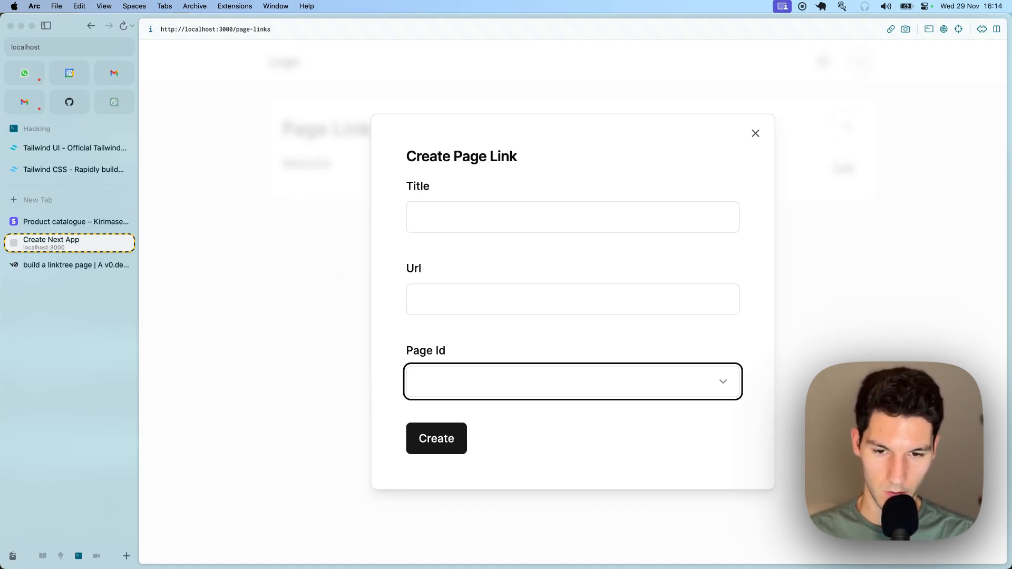
click(755, 134)
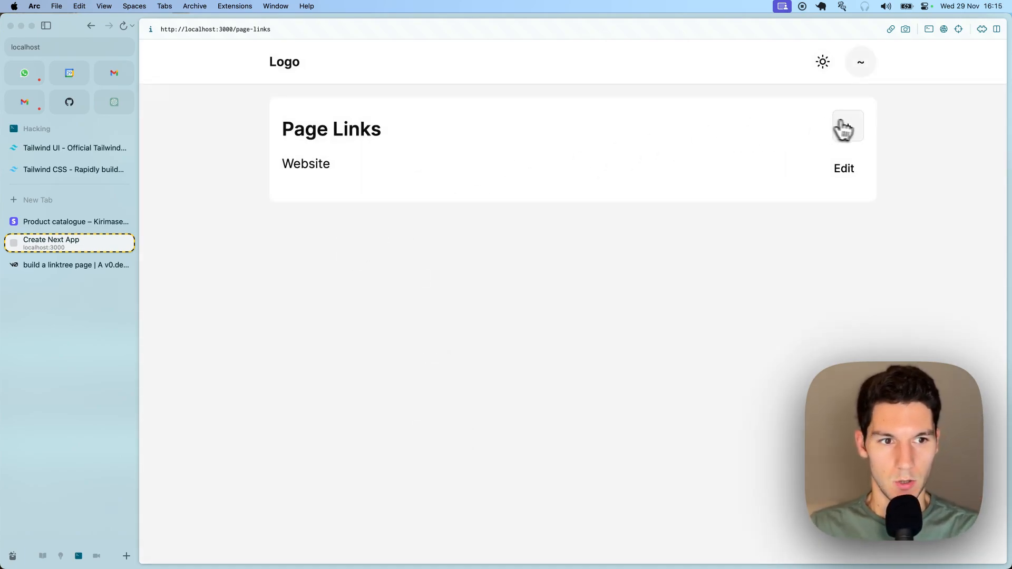
- Create the Github link on the Kirimase page and return to the home page
text(Github)
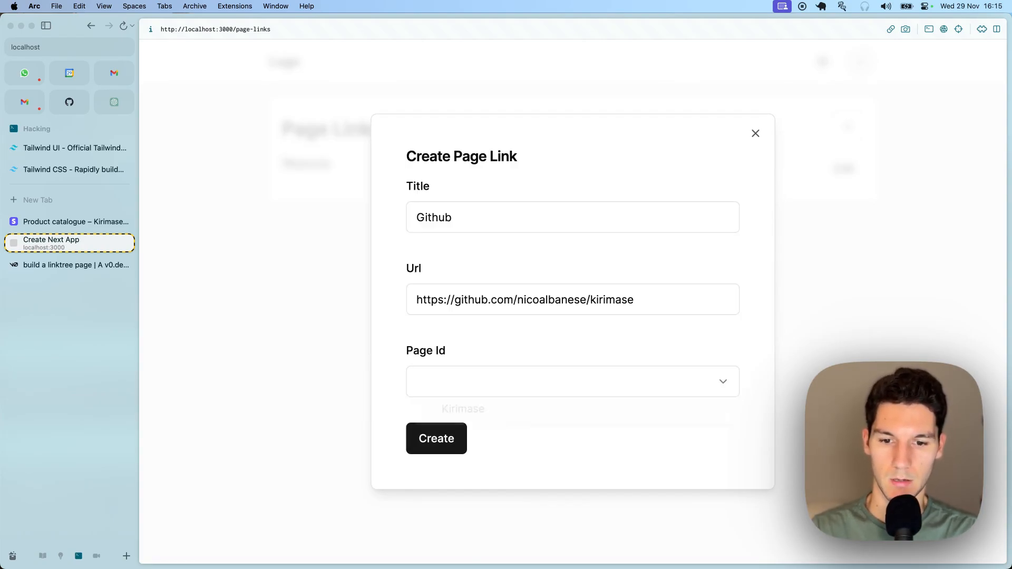
click(436, 439)
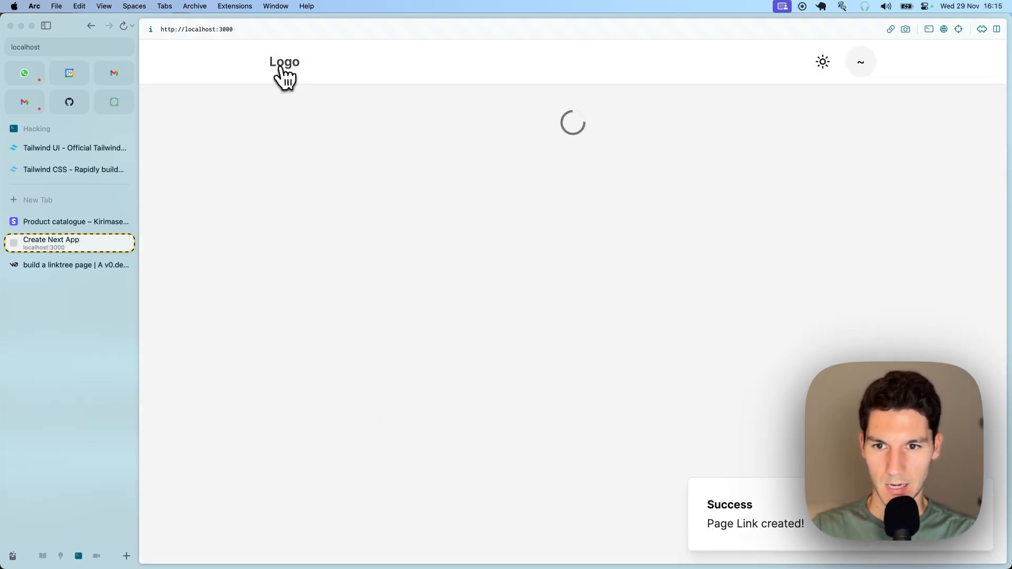
click(197, 30)
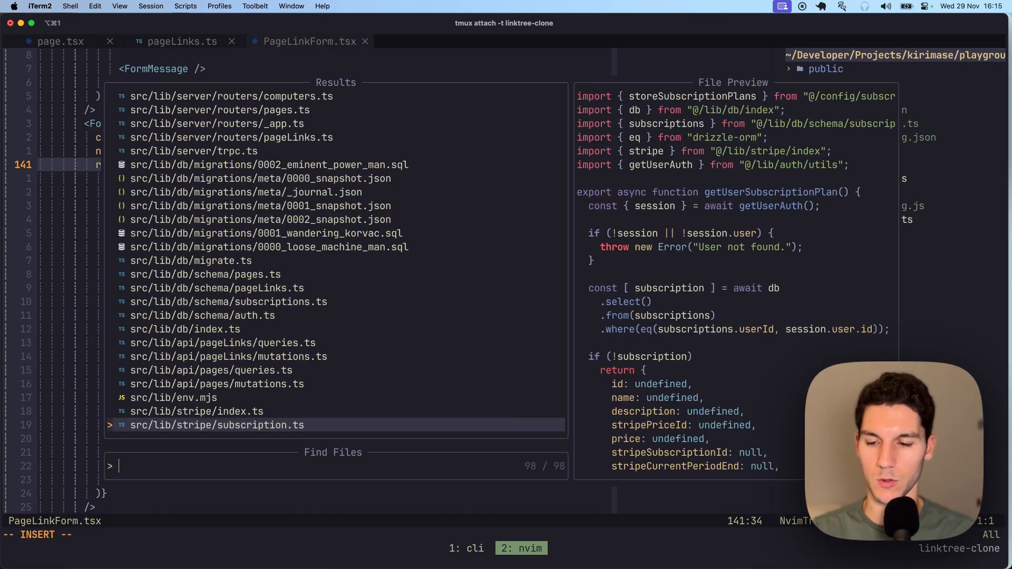
- In PageList.tsx add a Public Link to /${page.slug} before each PageModal
text(page={page} />)
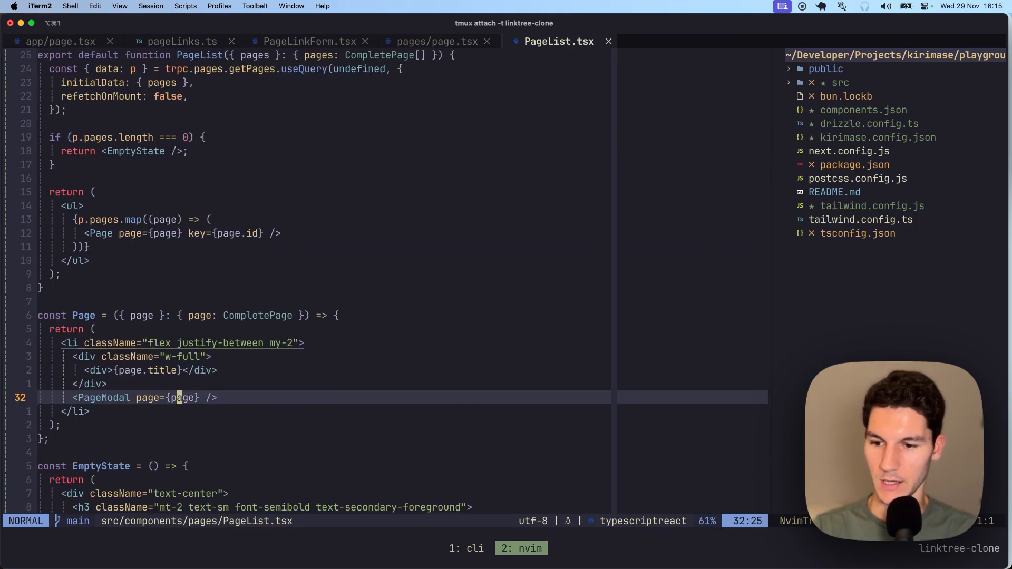
key(V)
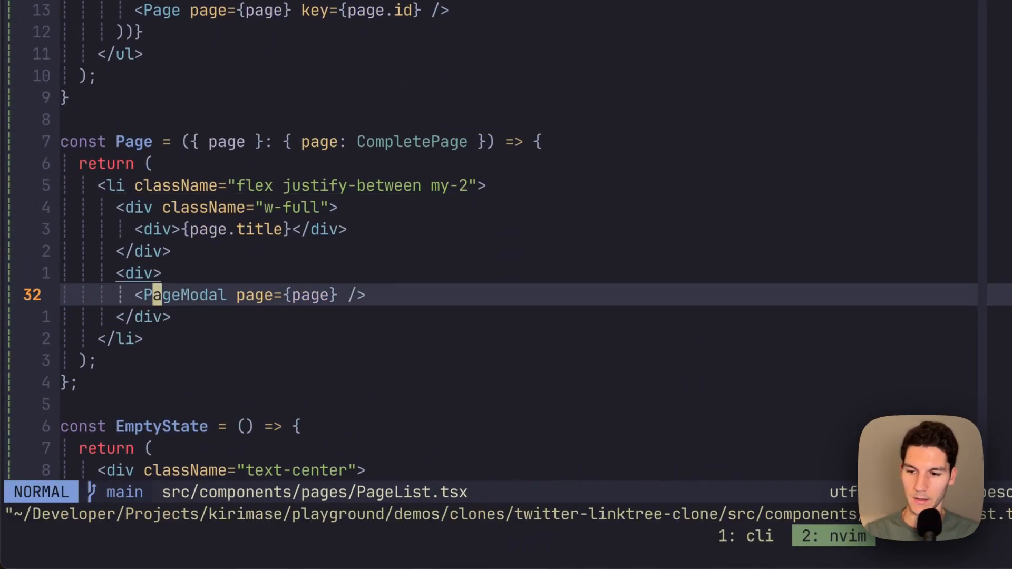
key(o)
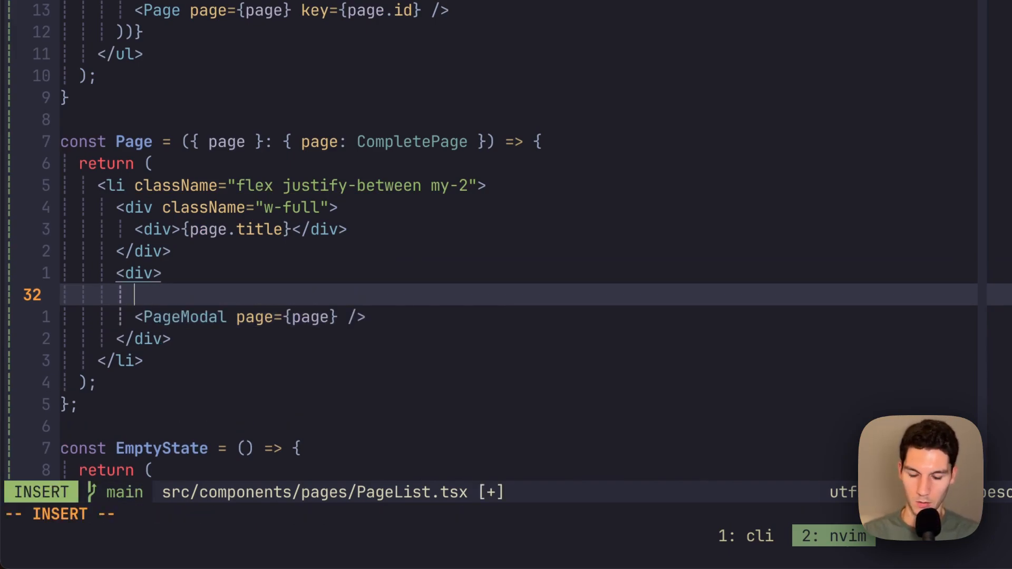
text(Link)
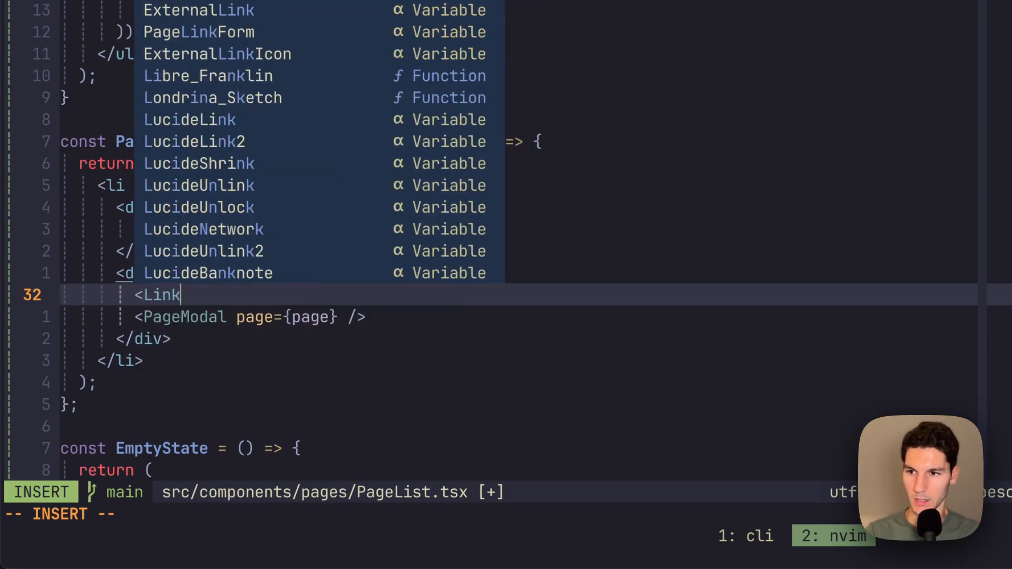
text(href=)
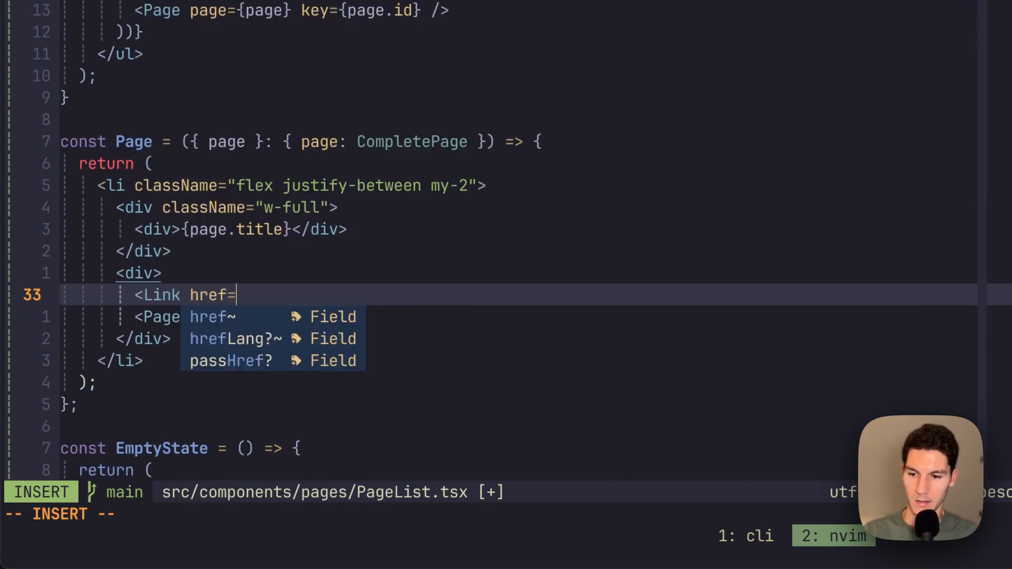
text({`s`})
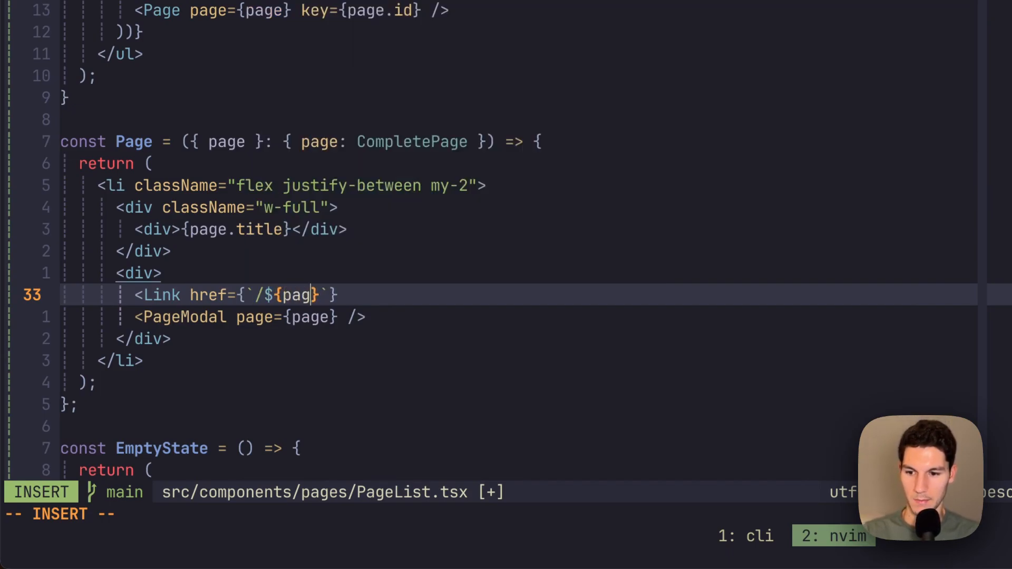
text(e.slug}`}></Link>)
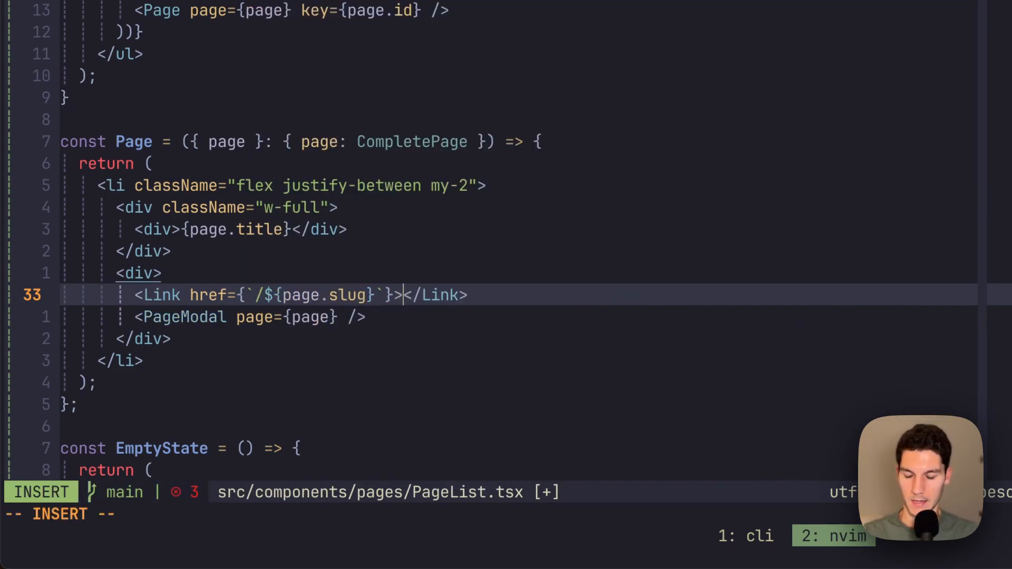
text(Public Link)
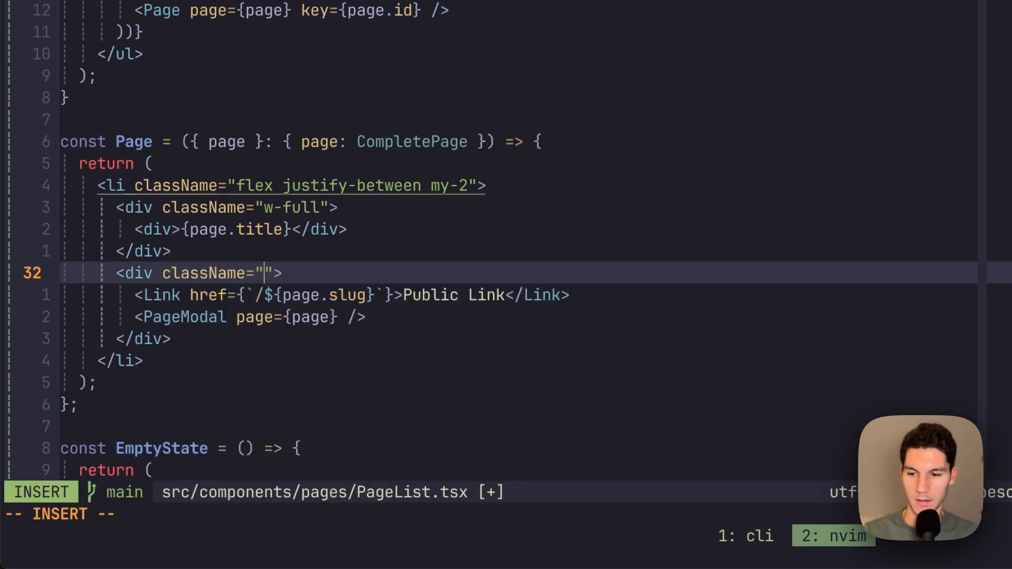
- Give the wrapping div className "flex space-x-4"
text(flex)
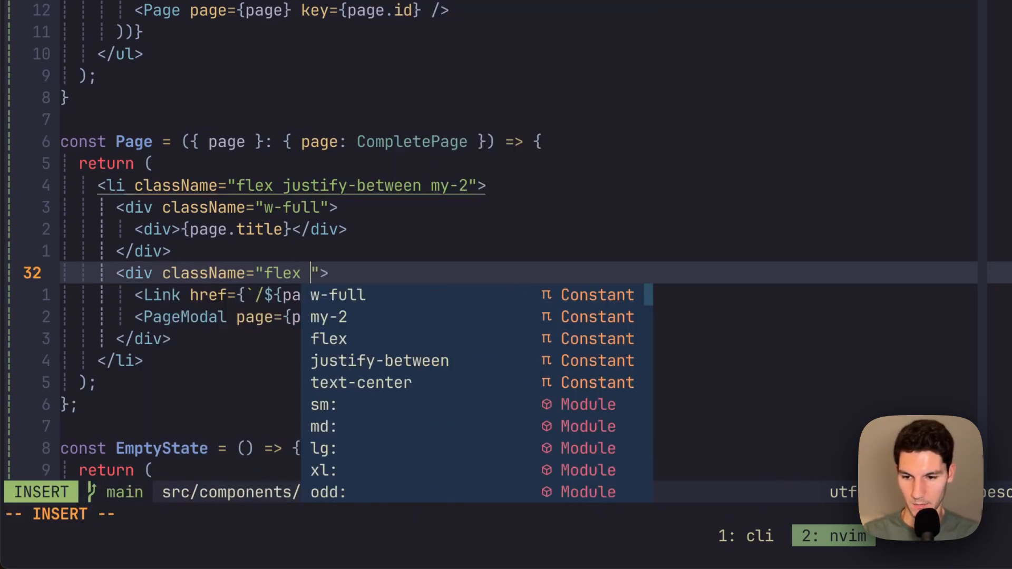
text(space-x-4)
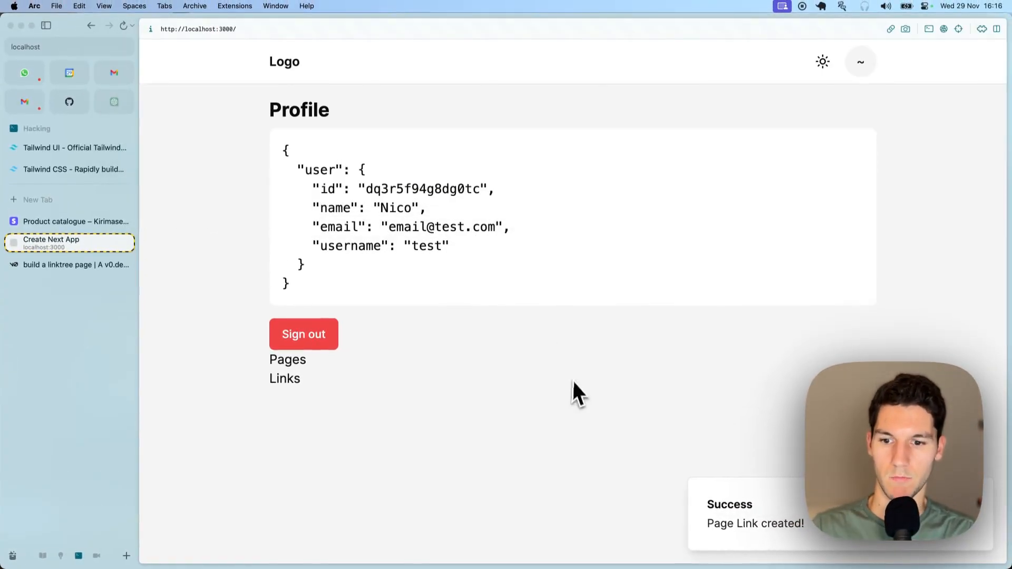
- Open the Pages list and follow Kirimase's Public Link to /kirimase, which 404s
click(287, 360)
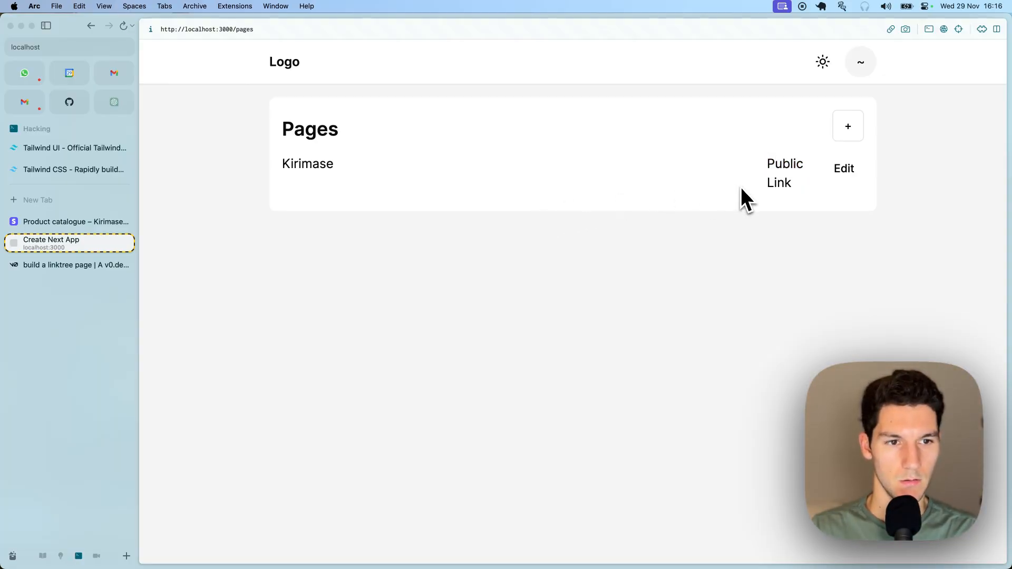
mouse_move(778, 177)
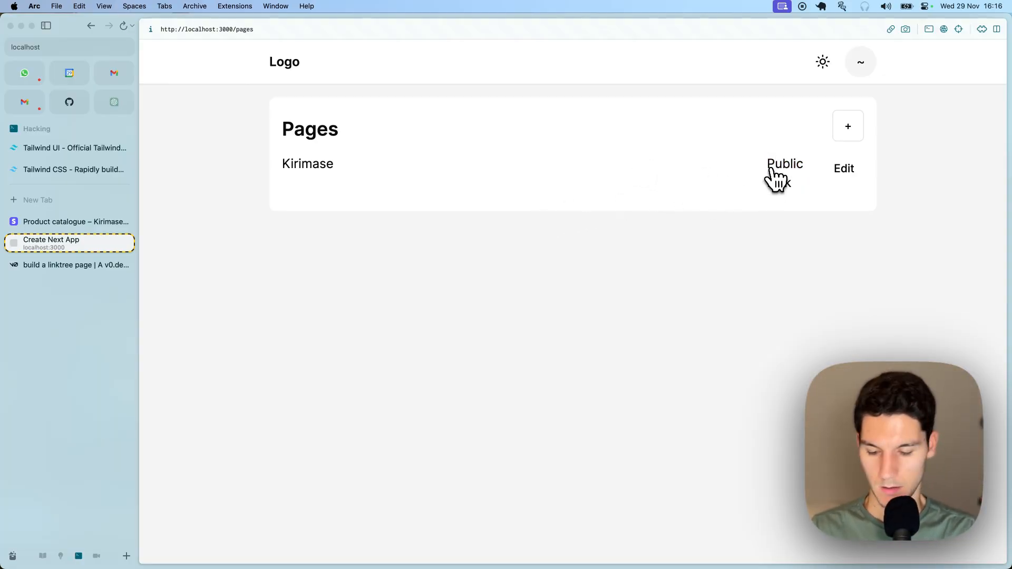
click(784, 163)
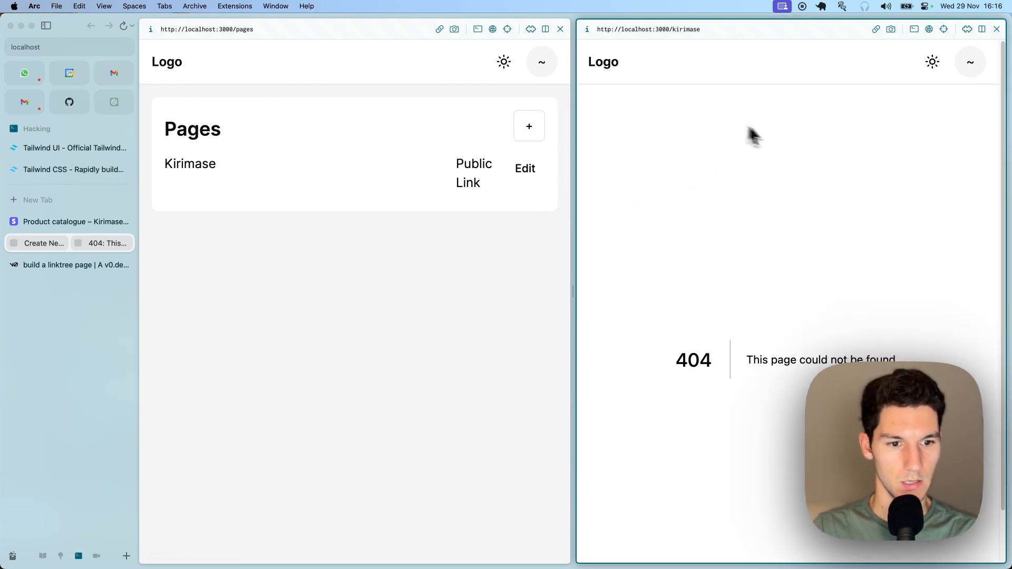
mouse_move(792, 352)
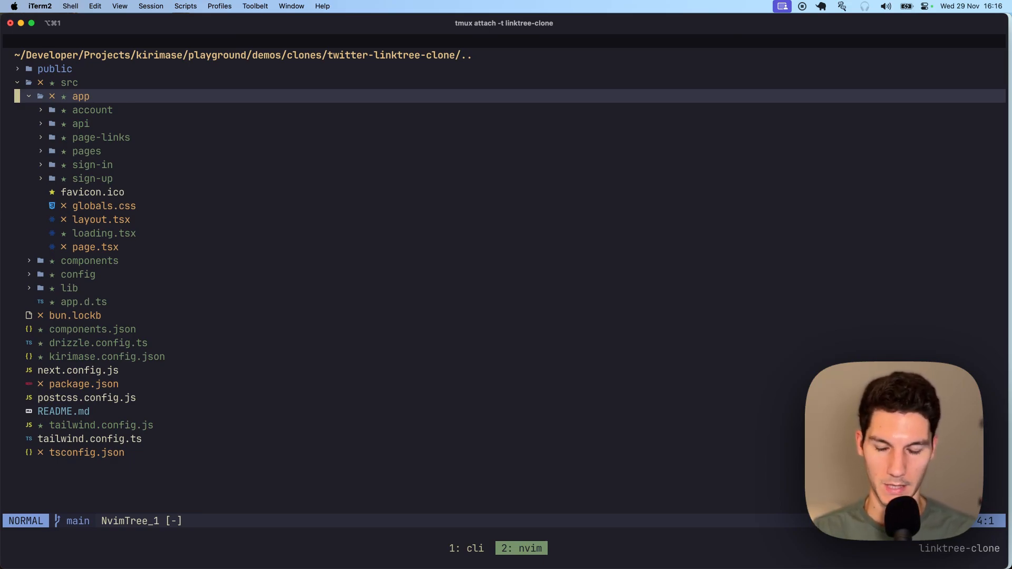
- Create src/app/(auth) and move account, page-links, pages, sign-in, sign-up and page.tsx into it
key(j)
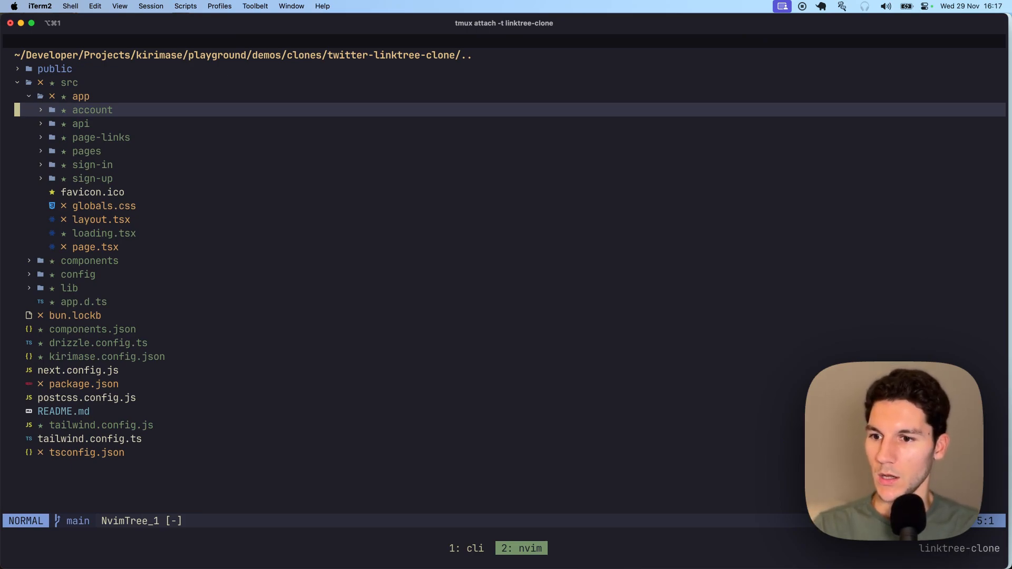
key(a)
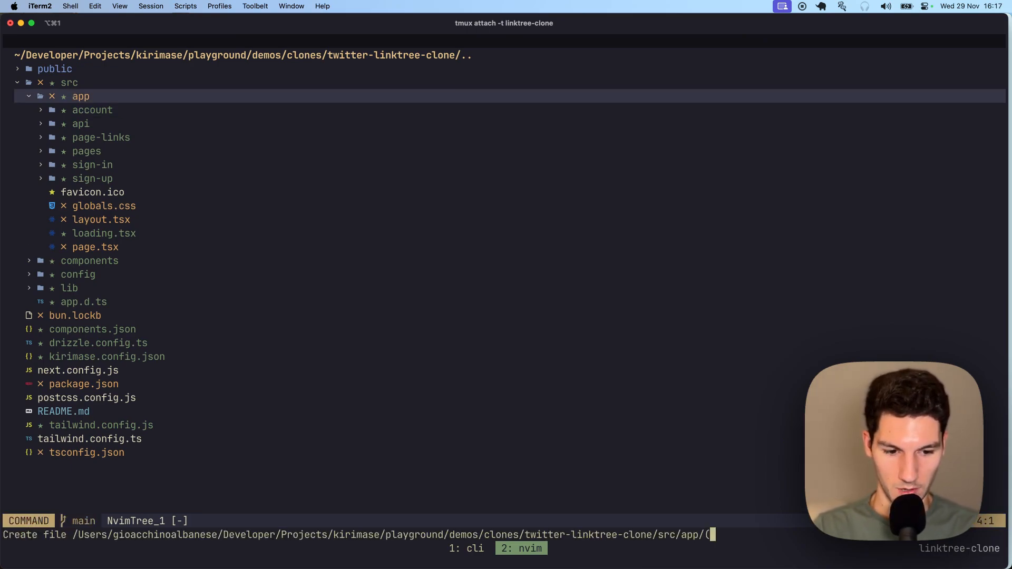
key(Return)
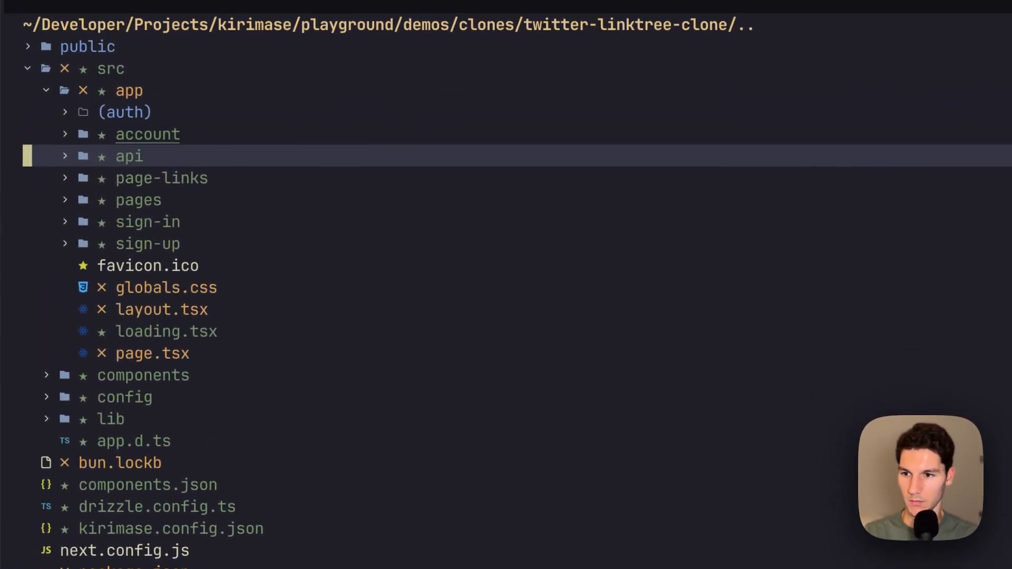
click(148, 266)
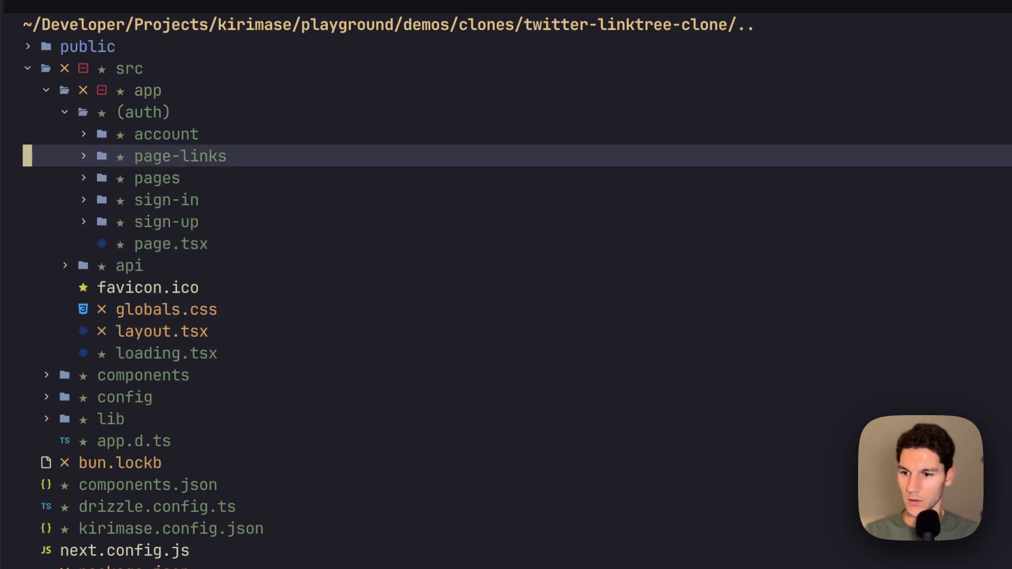
click(163, 331)
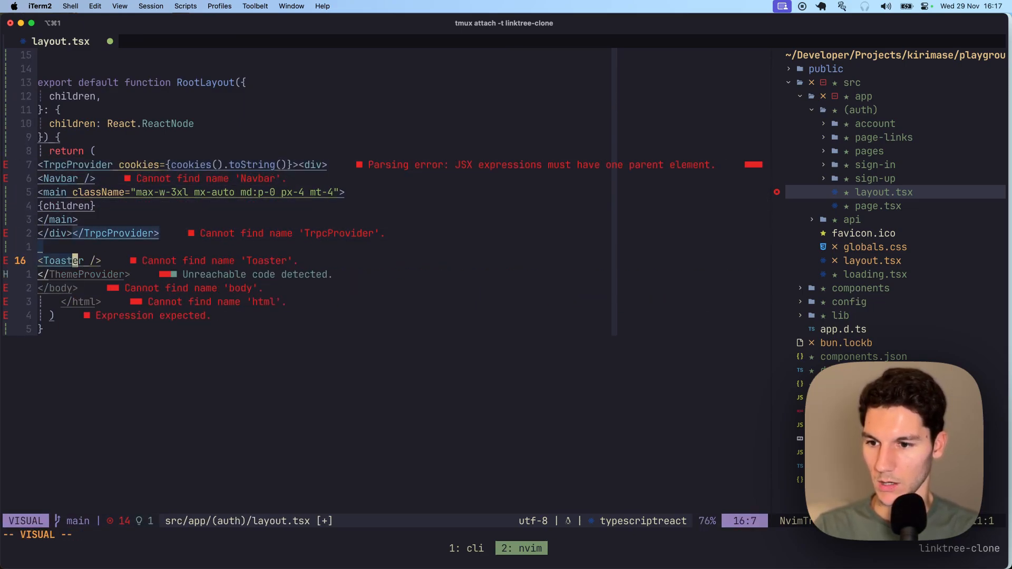
- Trim the html/body markup from the pasted RootLayout in (auth)/layout.tsx
key(d)
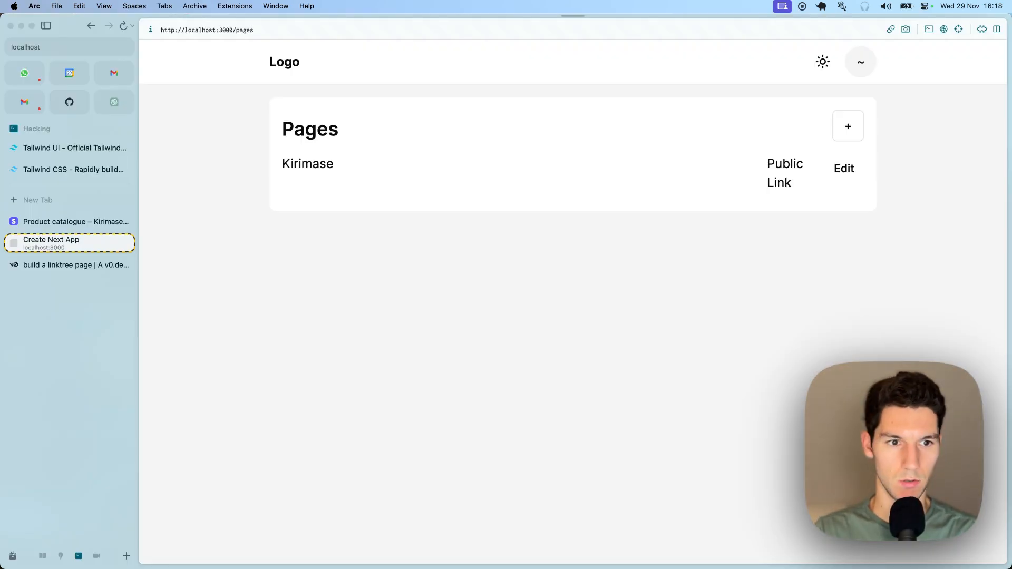
mouse_move(314, 67)
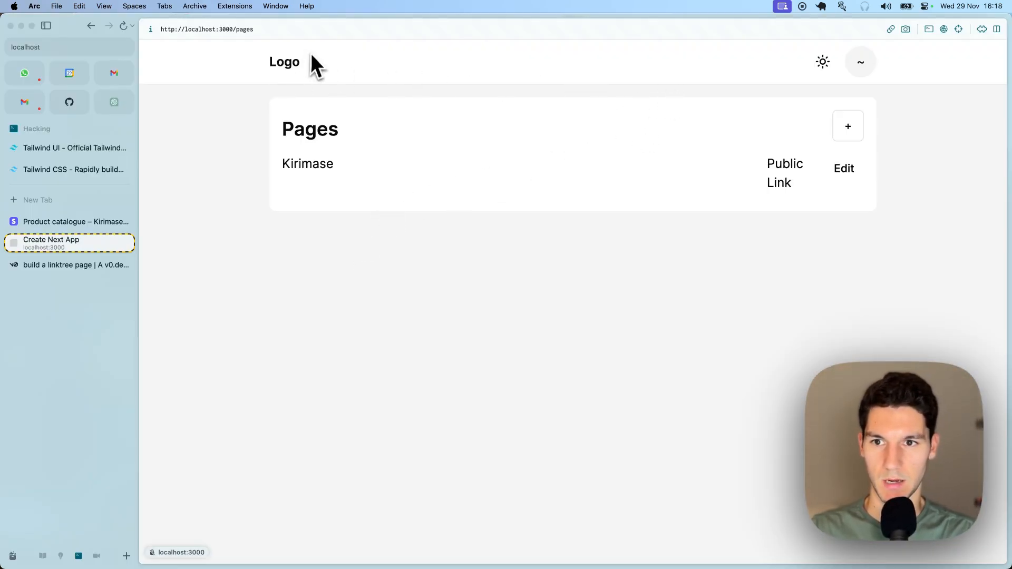
mouse_move(783, 171)
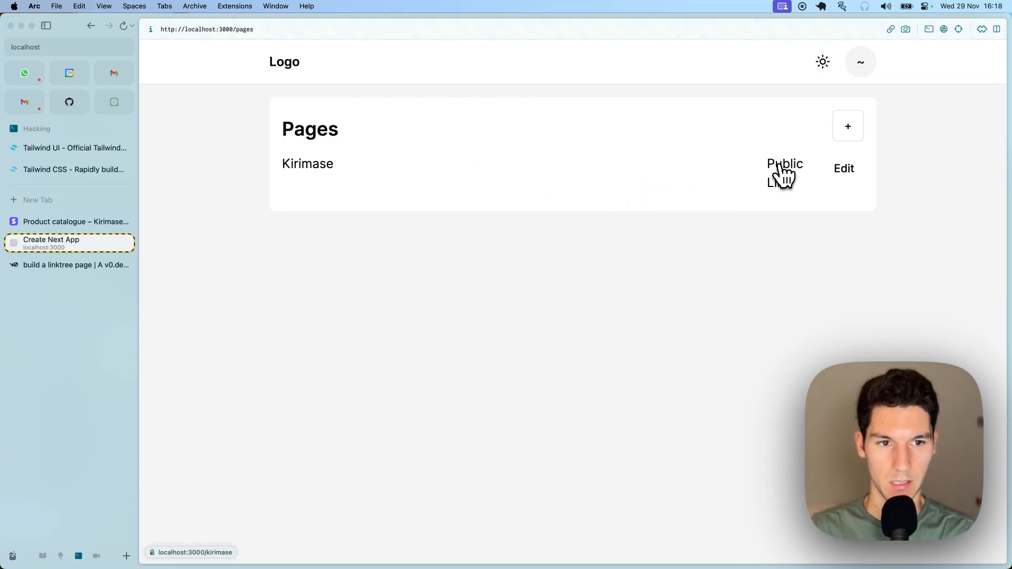
- Follow Kirimase's Public Link to localhost:3000/kirimase
click(784, 172)
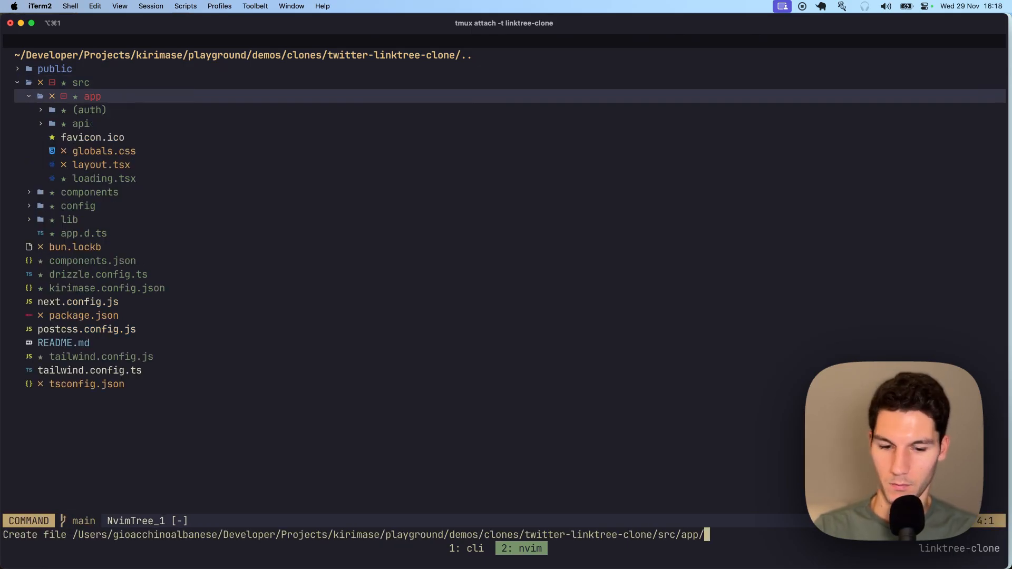
- Create src/app/[slug]/page.tsx with params typing returning <main>{params.slug}</main>, and save
text([)
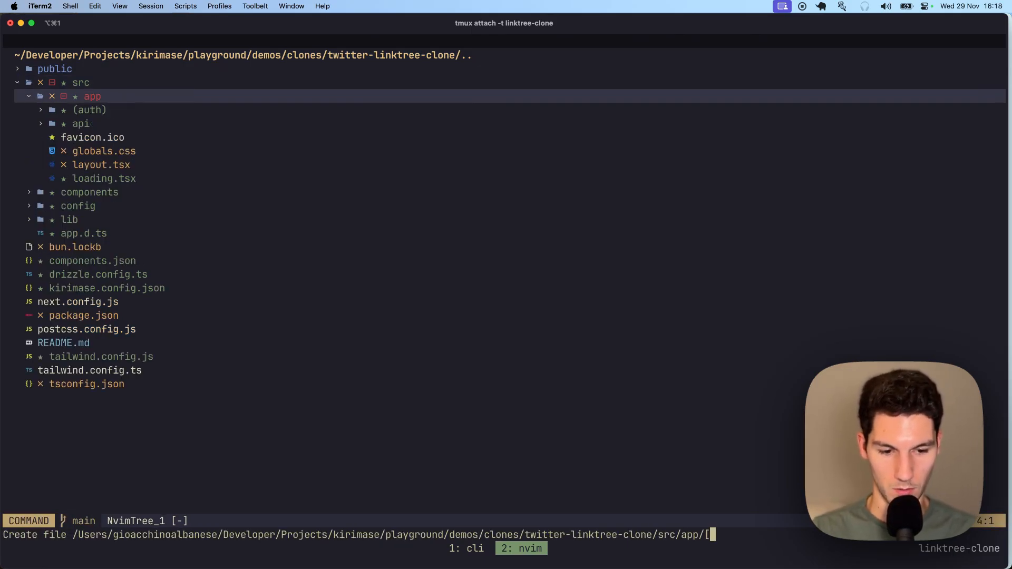
text(slug]/page.ts)
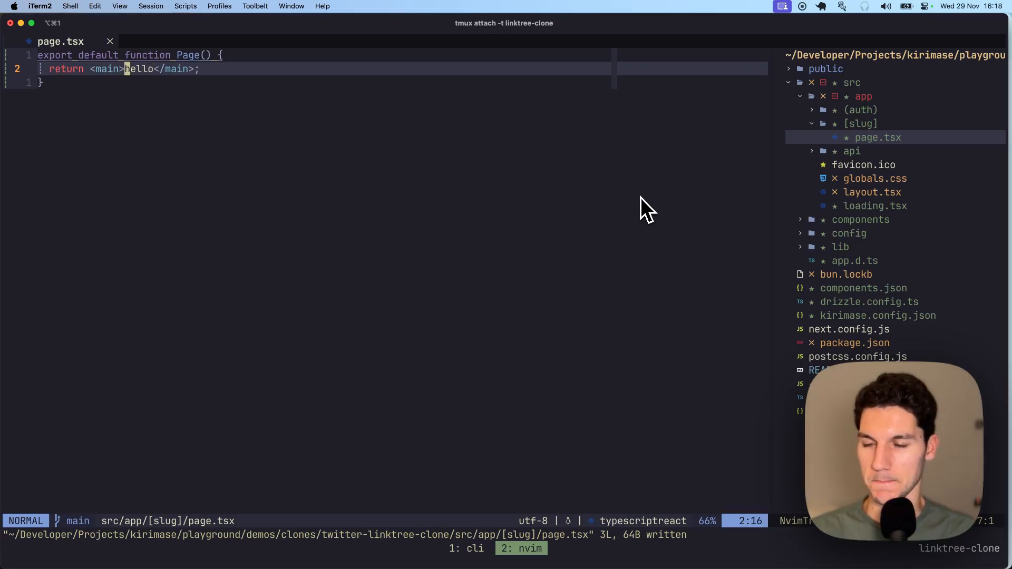
text(pa)
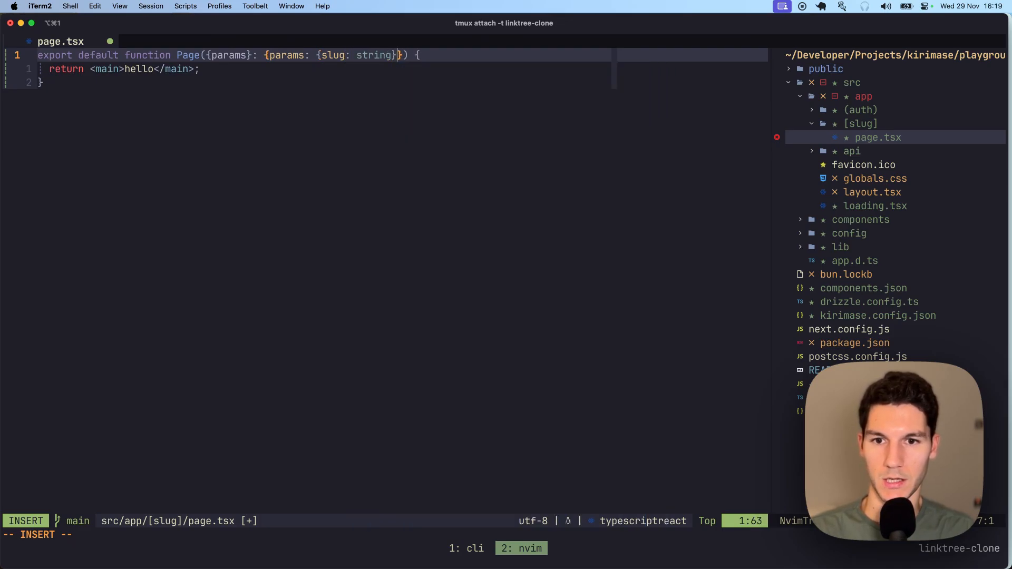
text({slu)
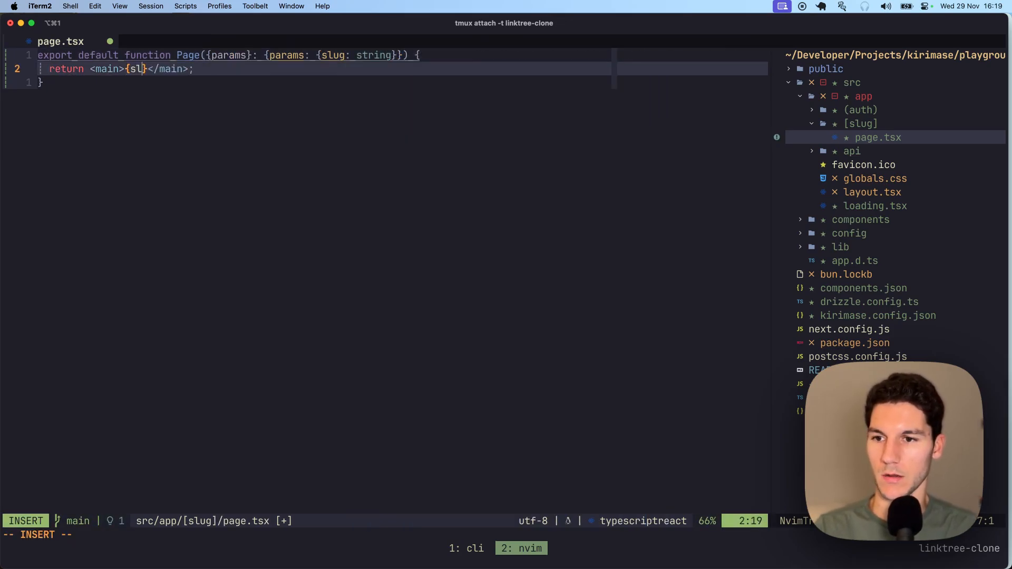
text(params.slug)
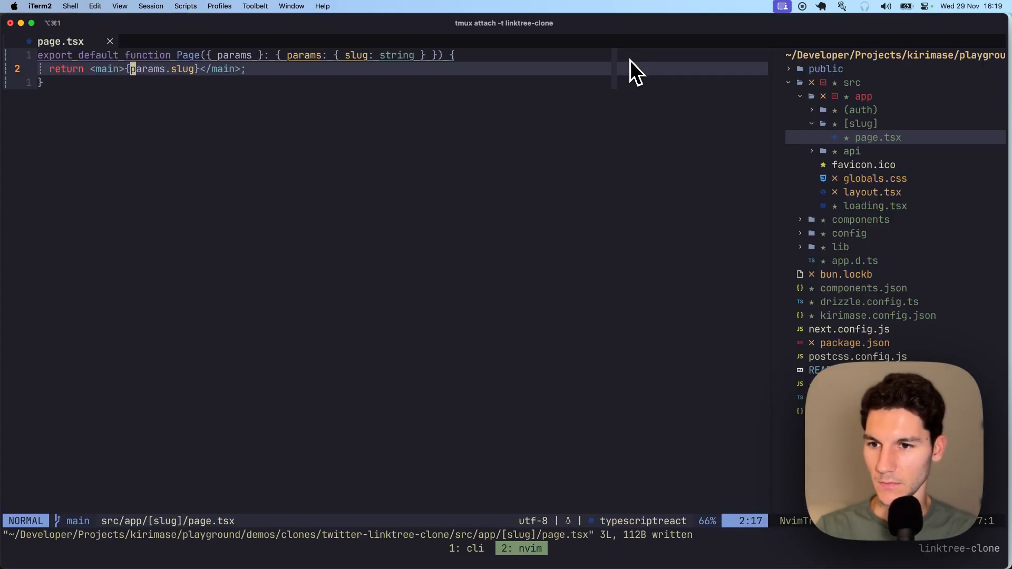
key(gg)
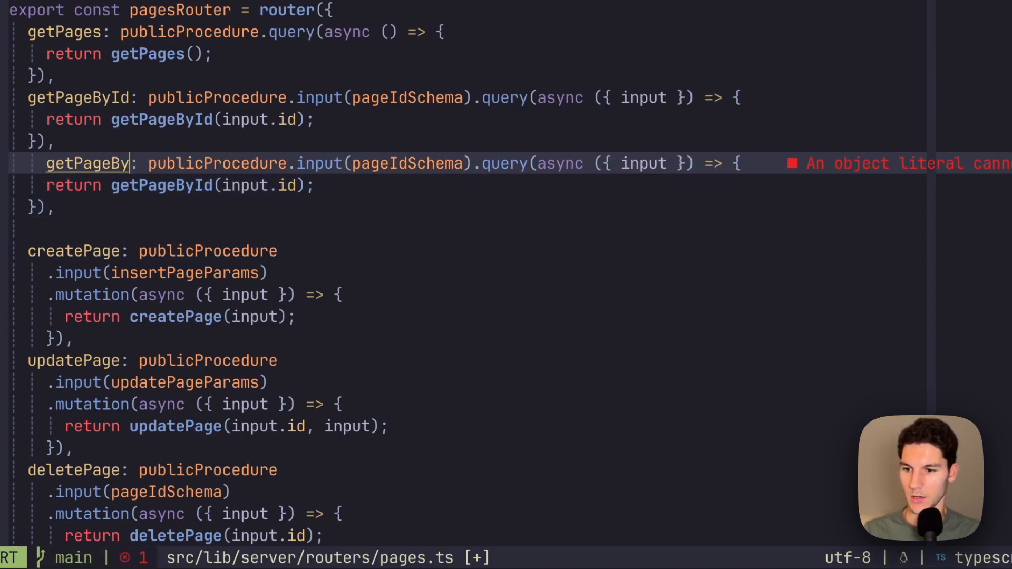
- Start getPageBySlugWithLinks selecting from pages where eq(pages.slug, input.slug)
text(SlugWithLinks: publicProcedure)
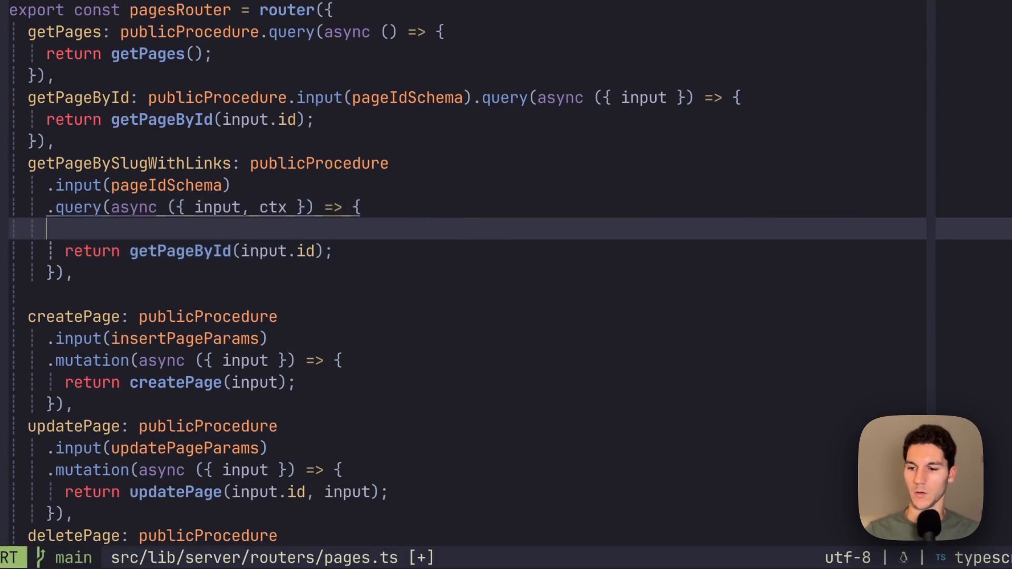
text(const p = await)
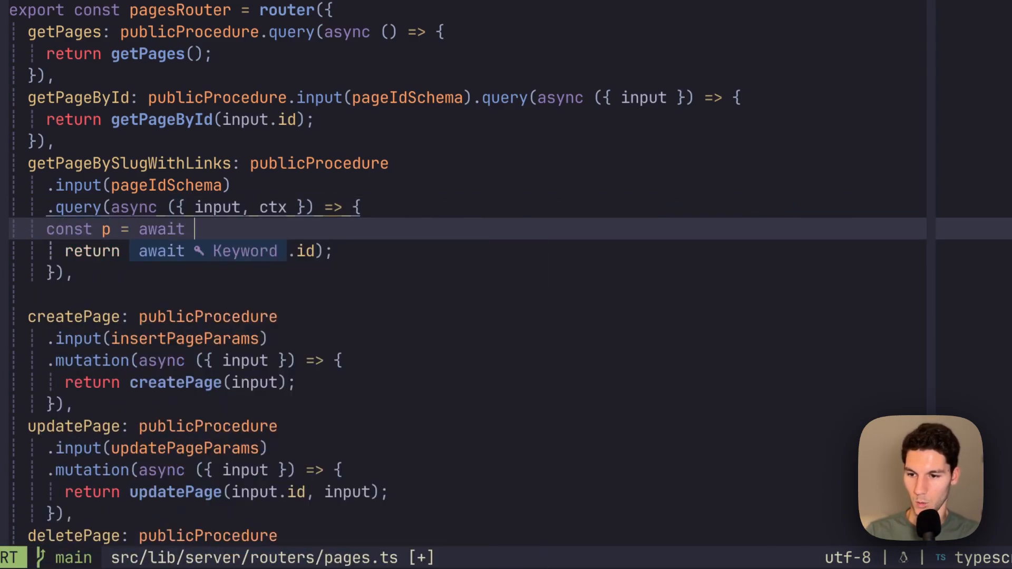
text(ctx.d)
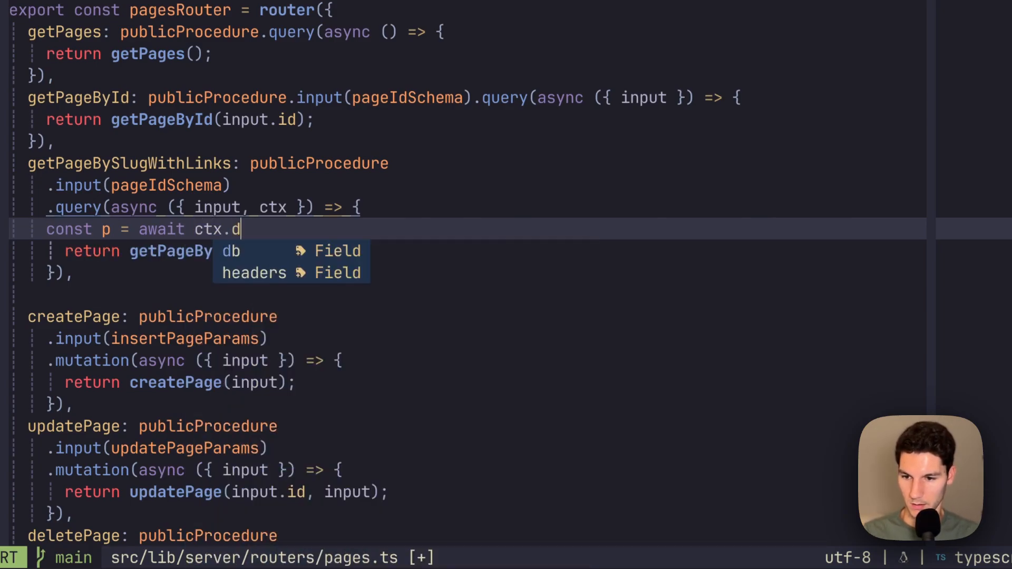
text(b.select().from()
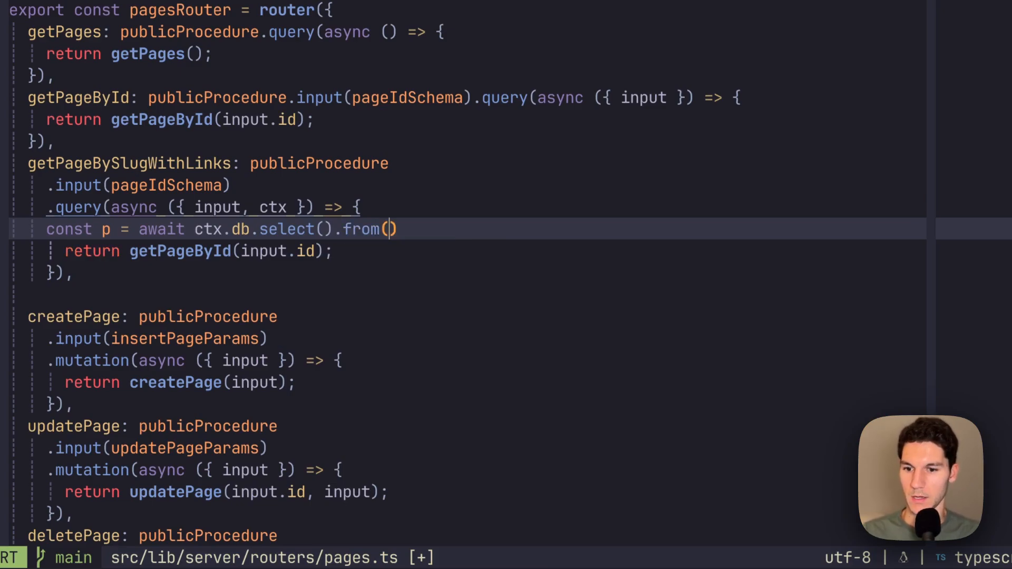
text(pages)
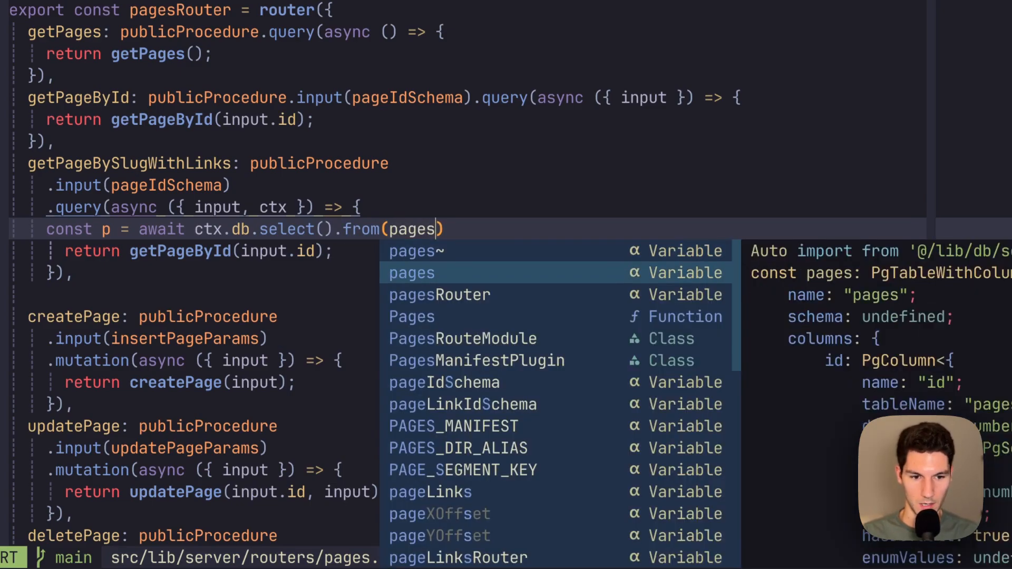
text(.where()
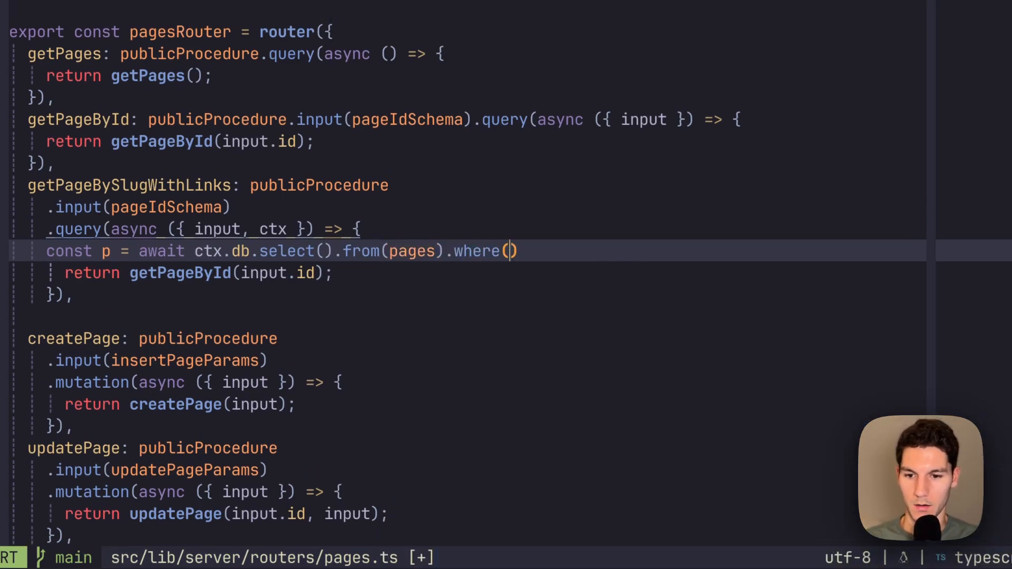
text(eq()
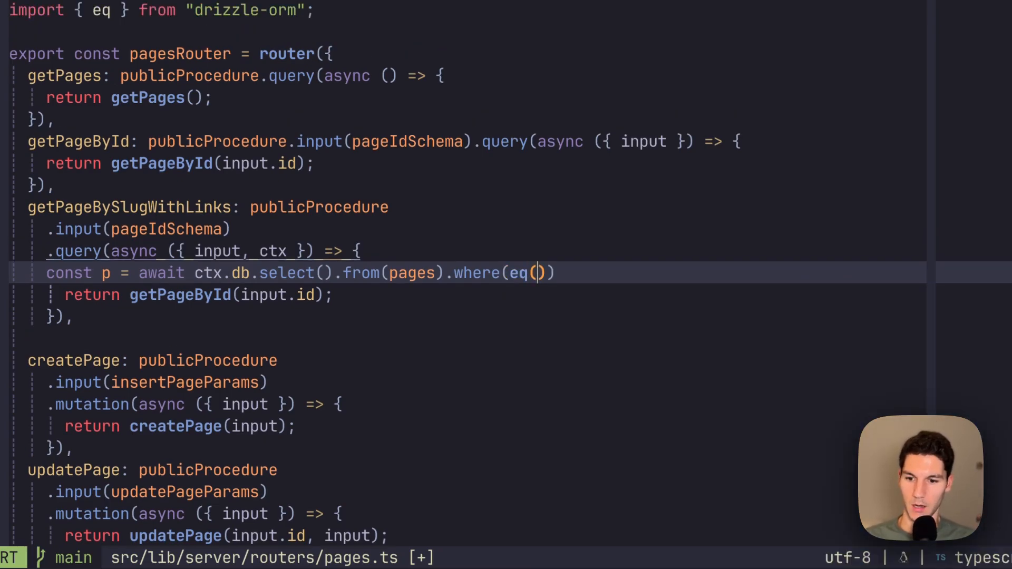
text(pages.slug,)
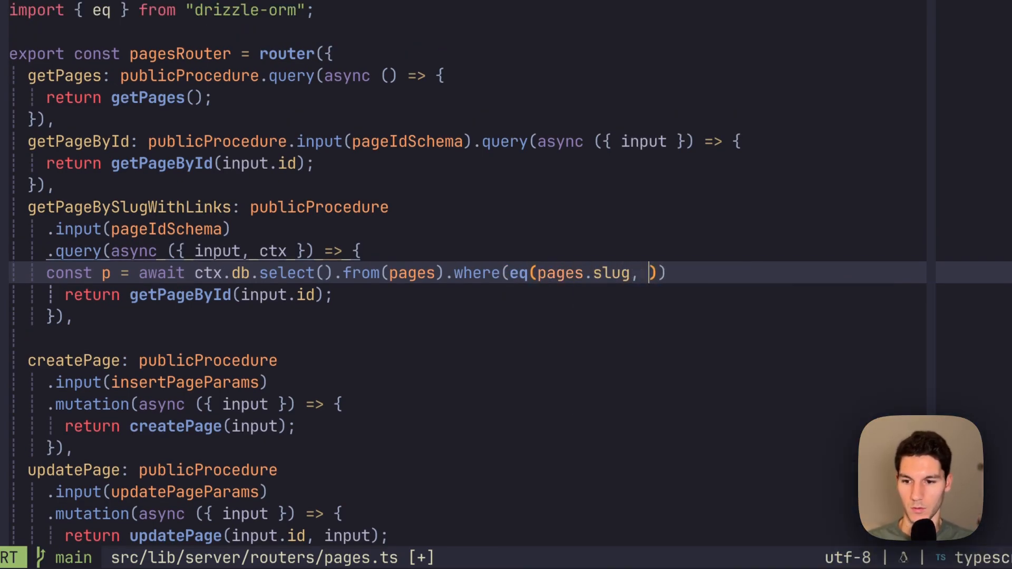
text(input)
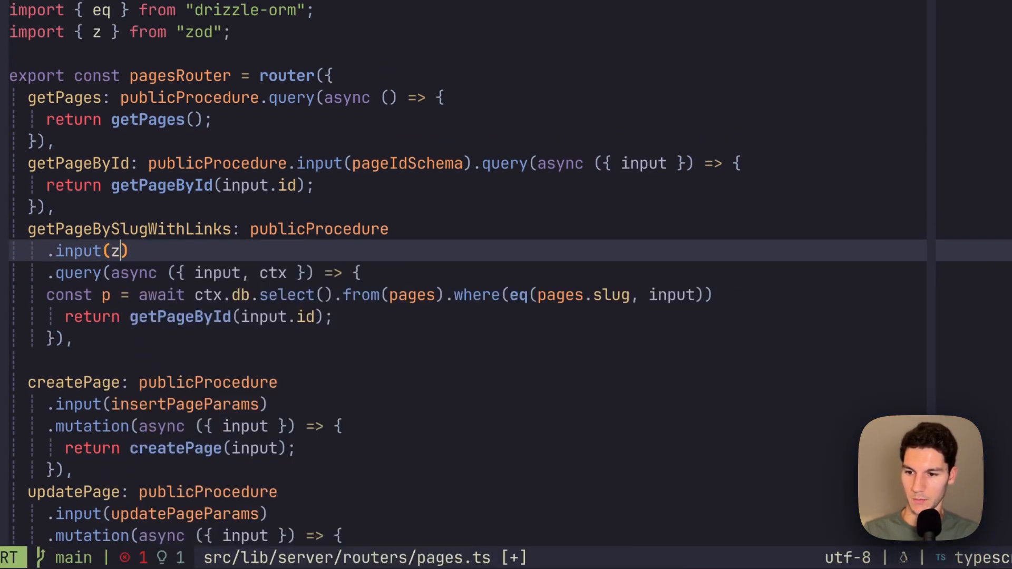
- Give it a z.object({ slug: z.string() }) input and innerJoin pageLinks on the page id
text(.object({}))
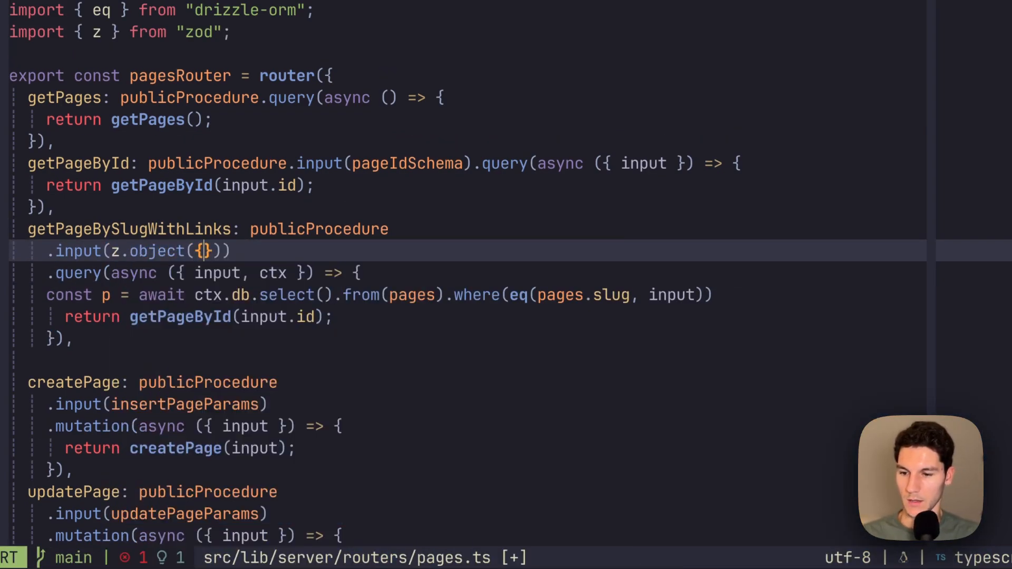
text(slug: z.string()
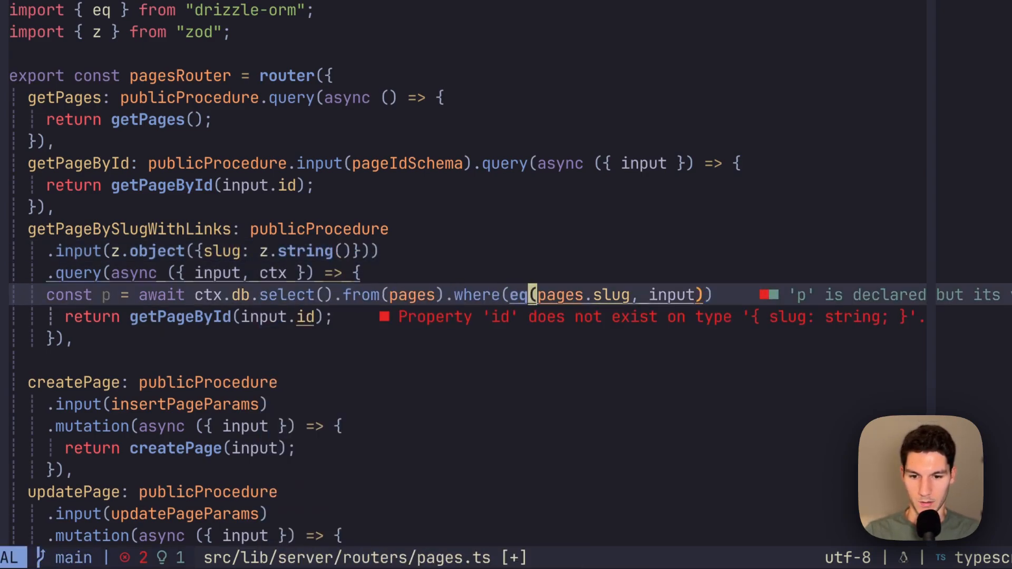
text(.slug, input.slug));)
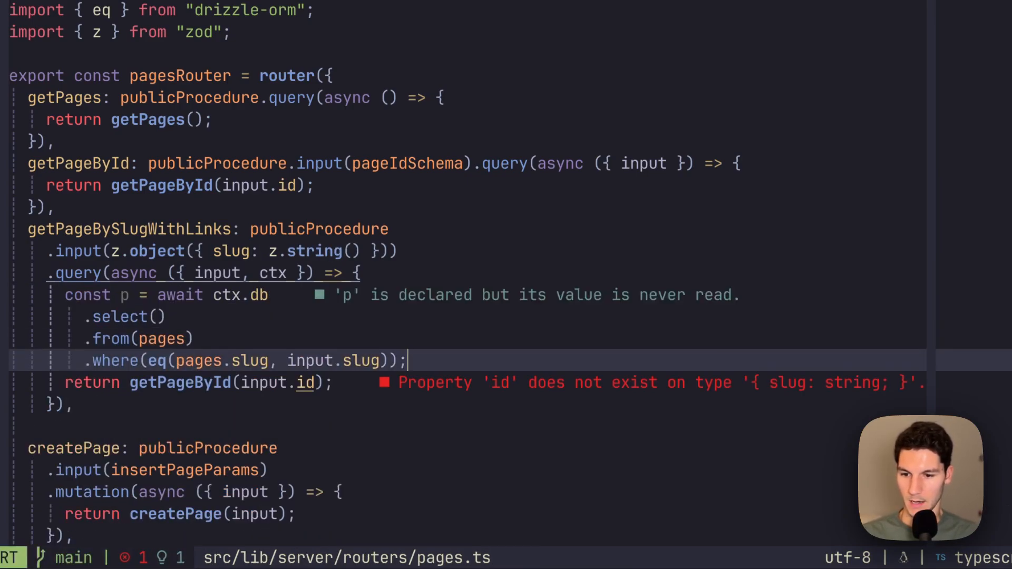
text(.innerJoin()
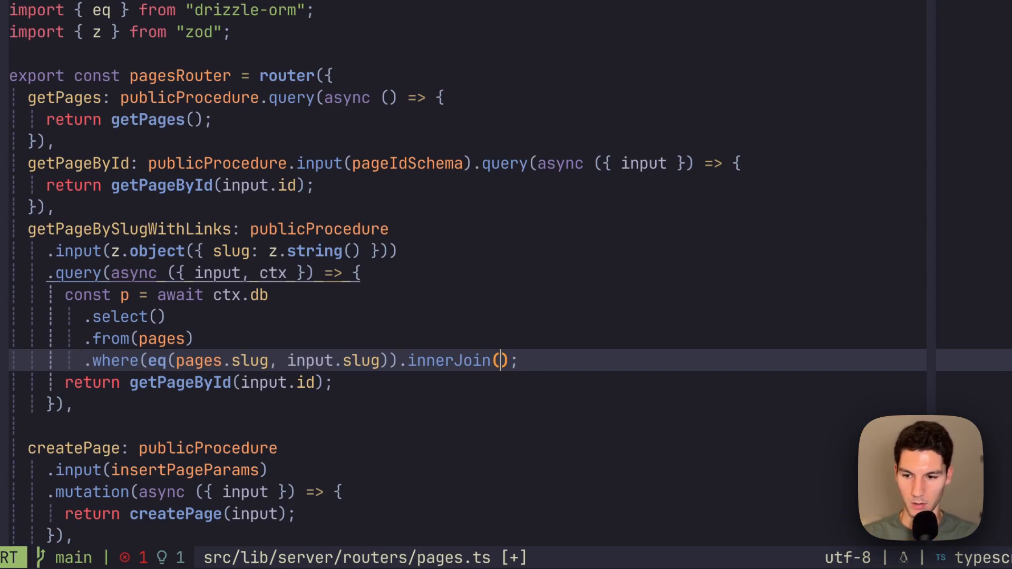
text(pageLinks, eq()
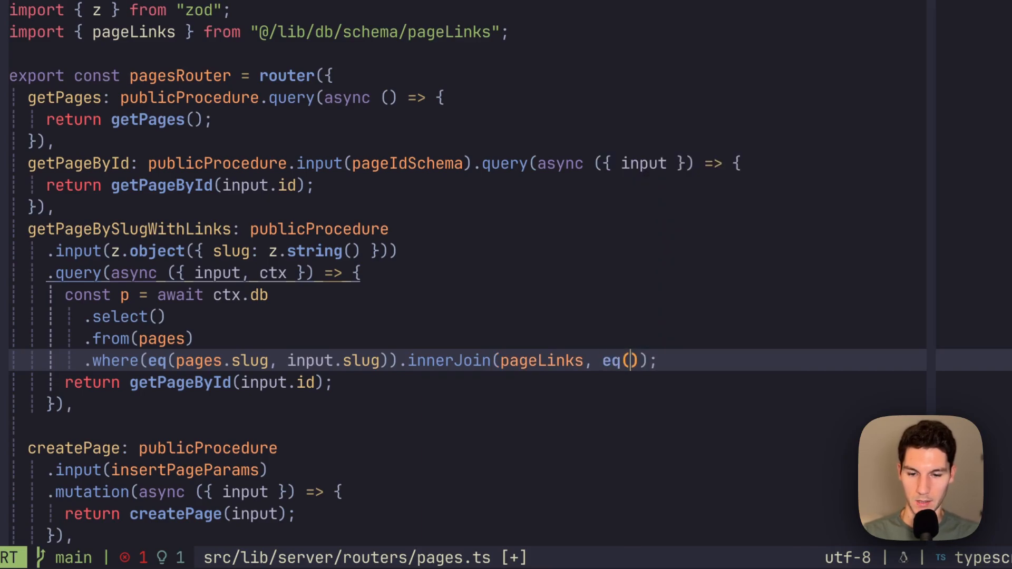
text(pageLinks.pageId,)
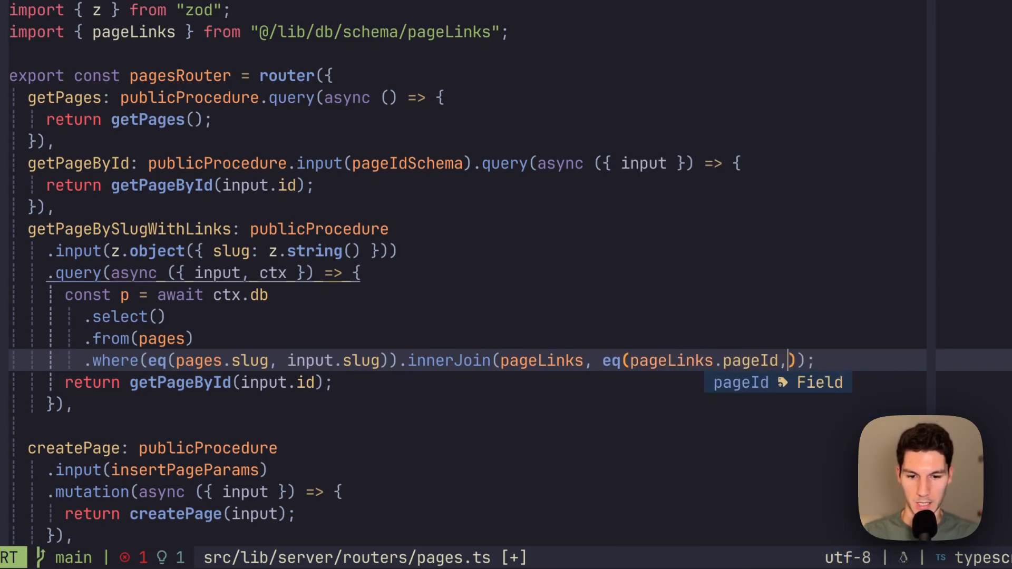
text(pages.id)
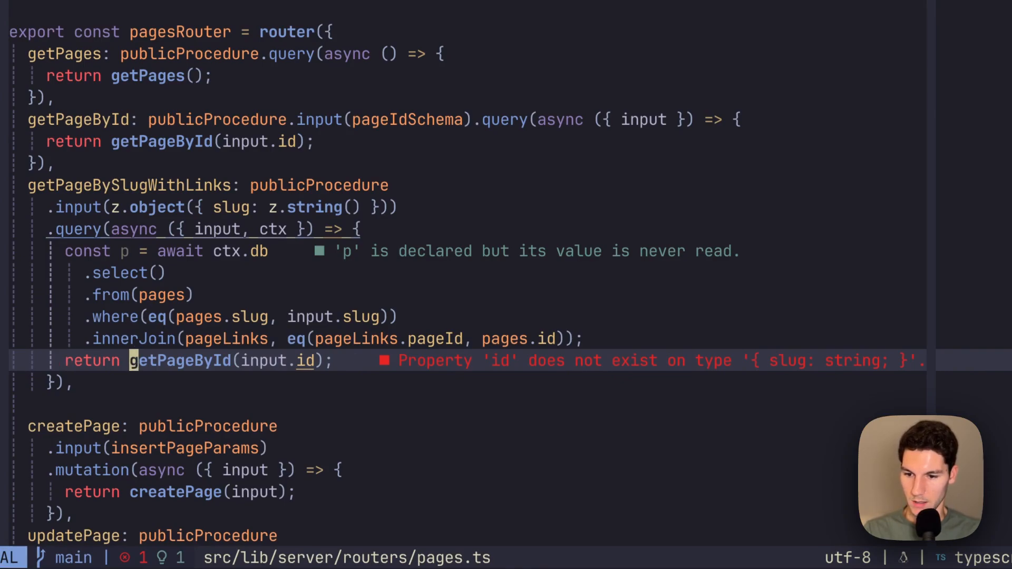
scroll(down, 3)
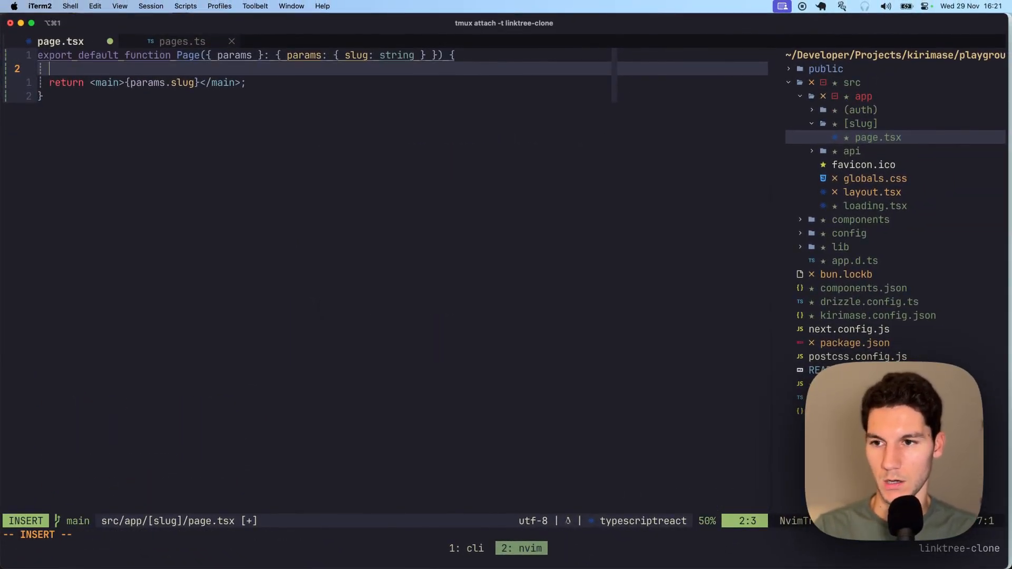
- Fetch getPageBySlugWithLinks with params.slug and return notFound() when p.length === 0
text(async)
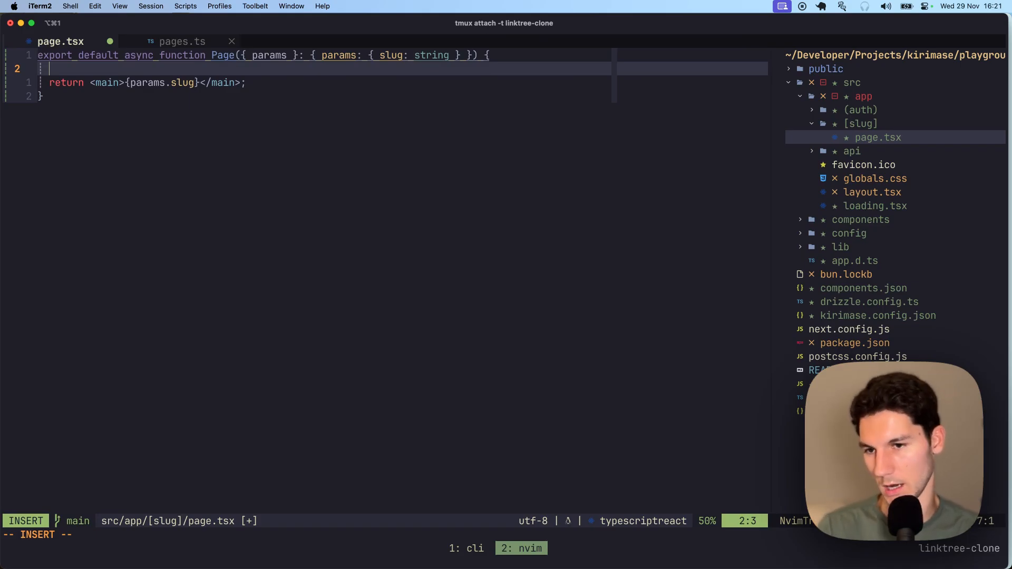
text(const)
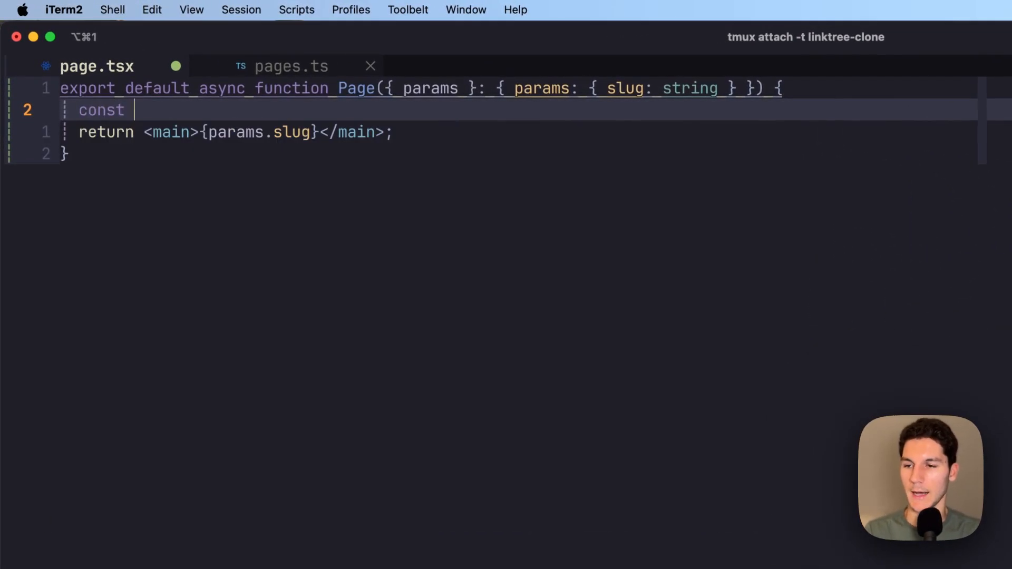
text(p = await api.pages.getPageBySlugWithLinks)
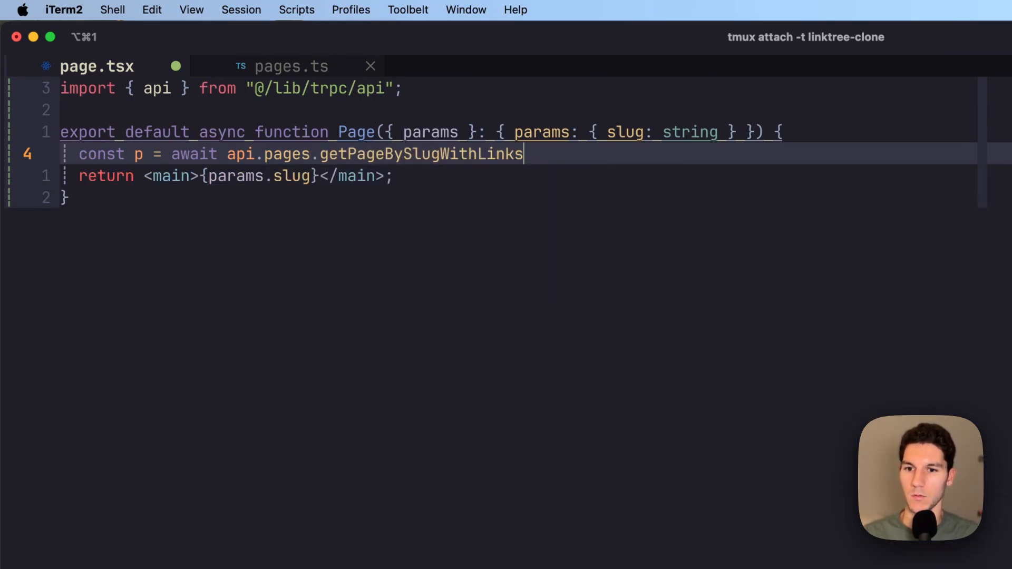
text(.query({}))
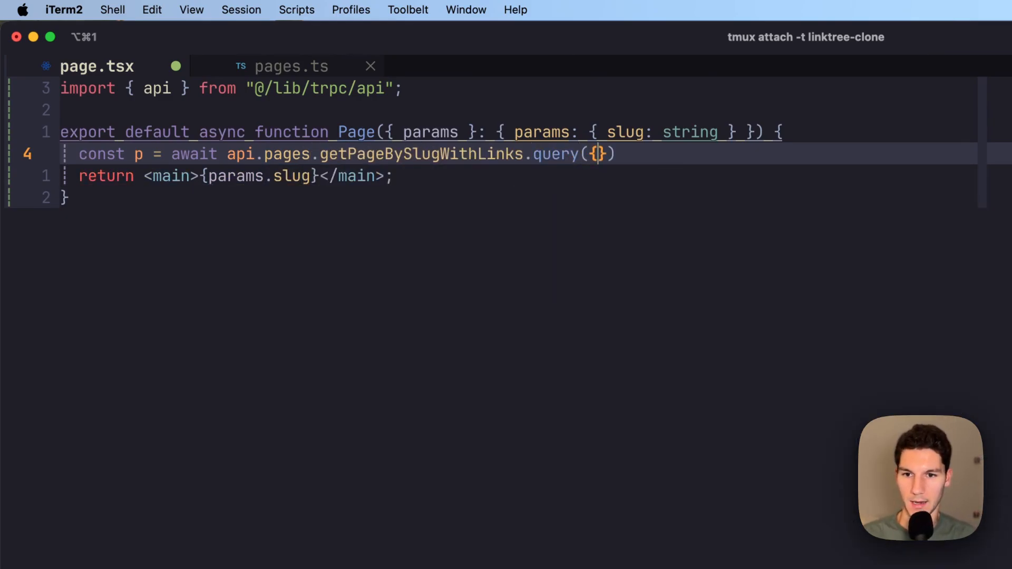
text(slug:)
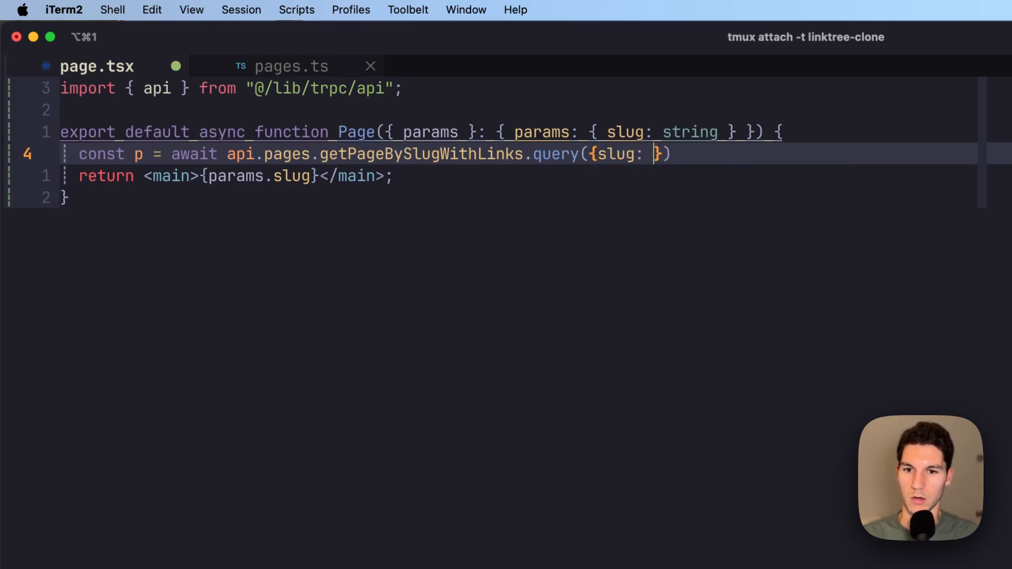
text(params.slug)
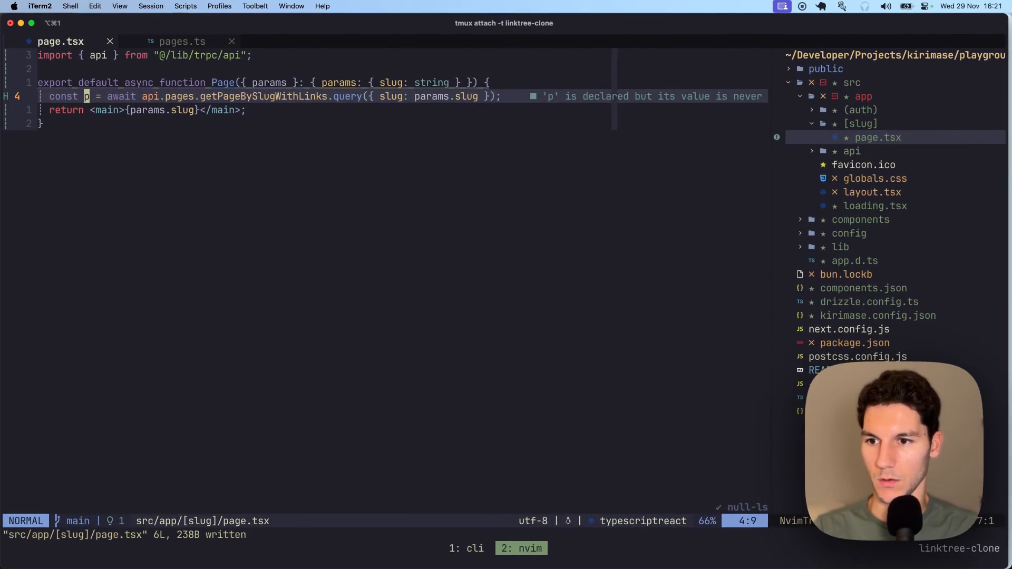
text(c)
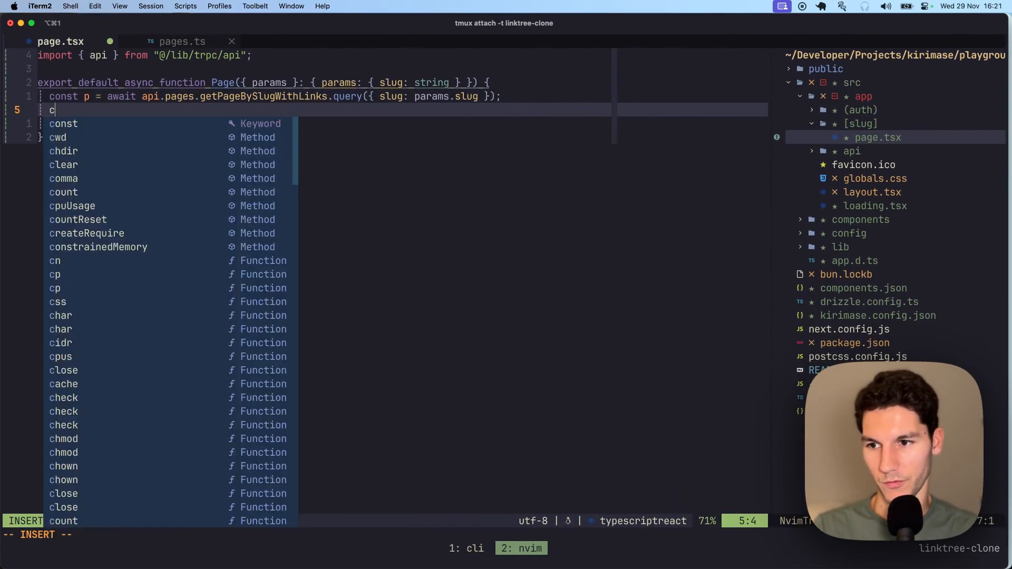
text(if (p.el)
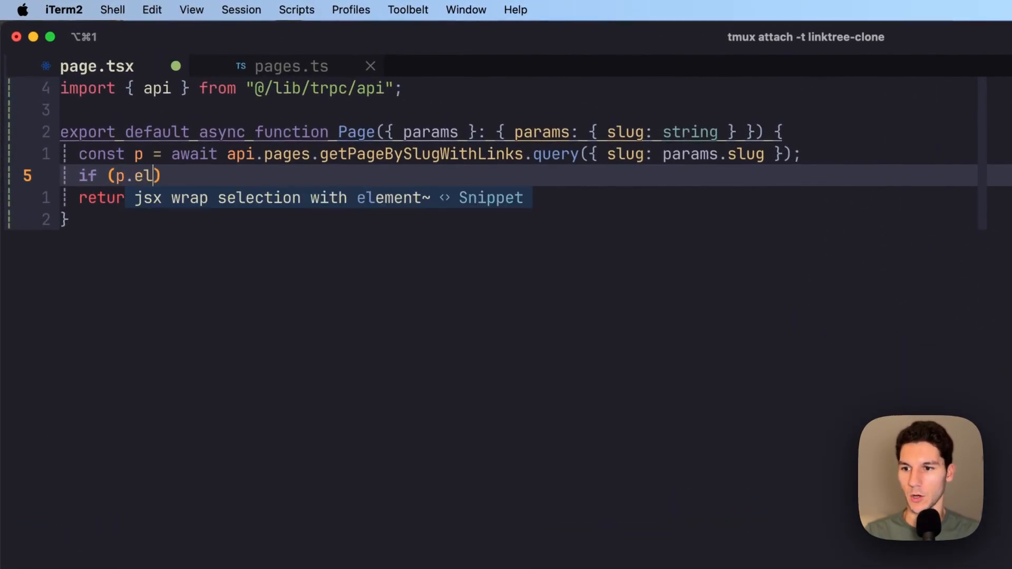
text(ength === 0)
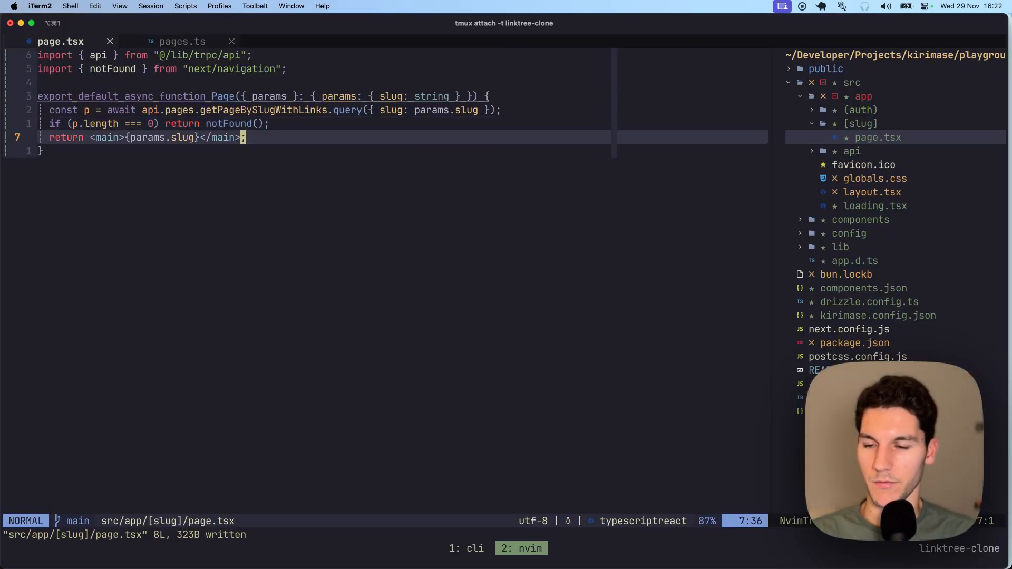
- Render JSON.stringify(p, null, 2) and declare page = p[0].pages and links = p.map(pageLinks)
key(v)
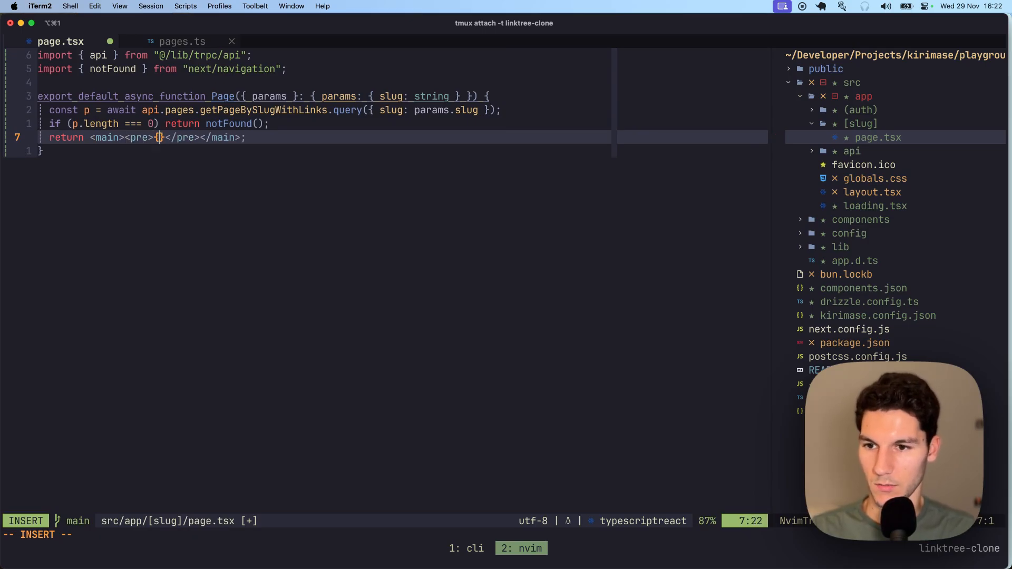
text(JSON.stringify(, null, 2)}</pre>)
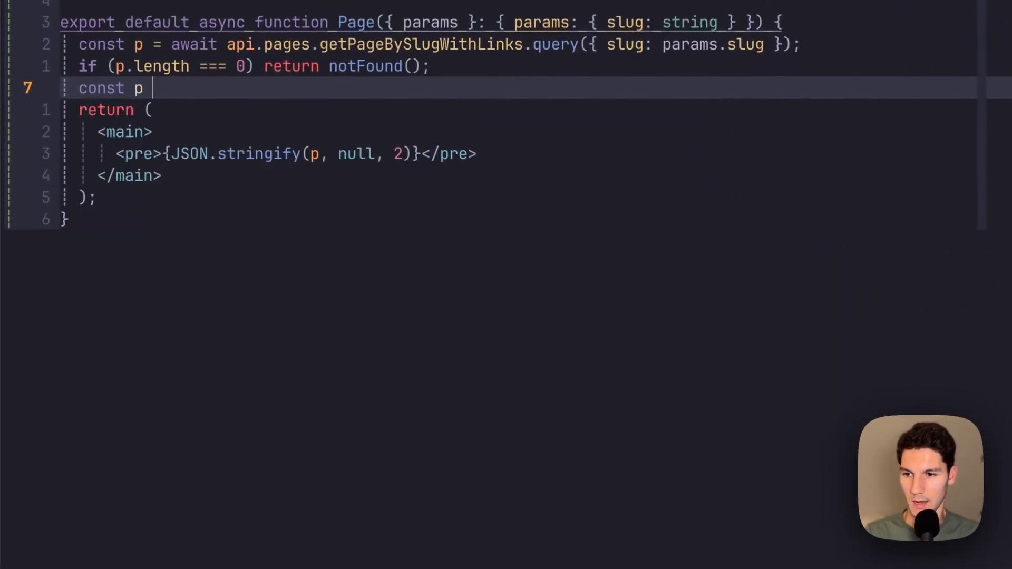
text(age =)
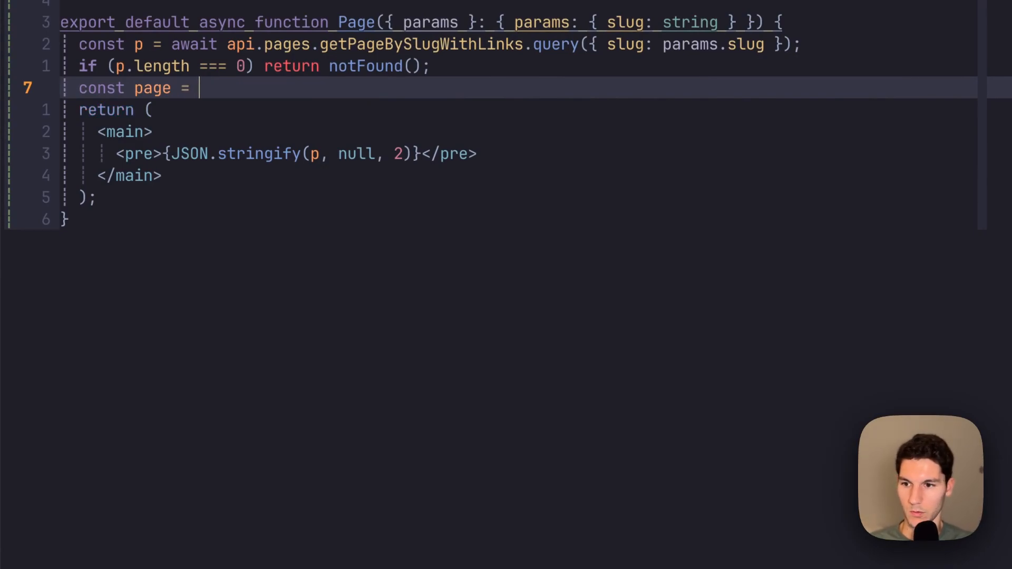
text(p[0])
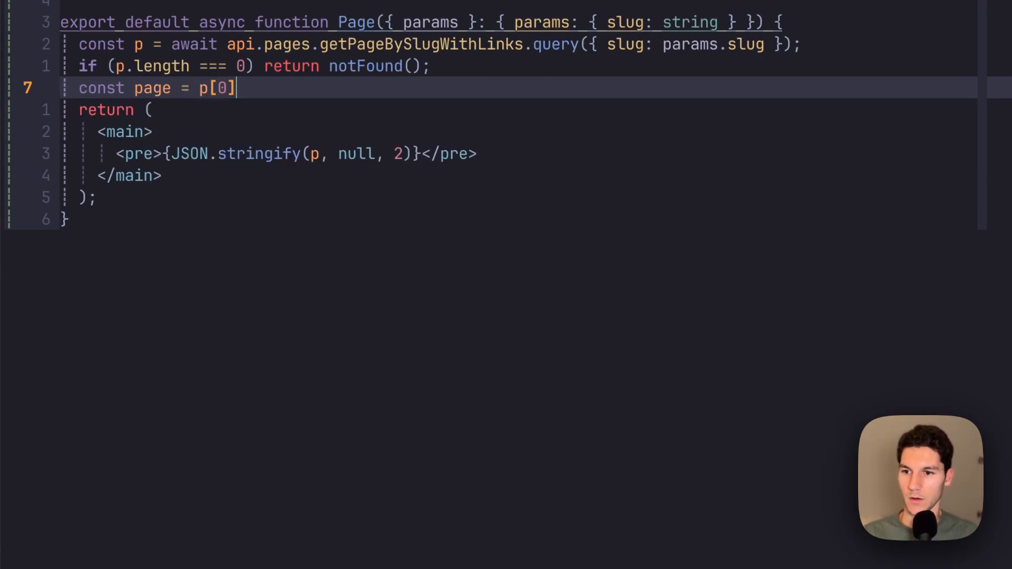
text(.pages;)
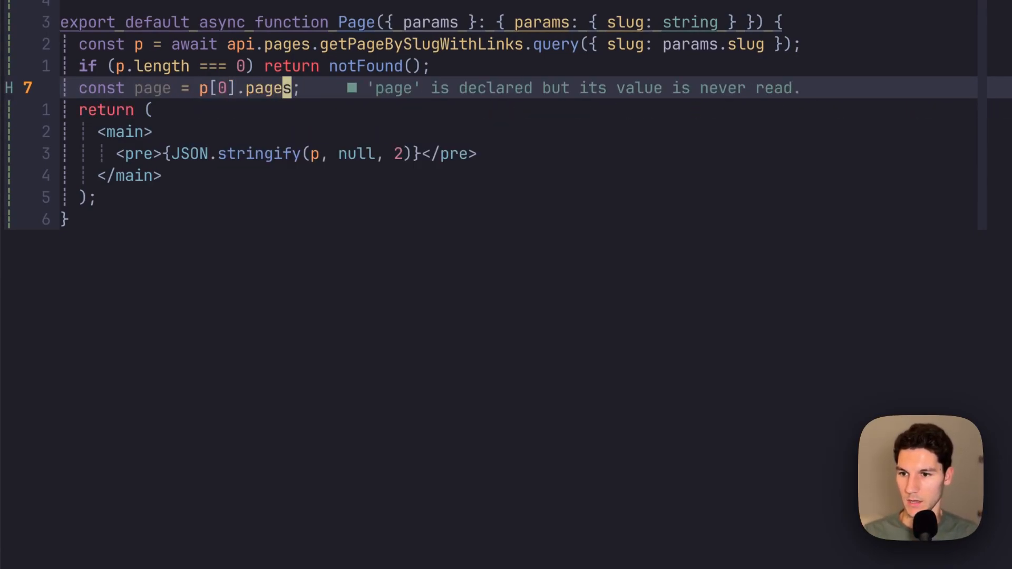
text(const links =)
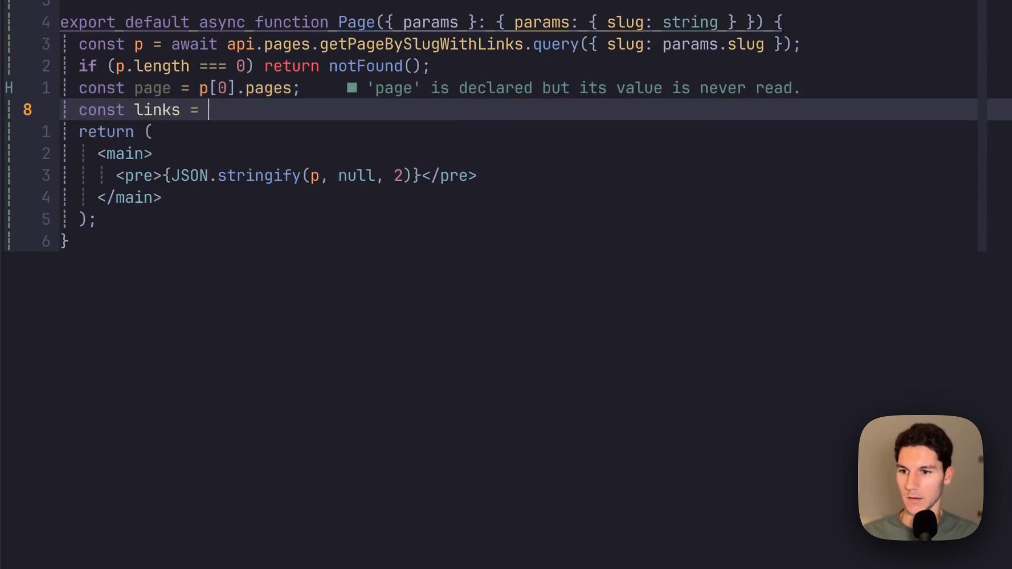
text(p.map())
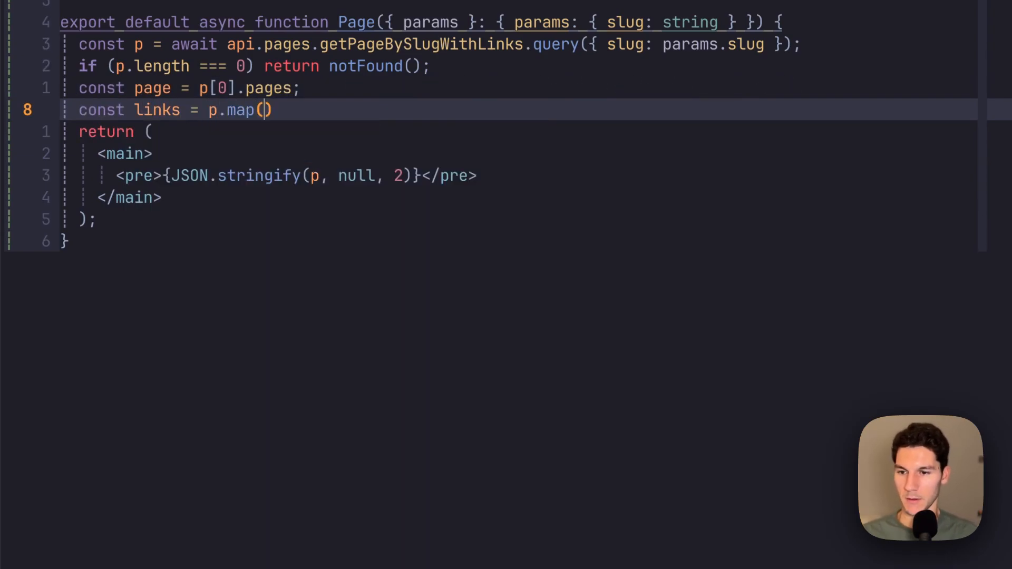
text(pageLinks)
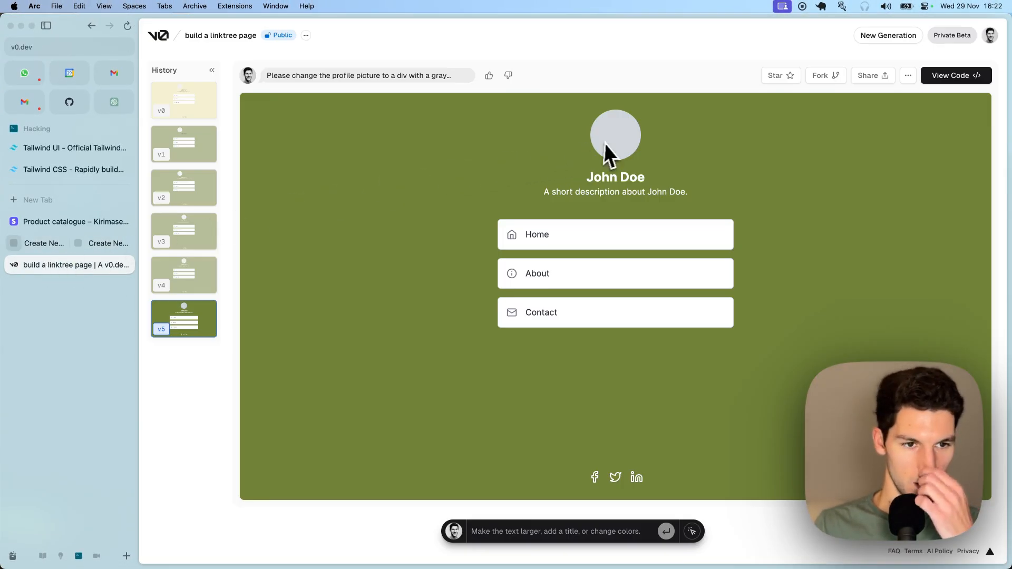
mouse_move(898, 84)
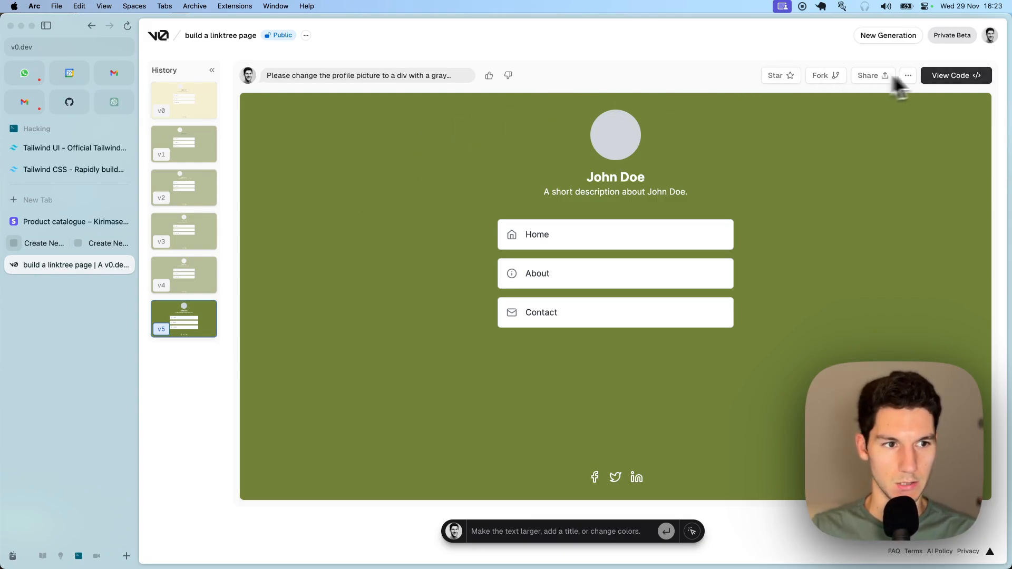
click(954, 76)
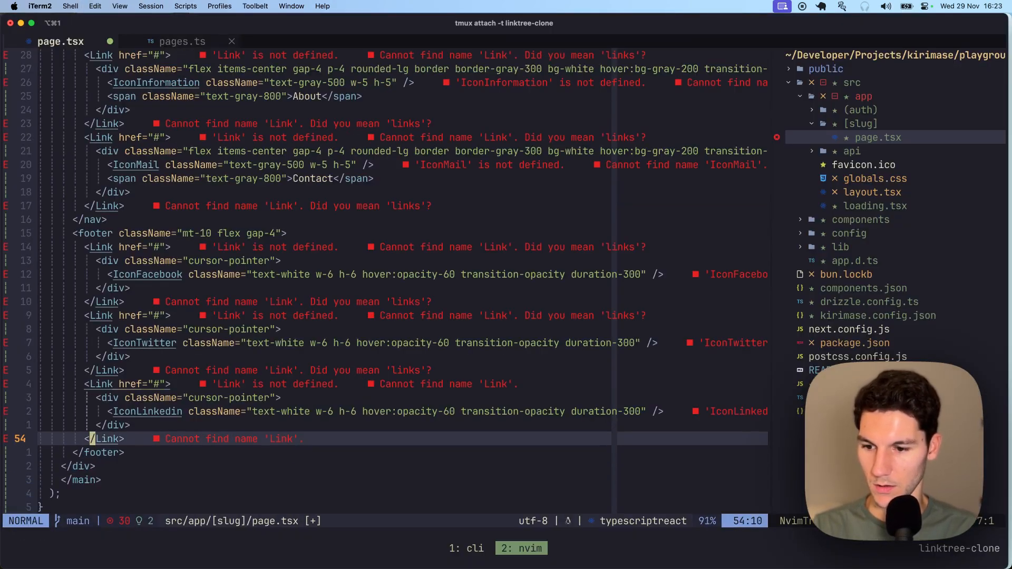
- Delete the footer social links, use HomeIcon and wrap the Link in links.map with a key
key(v)
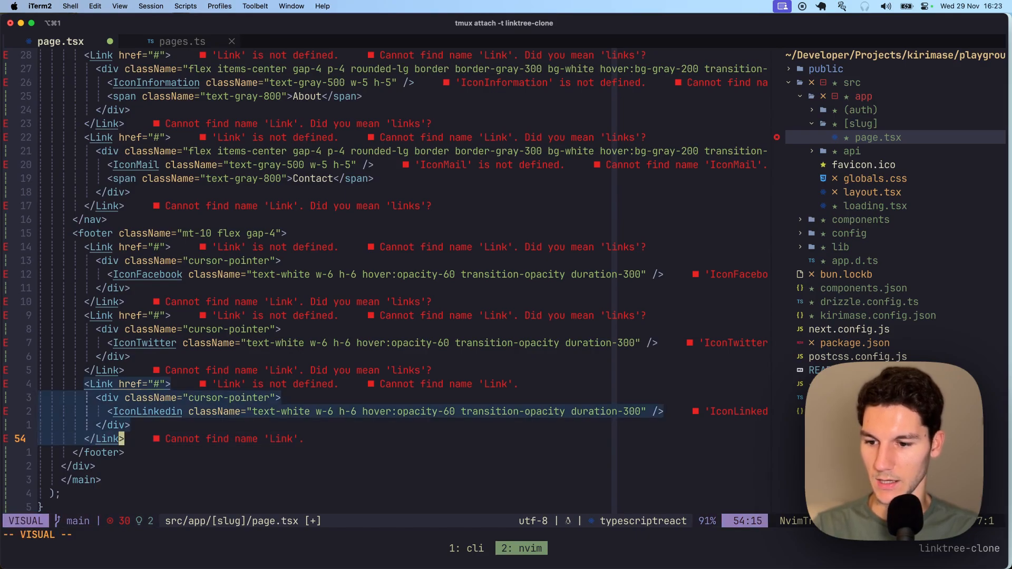
key(j)
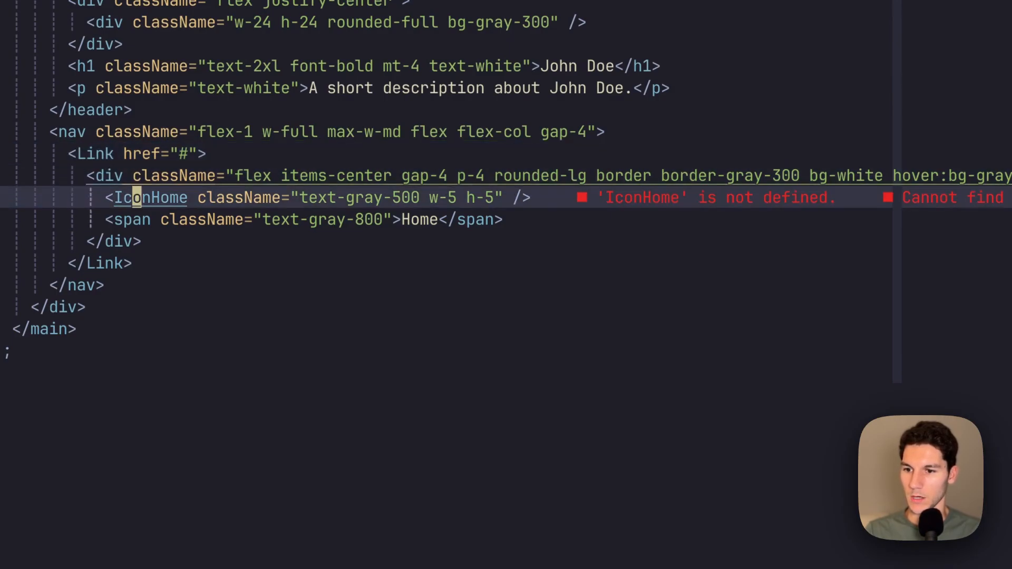
text(HomeIcon)
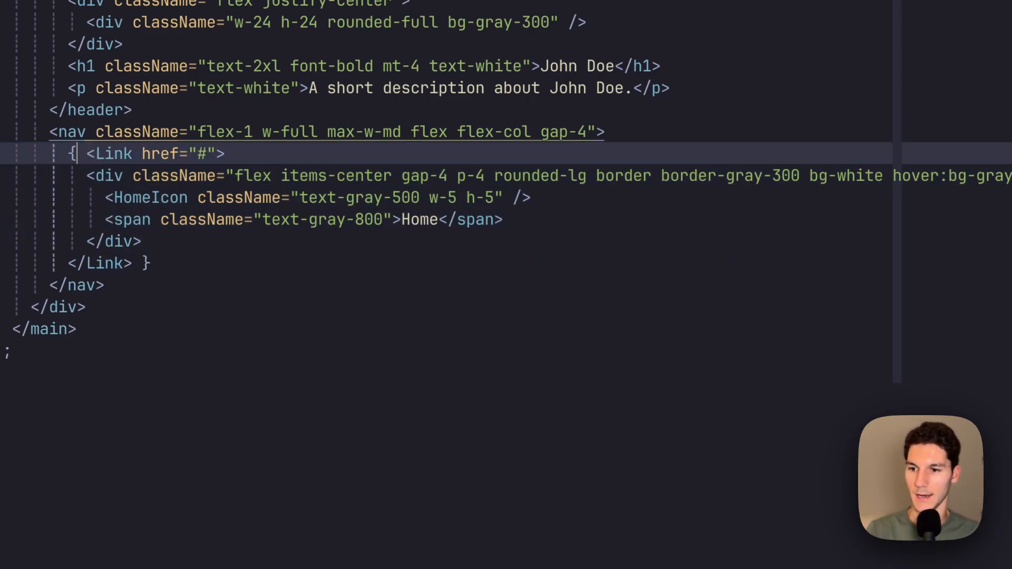
text(links.map())
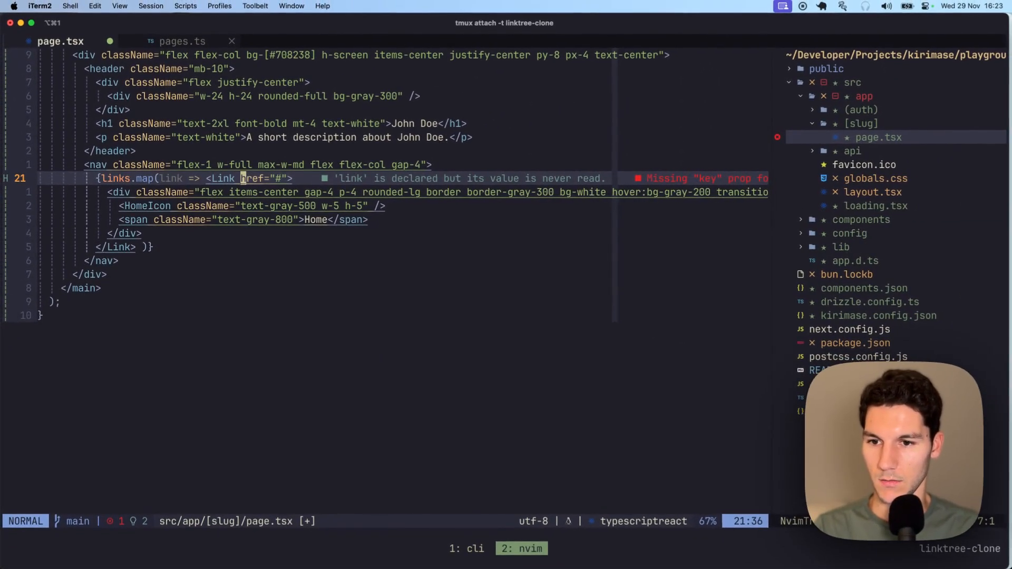
text(key=})
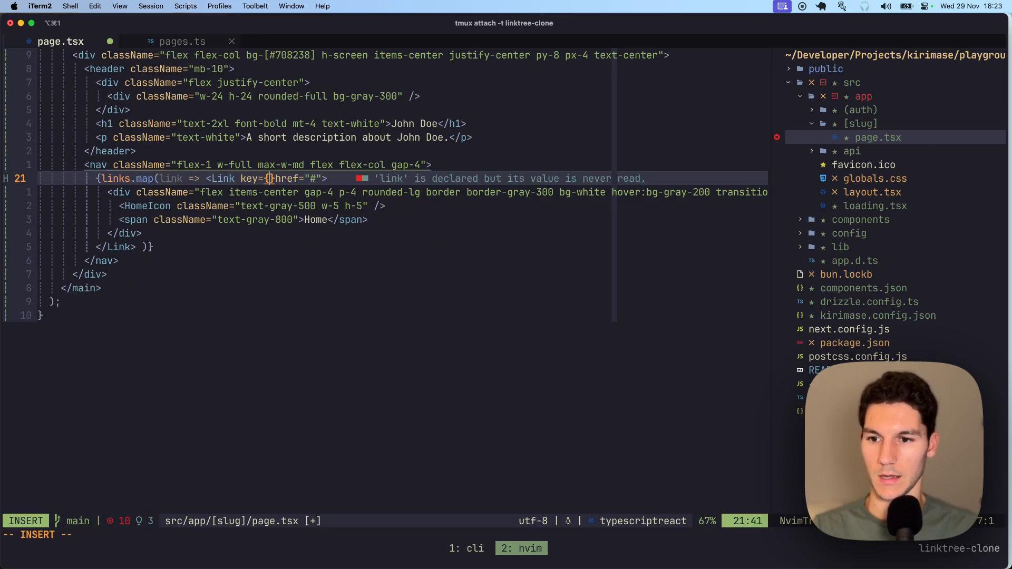
- Show link.title on each button and page.title / page.description in the header, then save
key(Escape)
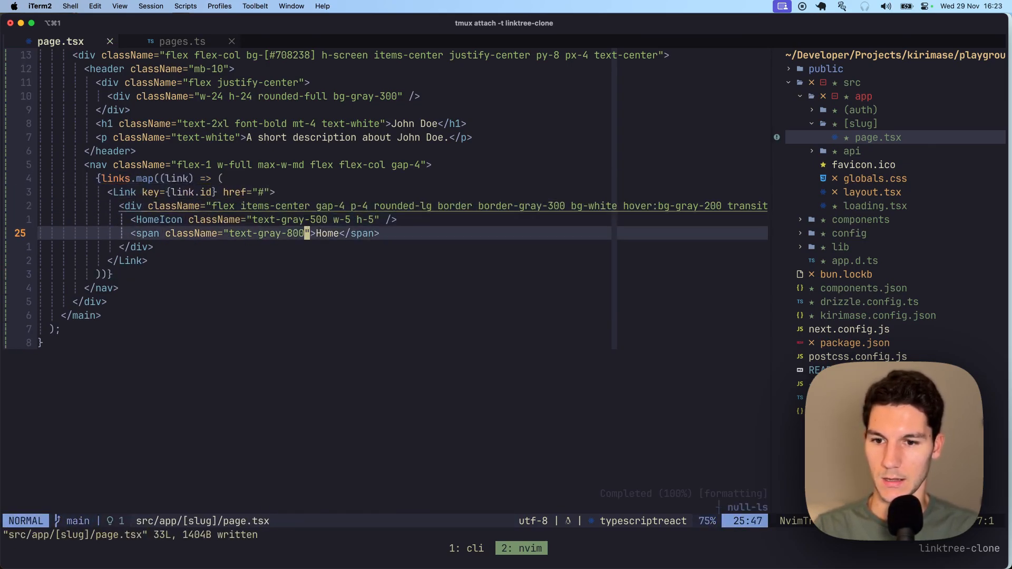
text({link.ti)
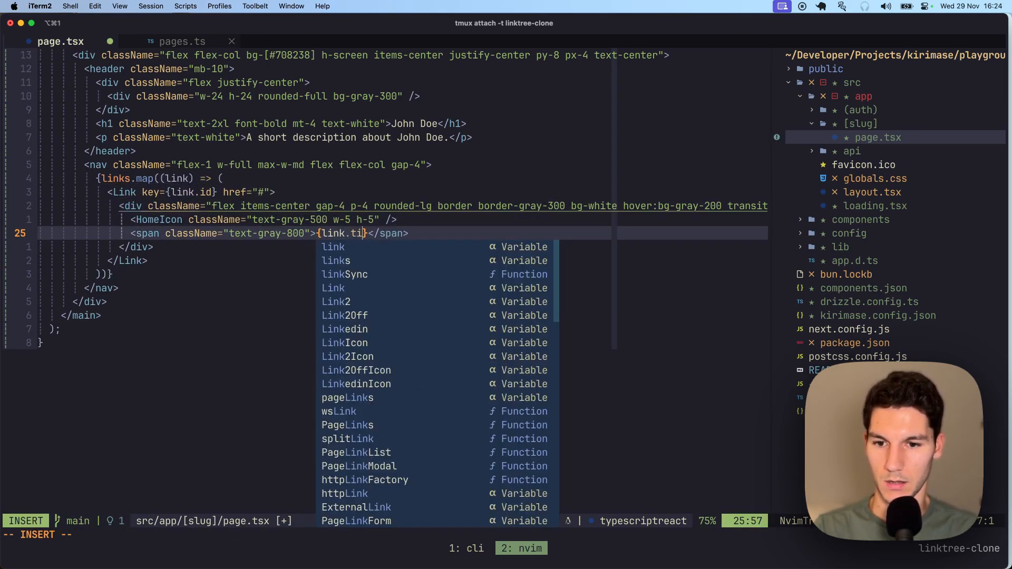
key(Escape)
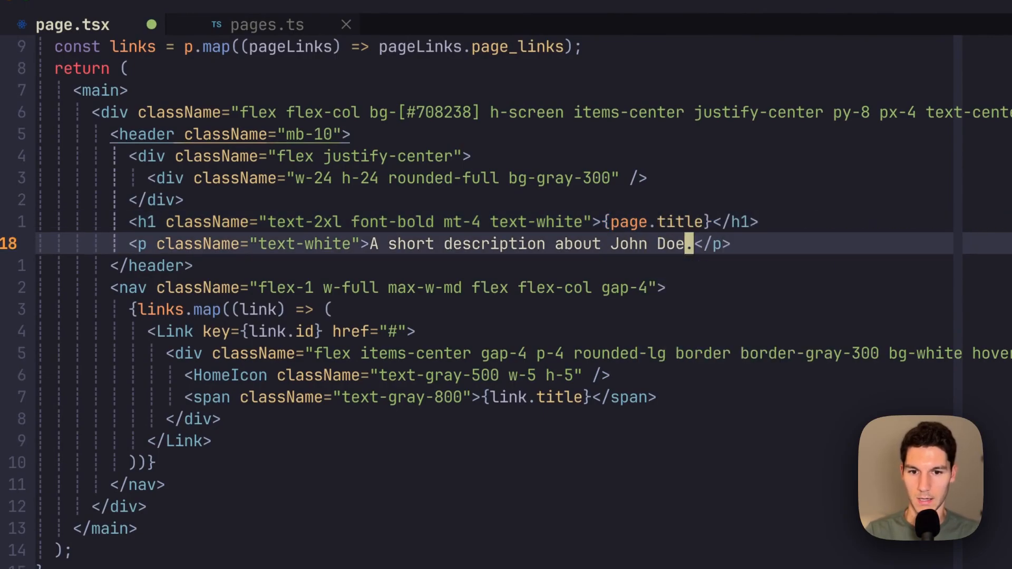
text({pag})
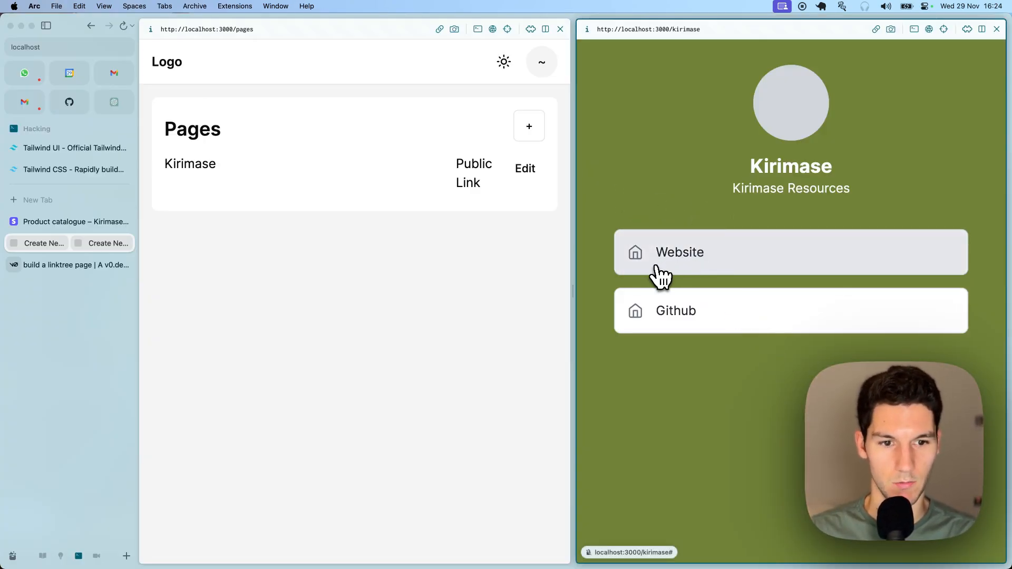
mouse_move(674, 152)
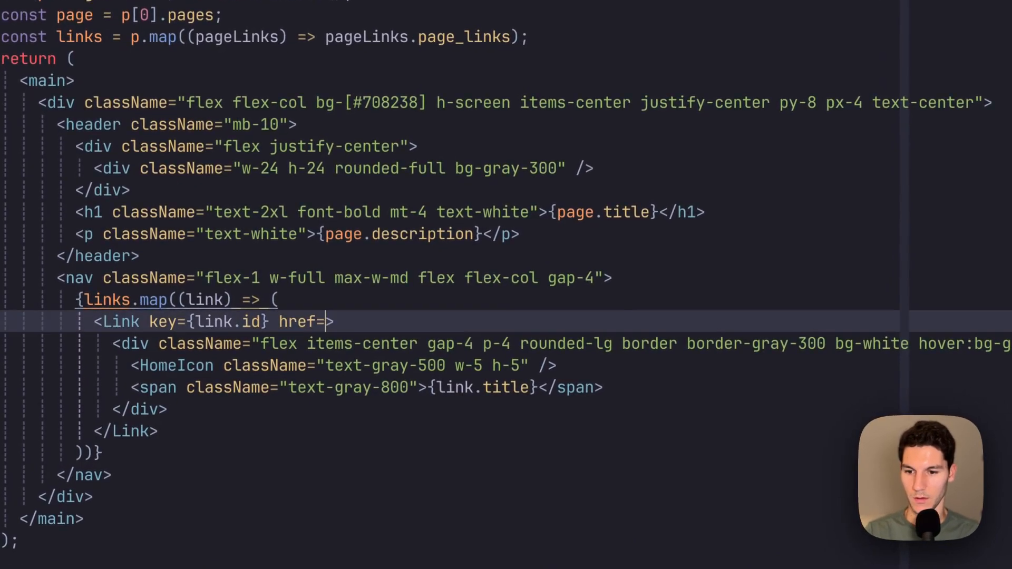
- Point each button's href at link.url, then view Kirimase's edit form in Arc and close it
text({link.h)
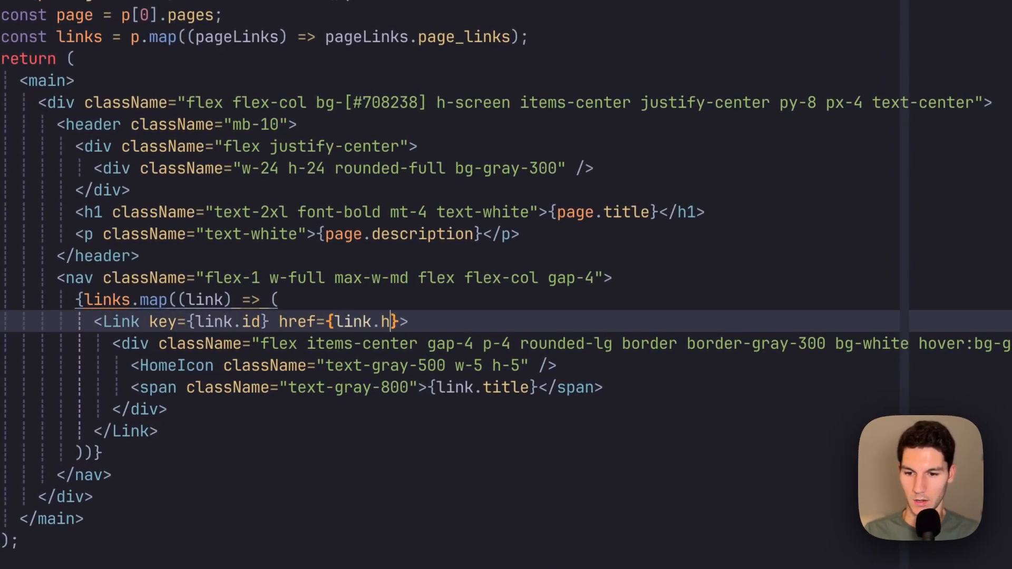
text(ref)
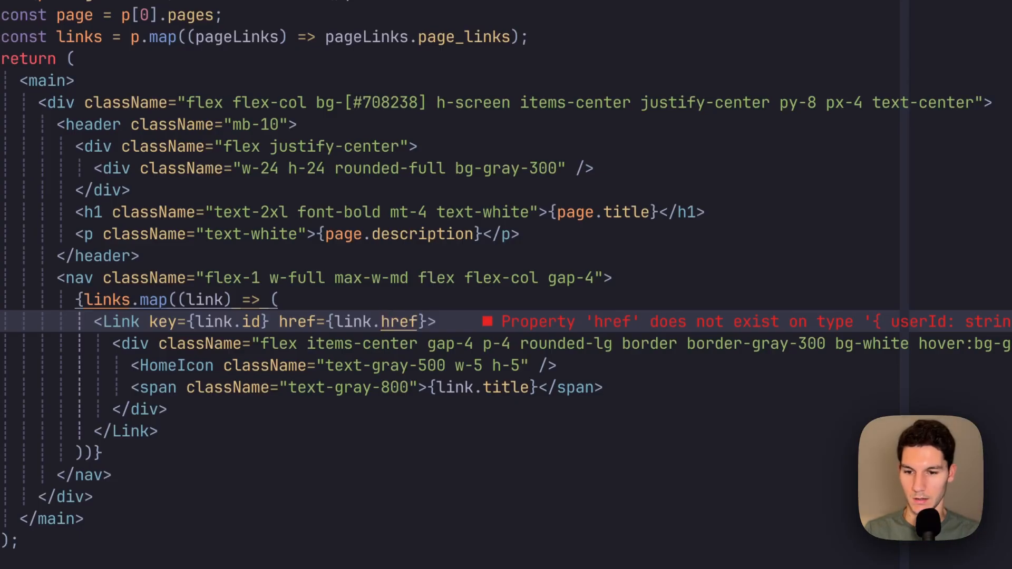
text(url)
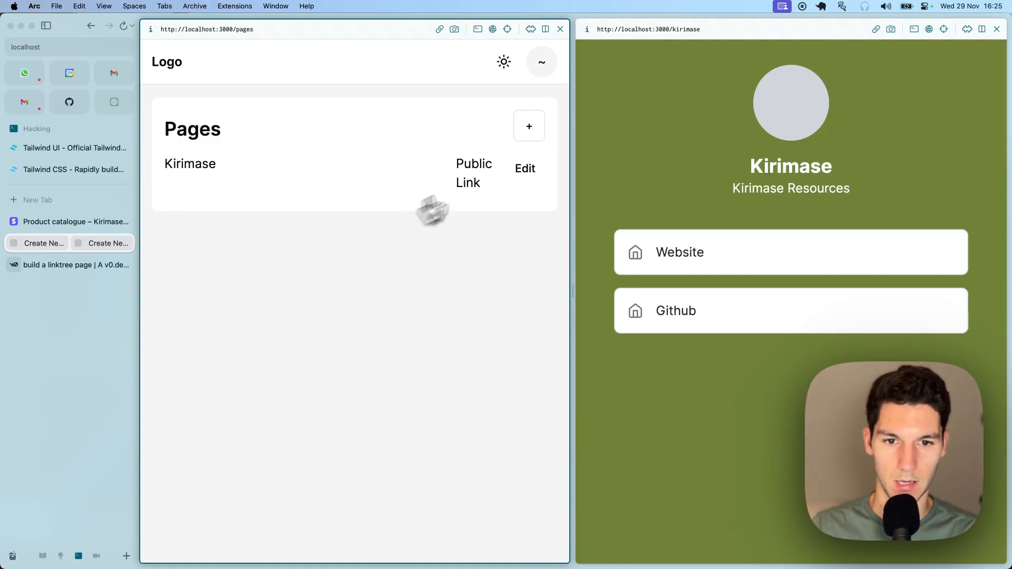
click(525, 169)
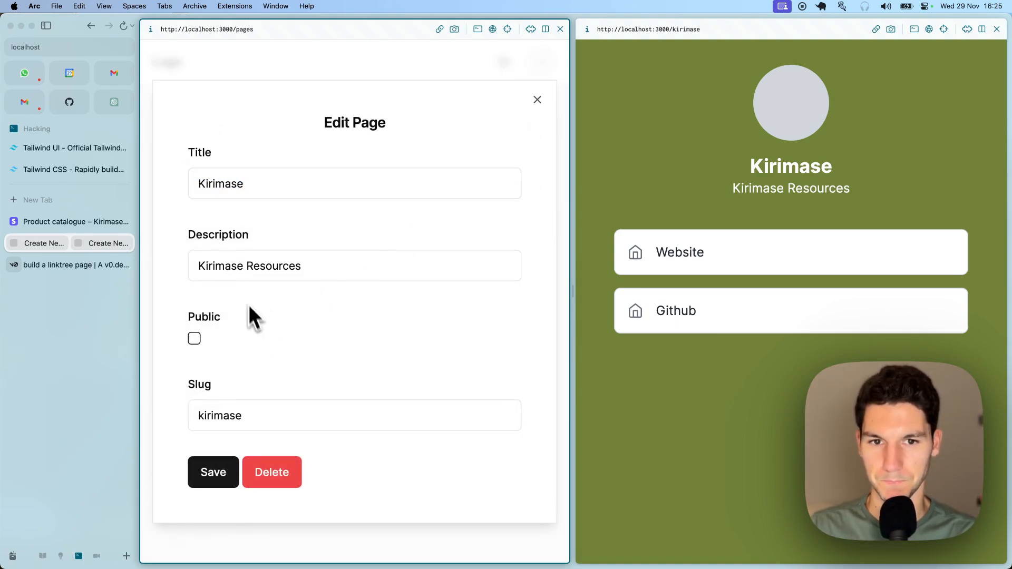
mouse_move(529, 119)
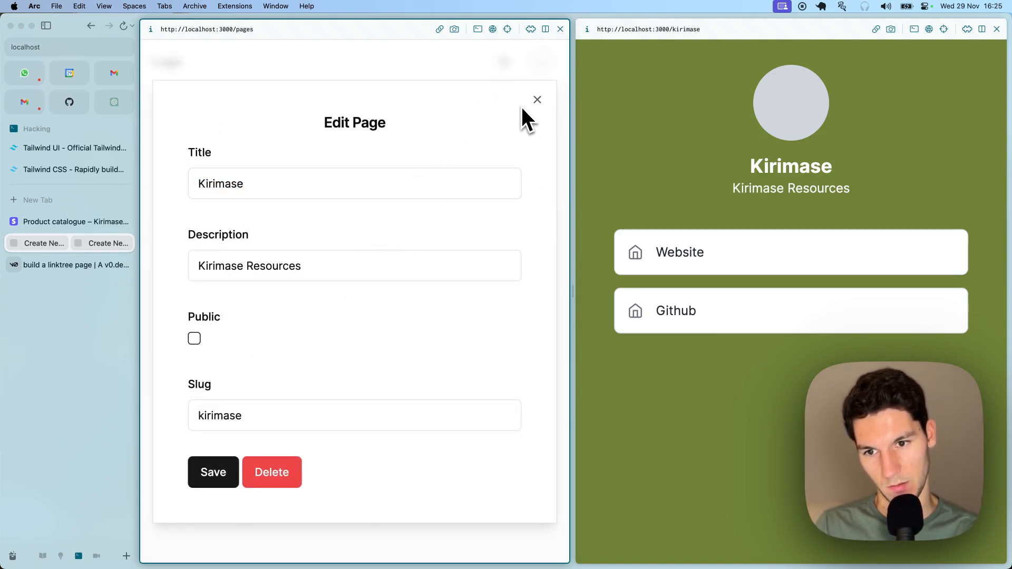
mouse_move(747, 122)
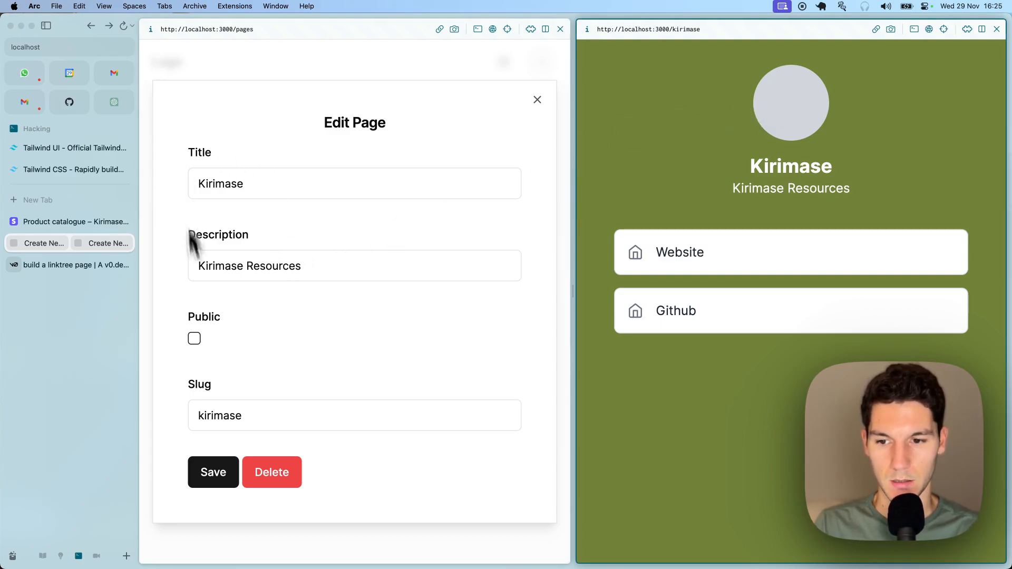
mouse_move(539, 126)
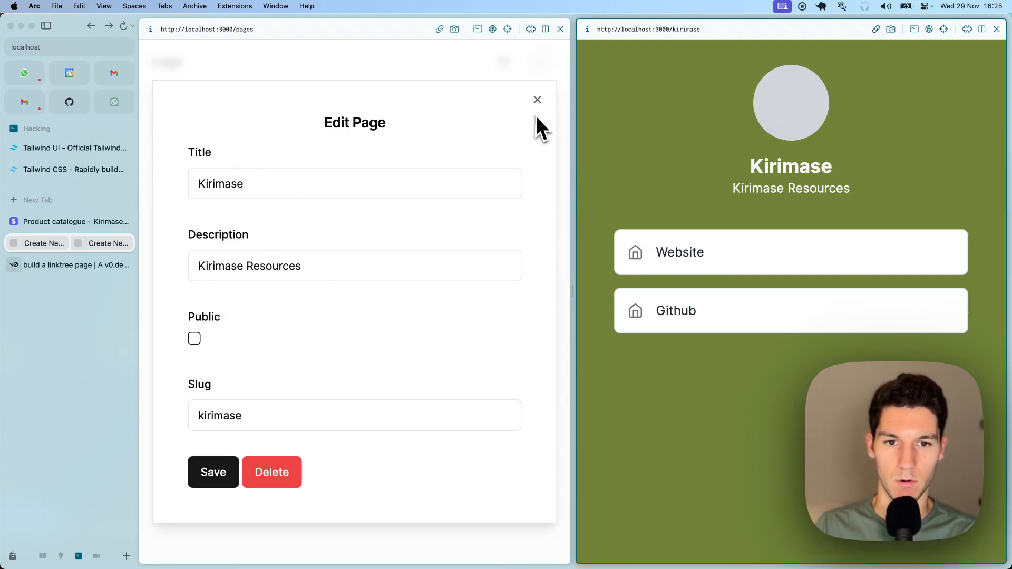
click(536, 99)
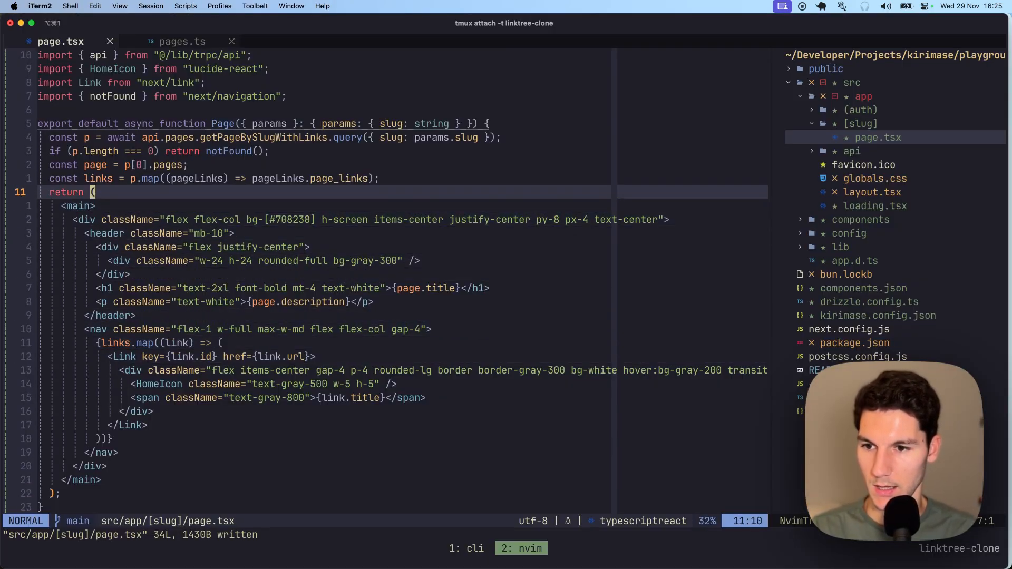
- Return <main>This page is not public.</main> when page.public === false and reload the browser
text(if (page.)
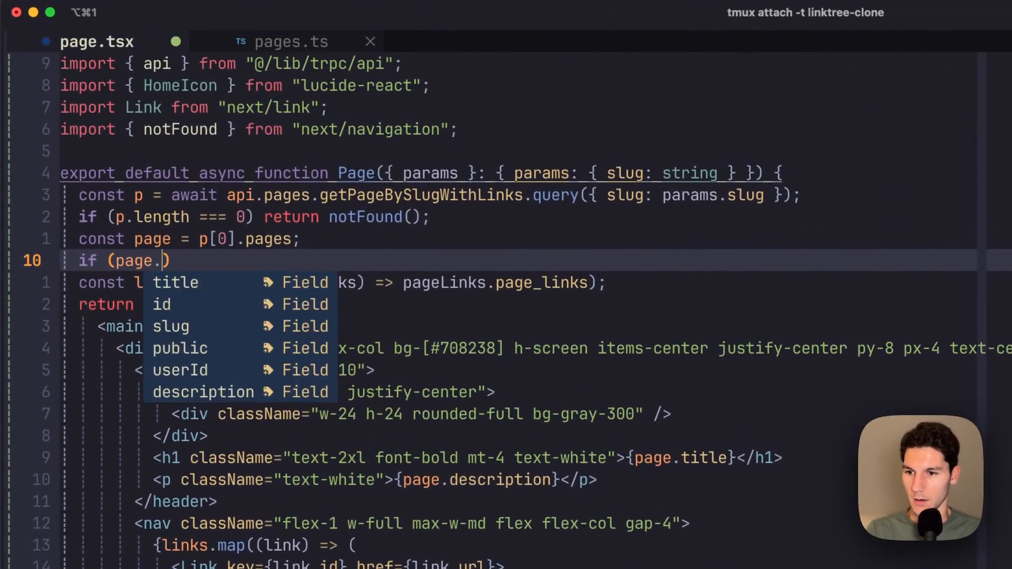
text(public === false))
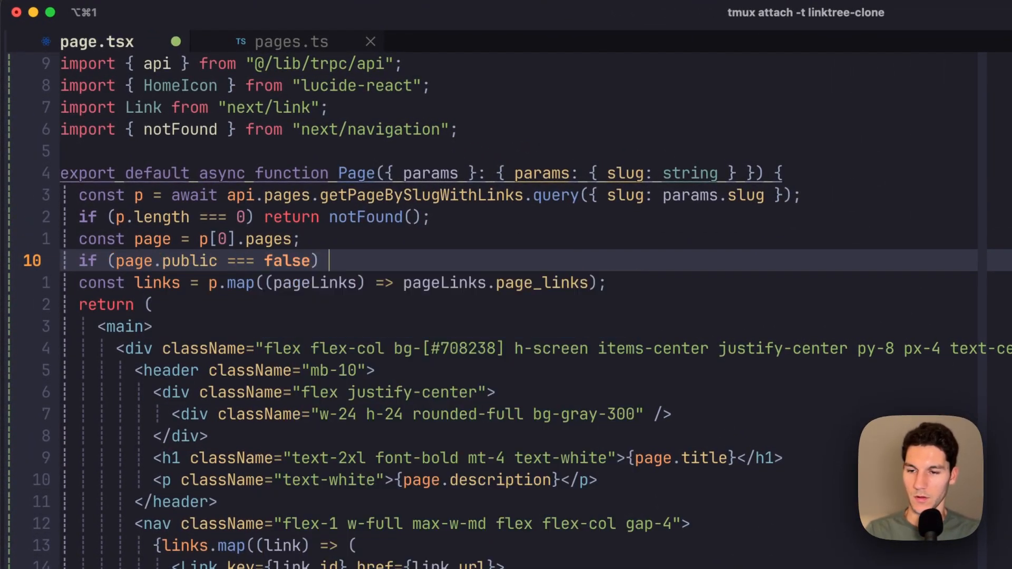
text(return <mai)
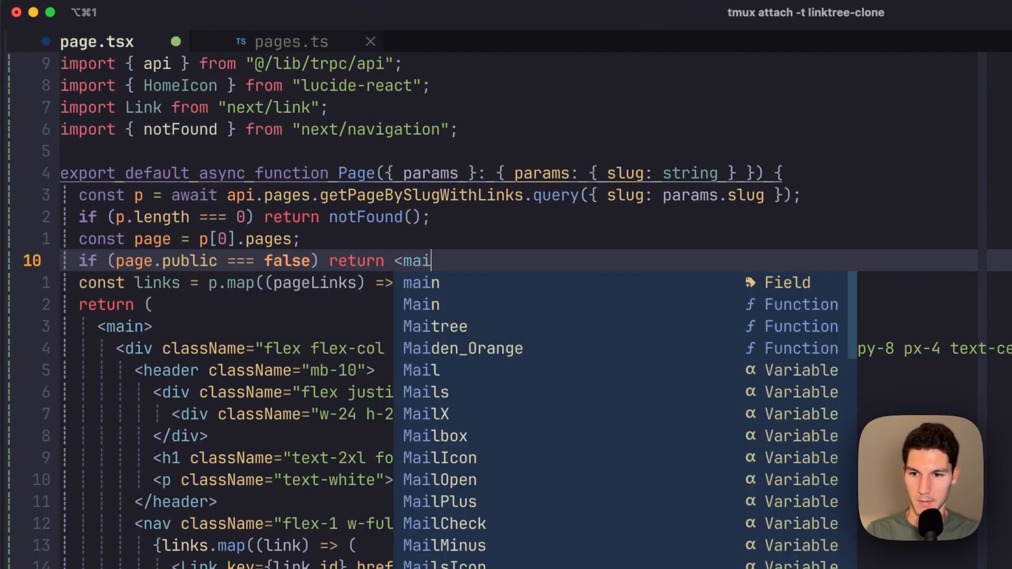
text(n>This page is)
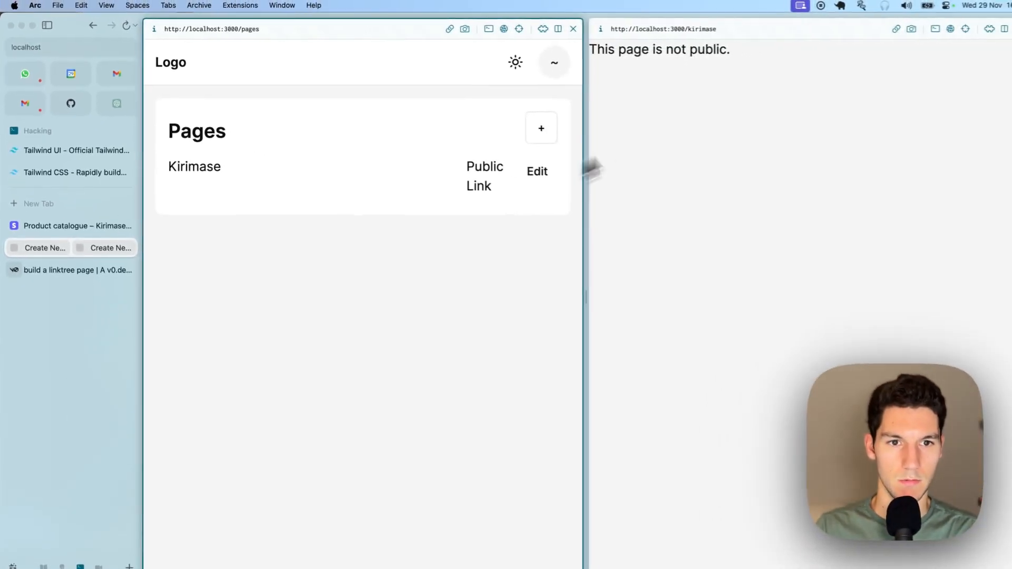
click(554, 62)
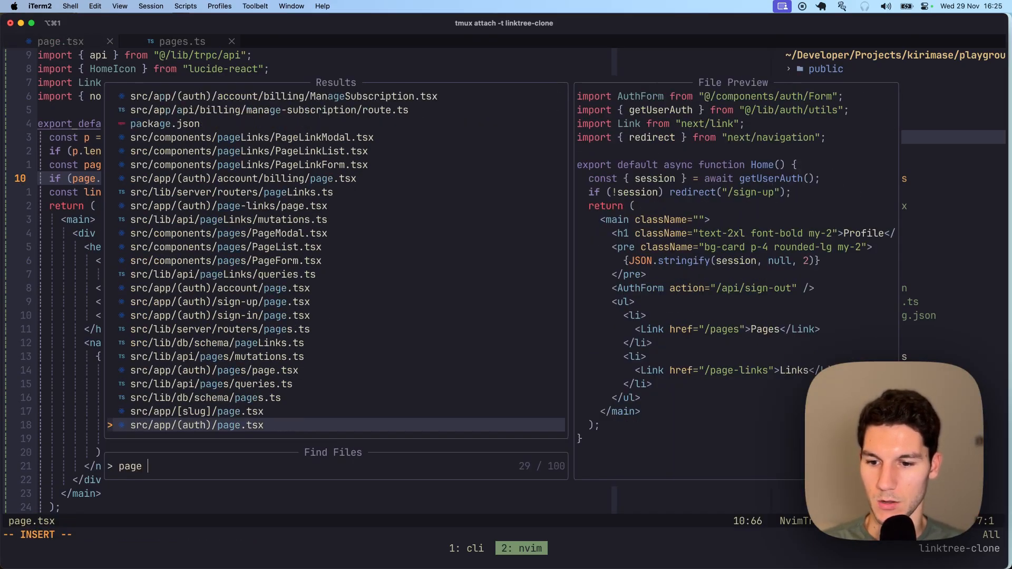
- In PageForm.tsx, query the user's subscription via trpc.account.getSubscription.useQuery()
key(backspace)
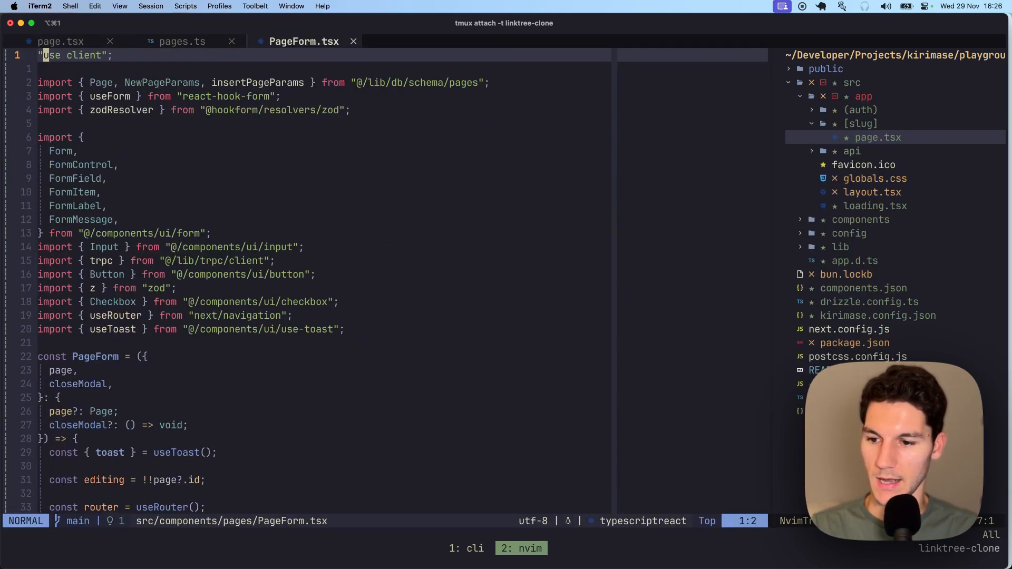
scroll(down, 3)
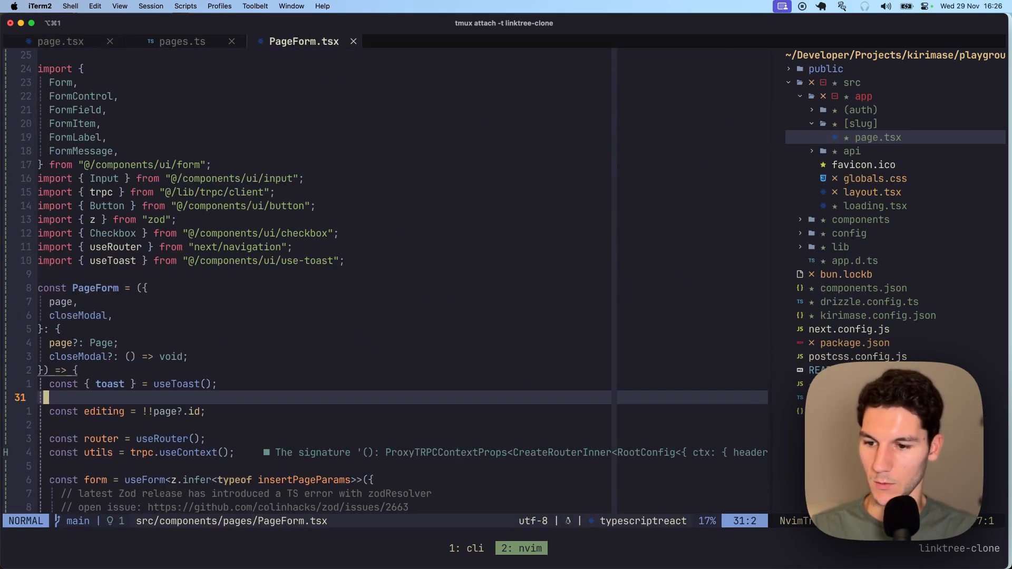
text(const {})
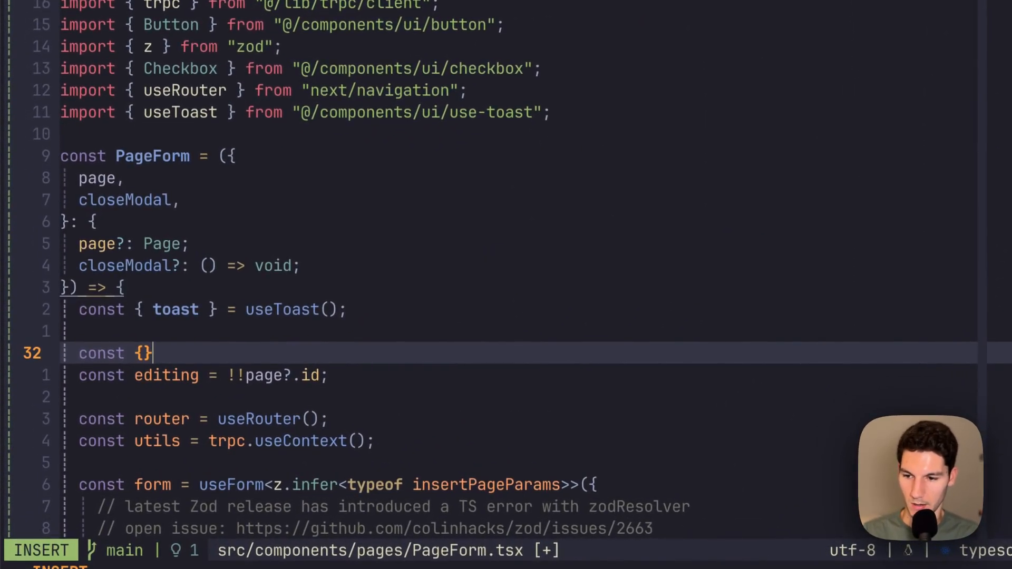
text(data} = tr)
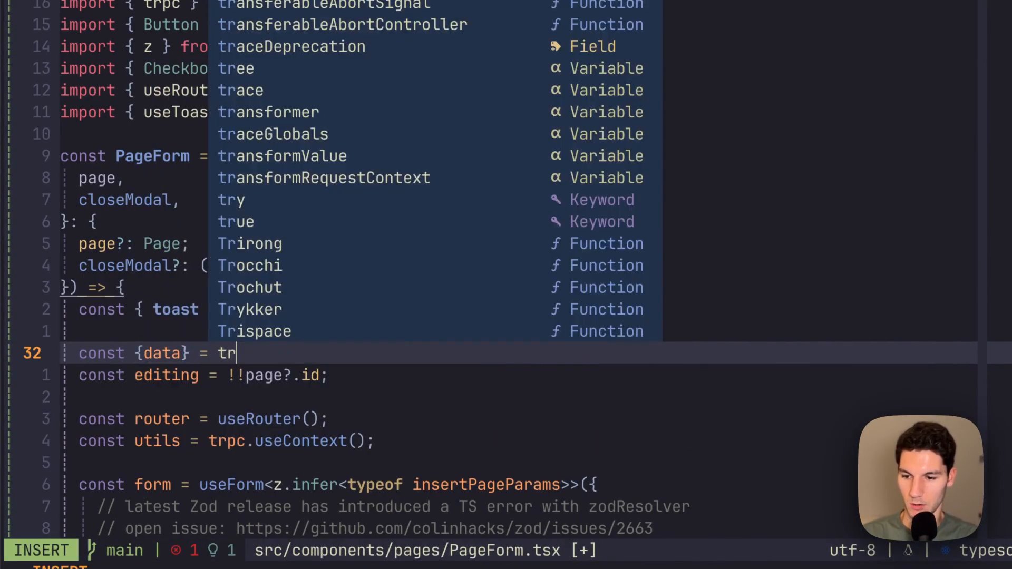
text(pc.computers)
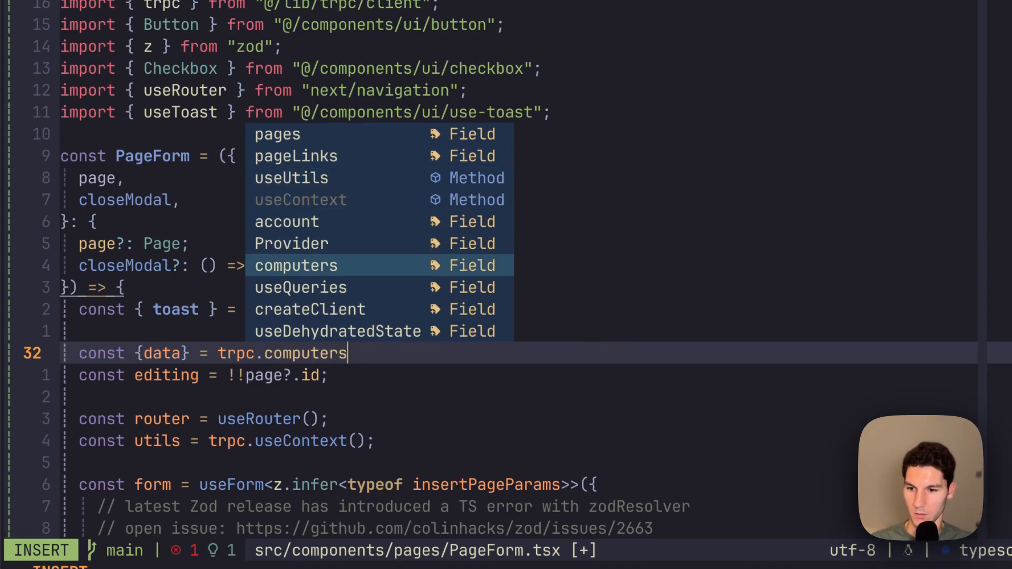
text(account.getQueryKey)
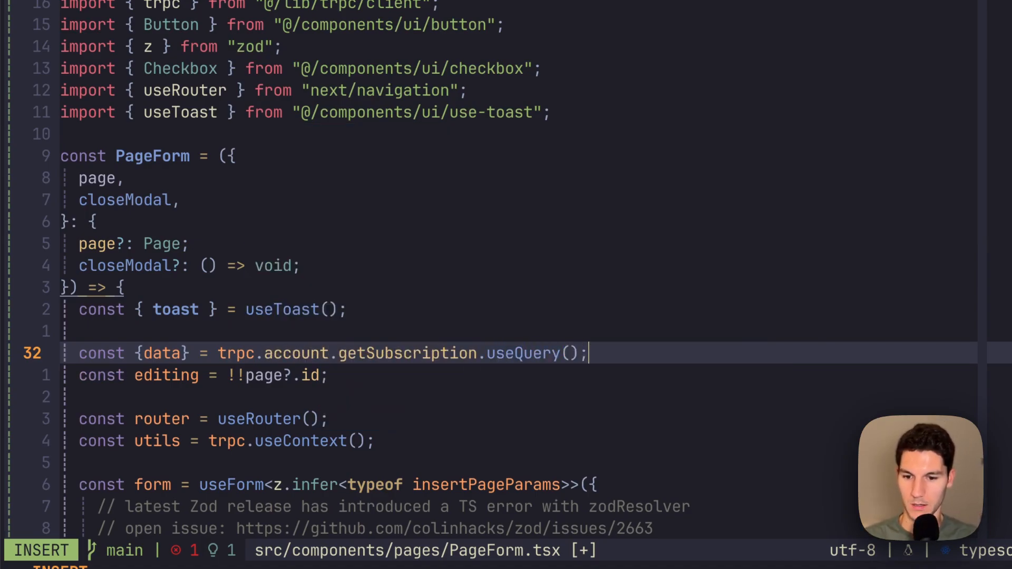
text(:)
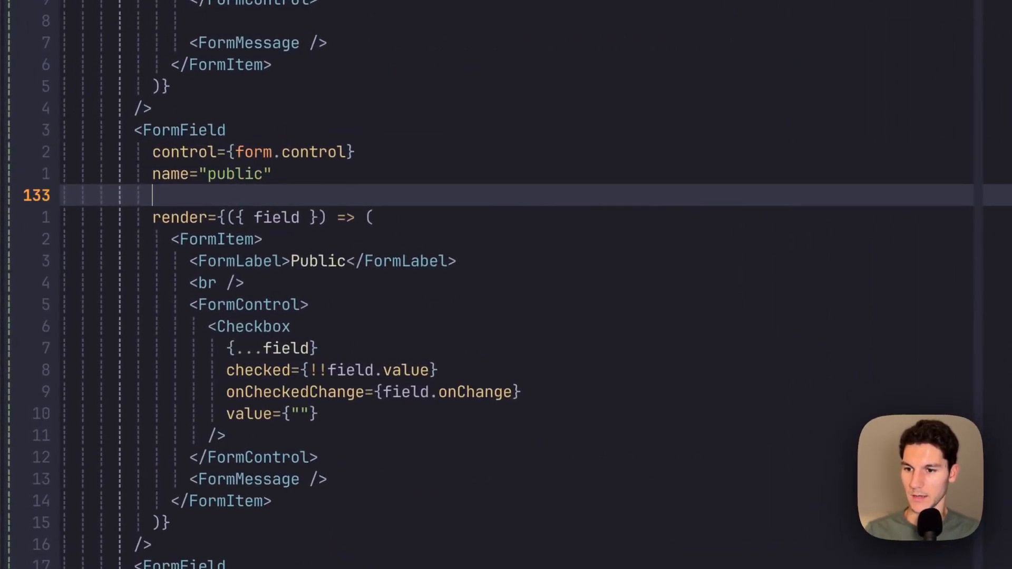
- Disable the Public FormField when sub?.isSubscribed === false
text(disabled={})
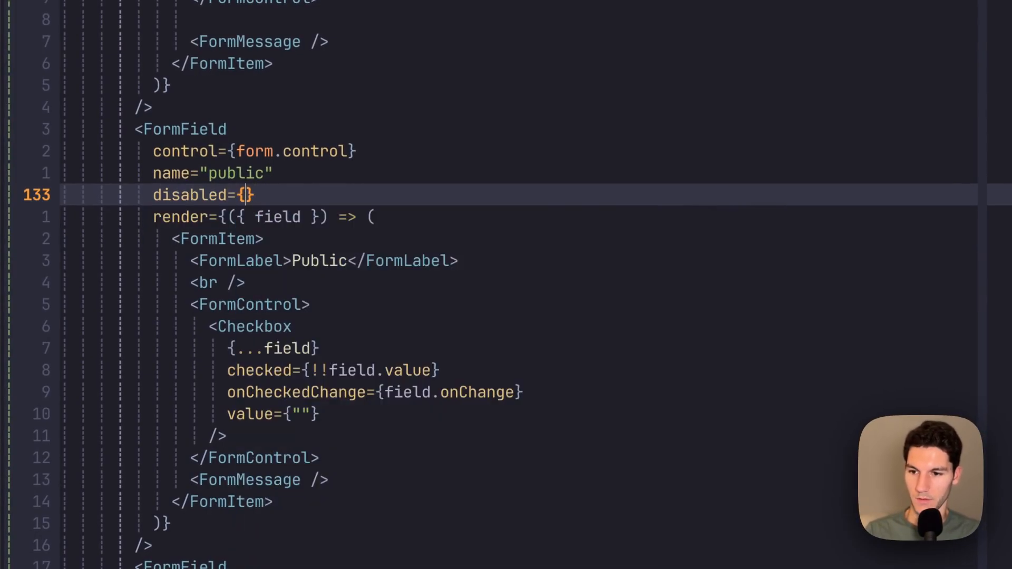
text(sub?.isSubscribed)
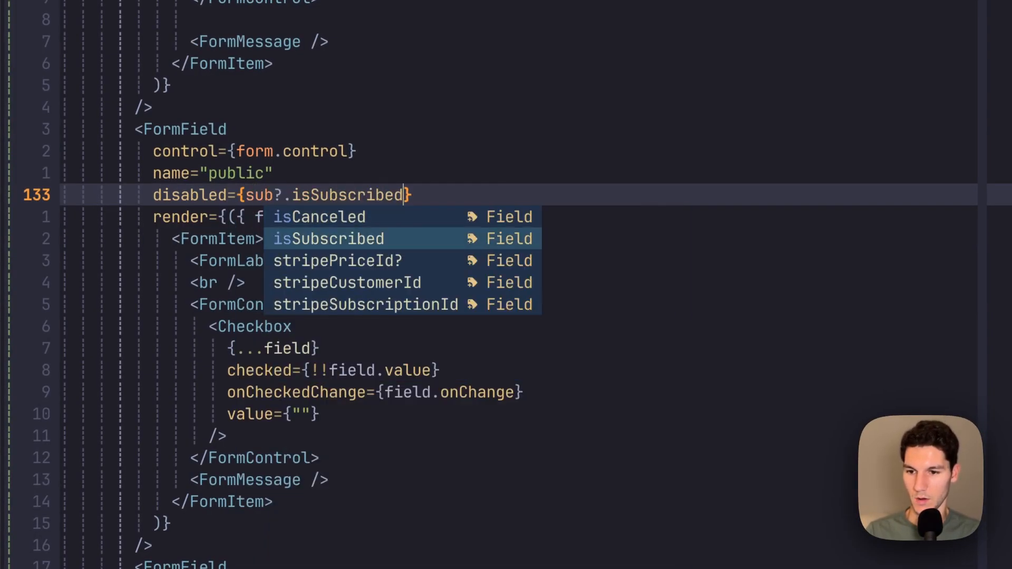
text(=== false)
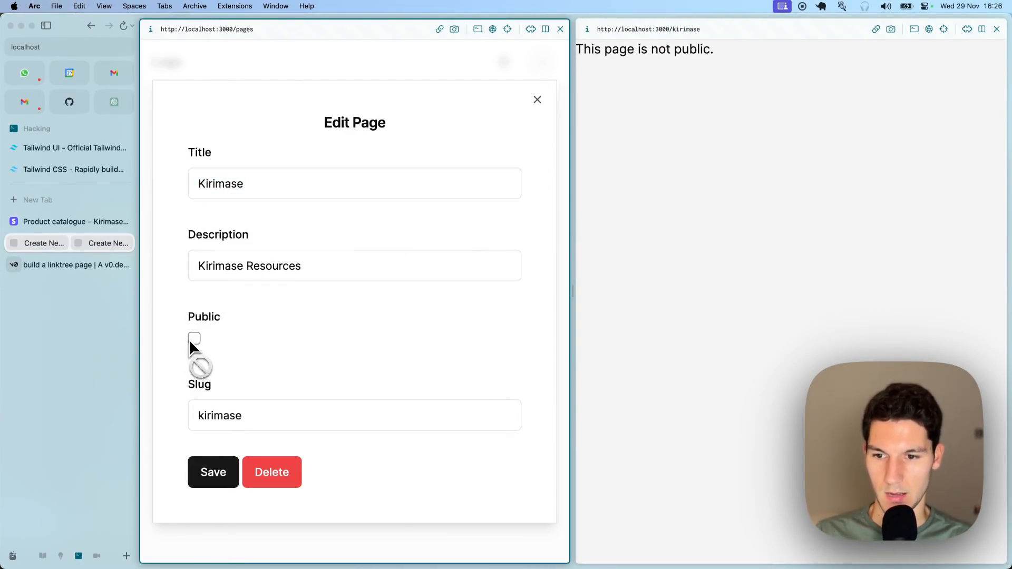
- Close the edit form, go to Billing from the account menu and start the Stripe webhook listener
click(536, 99)
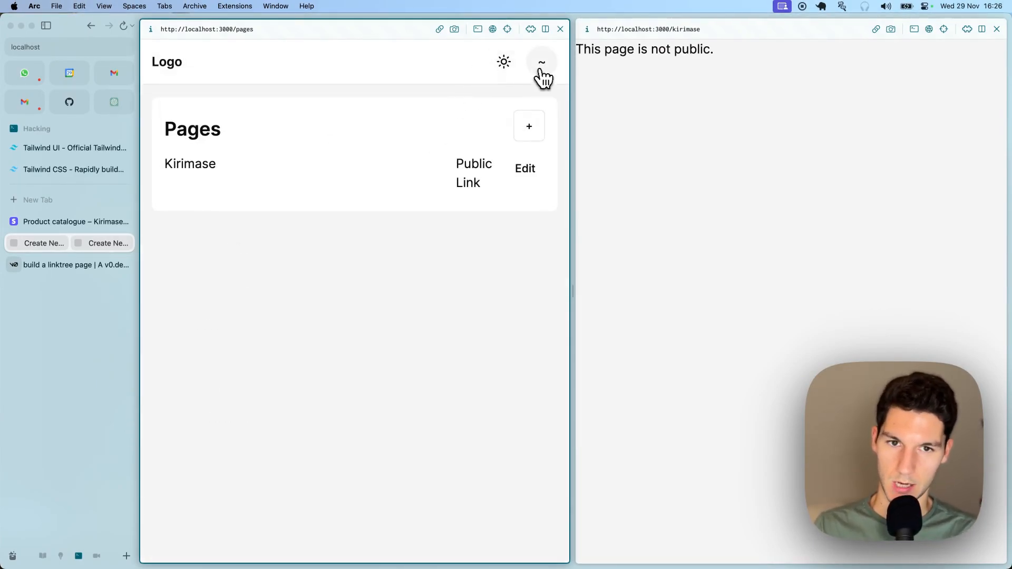
click(541, 61)
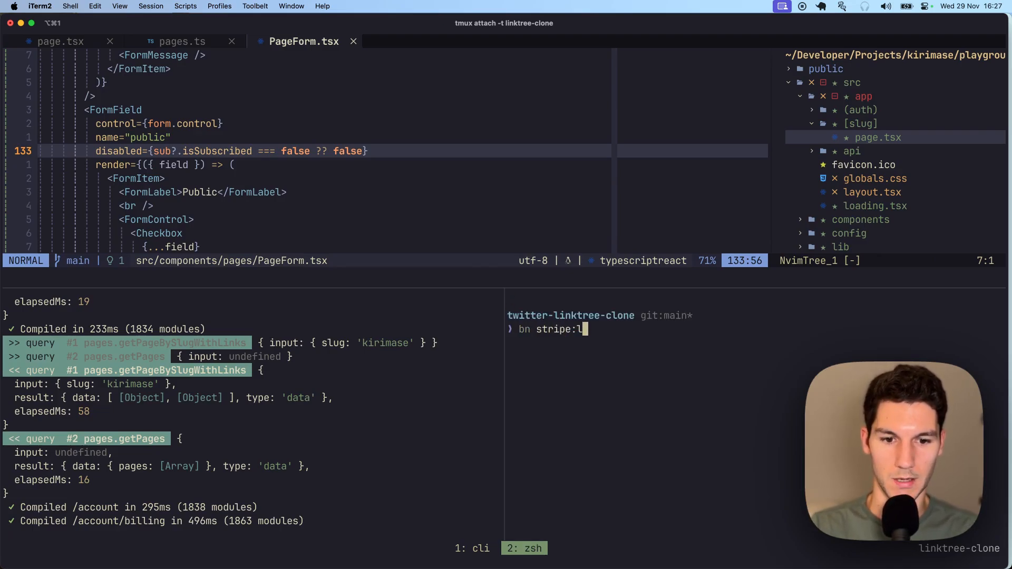
key(Return)
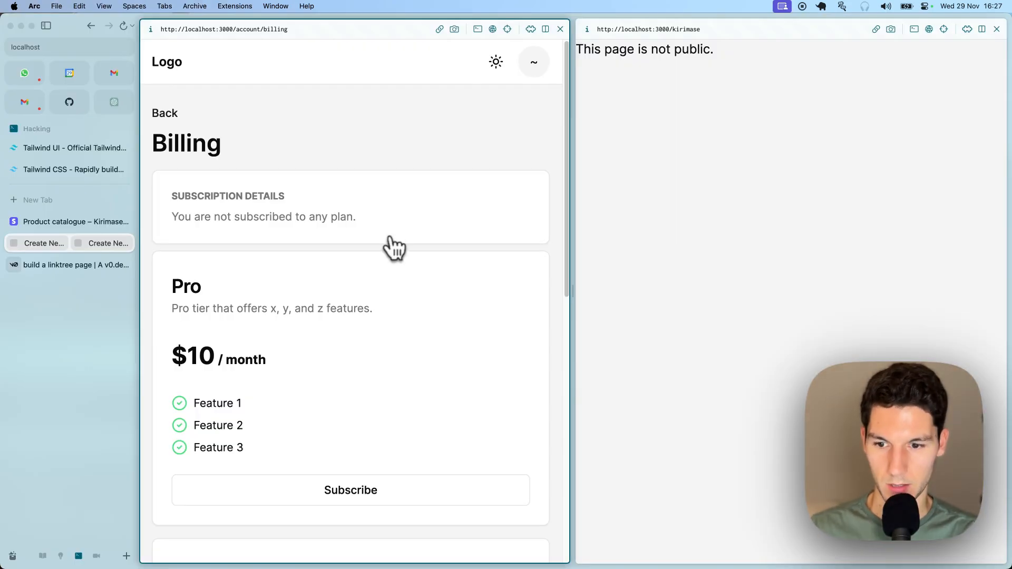
click(350, 490)
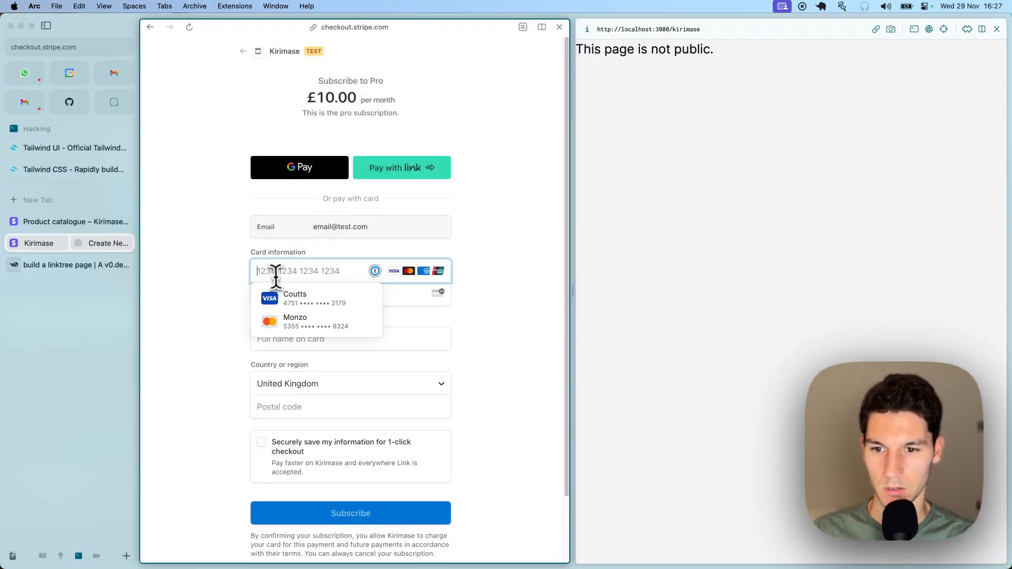
text(4242 4242 4242 4242)
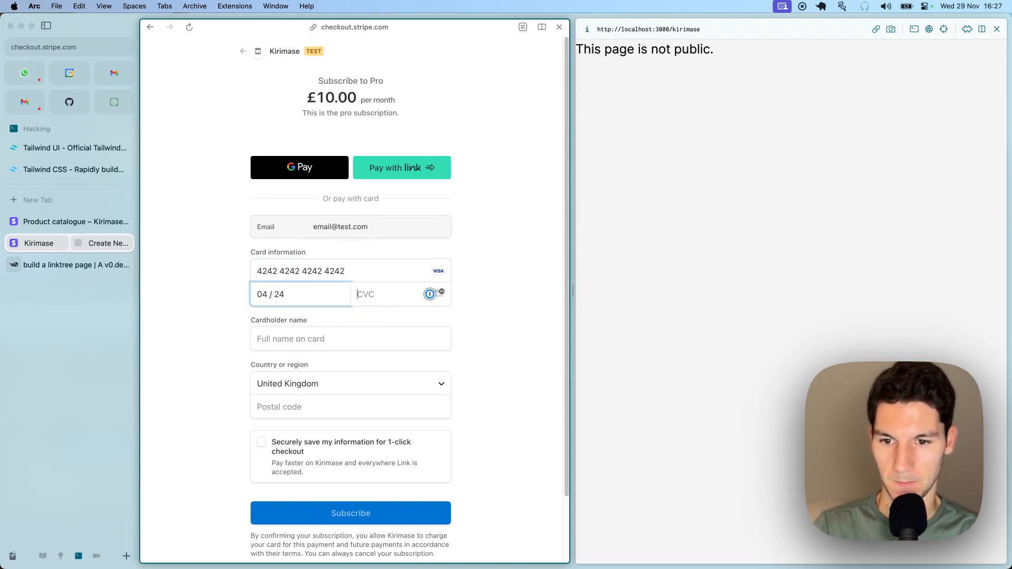
click(349, 513)
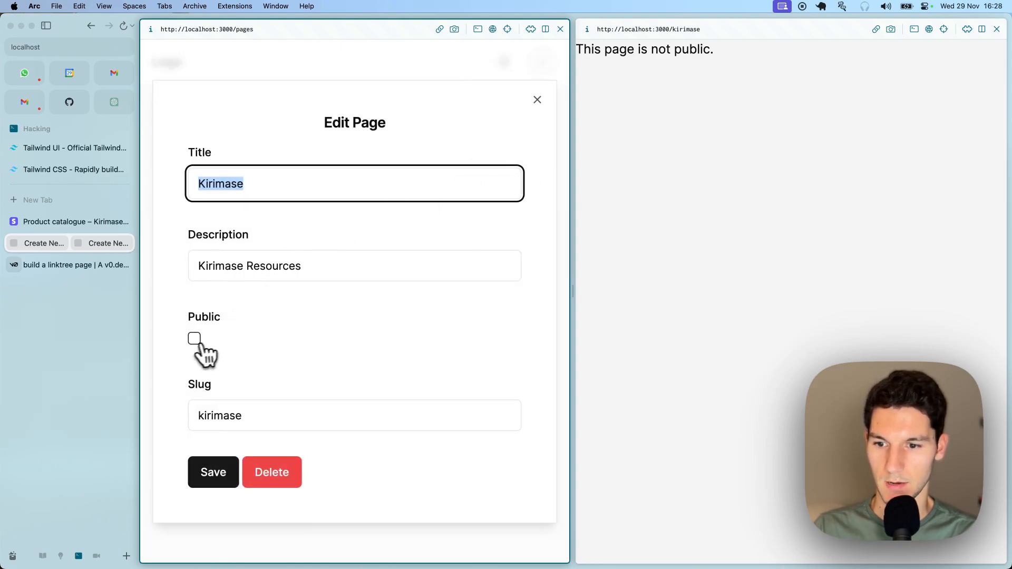
- Tick Public on the Kirimase page, save, verify in the edit form and view the public page
click(212, 472)
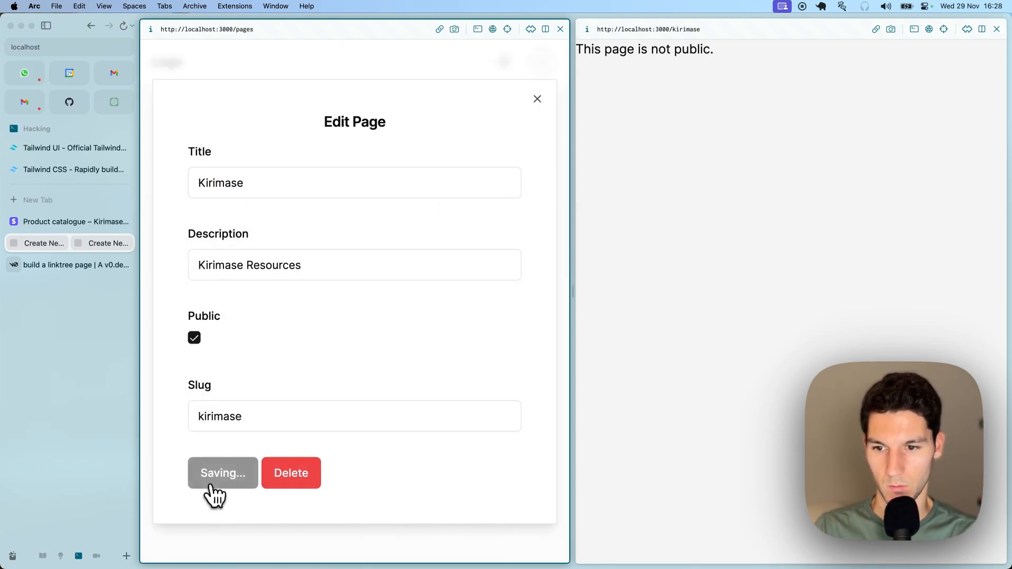
click(222, 473)
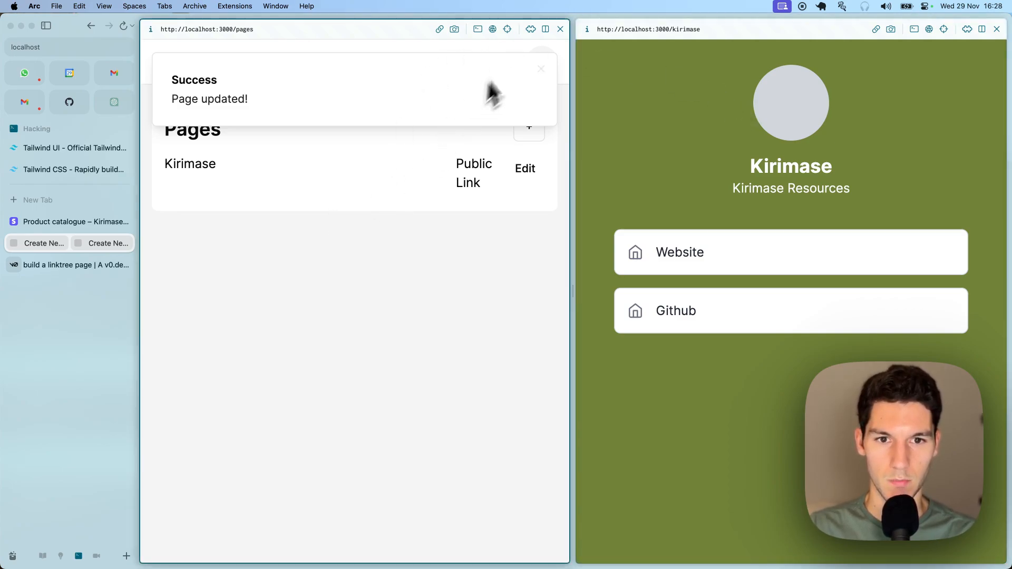
click(525, 168)
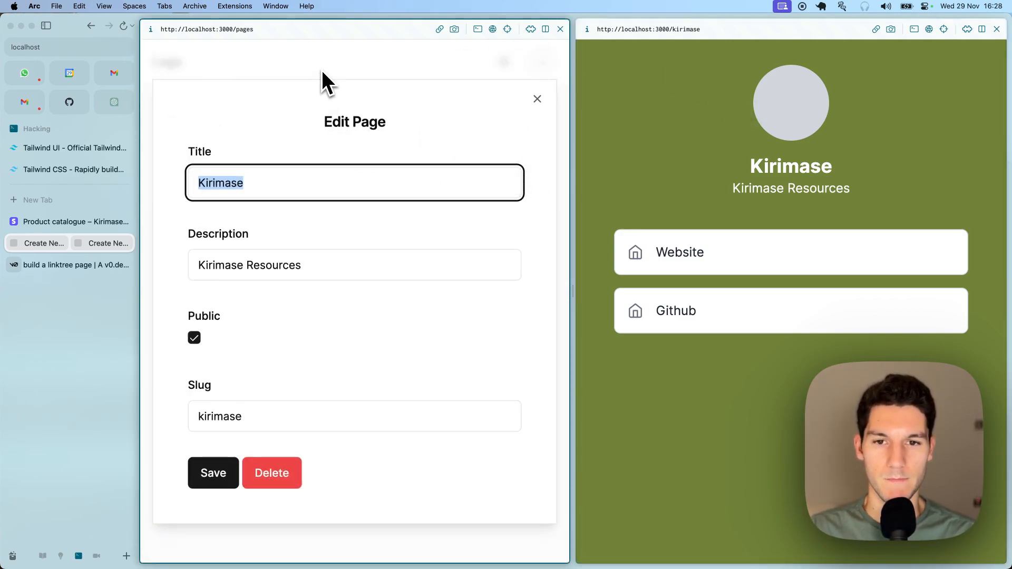
click(537, 99)
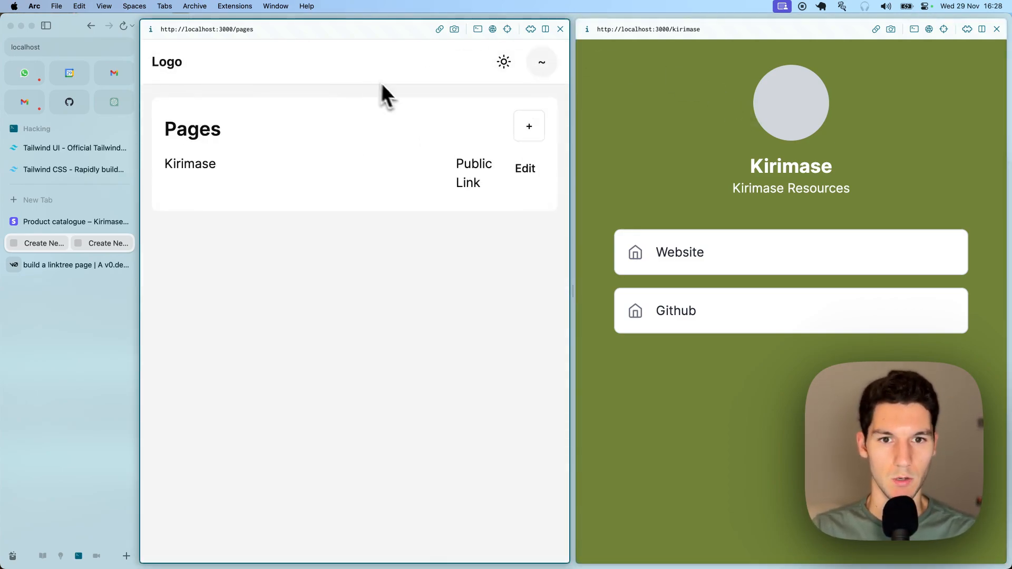
mouse_move(510, 145)
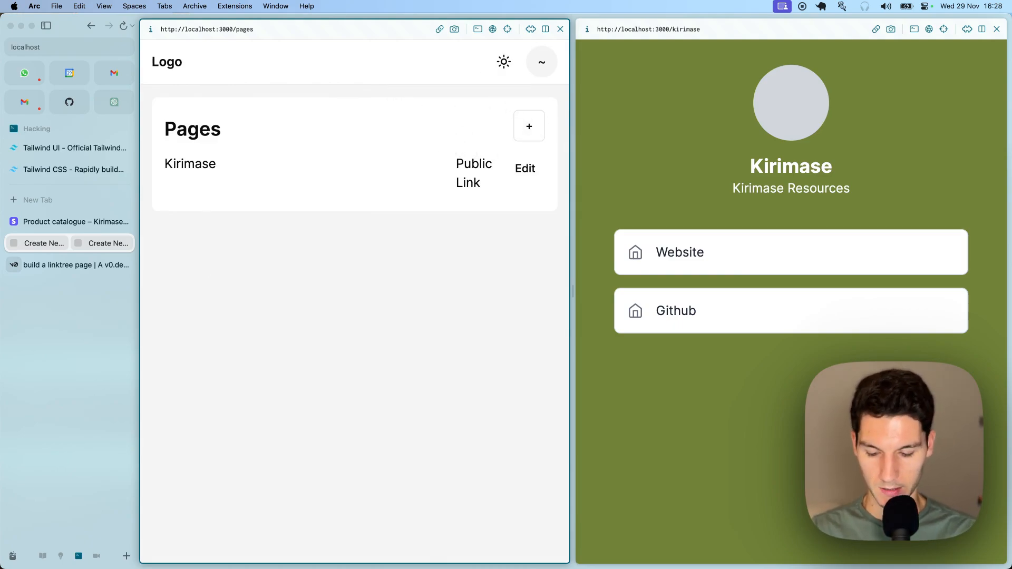
click(45, 25)
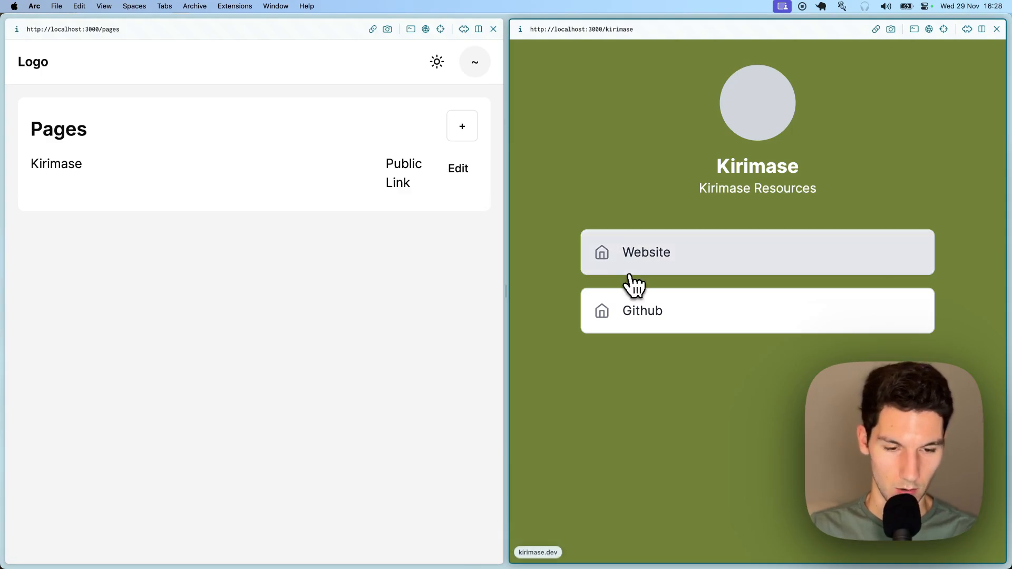
- Follow the Github button on Kirimase's public page to the kirimase repository
click(641, 310)
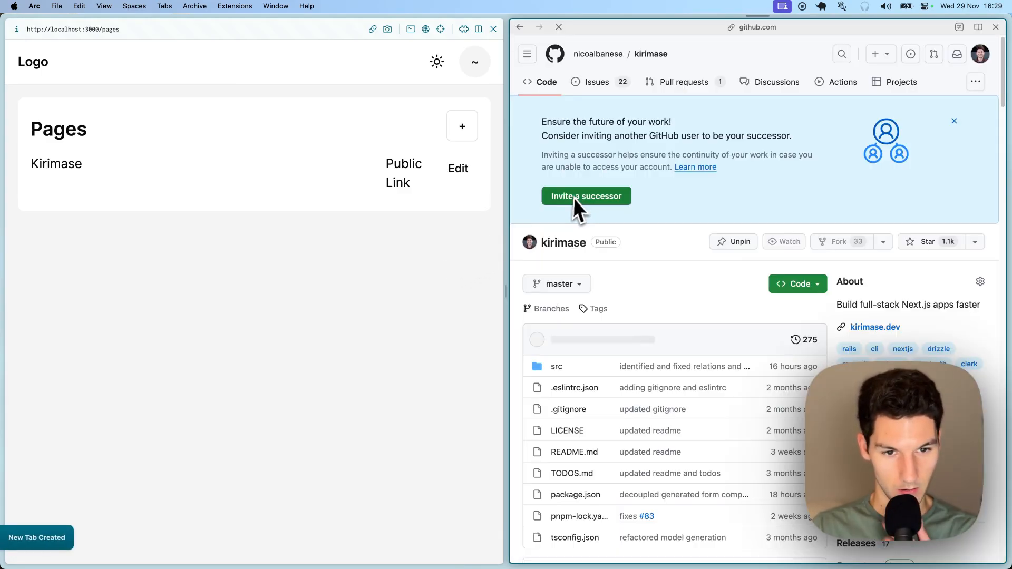
click(783, 241)
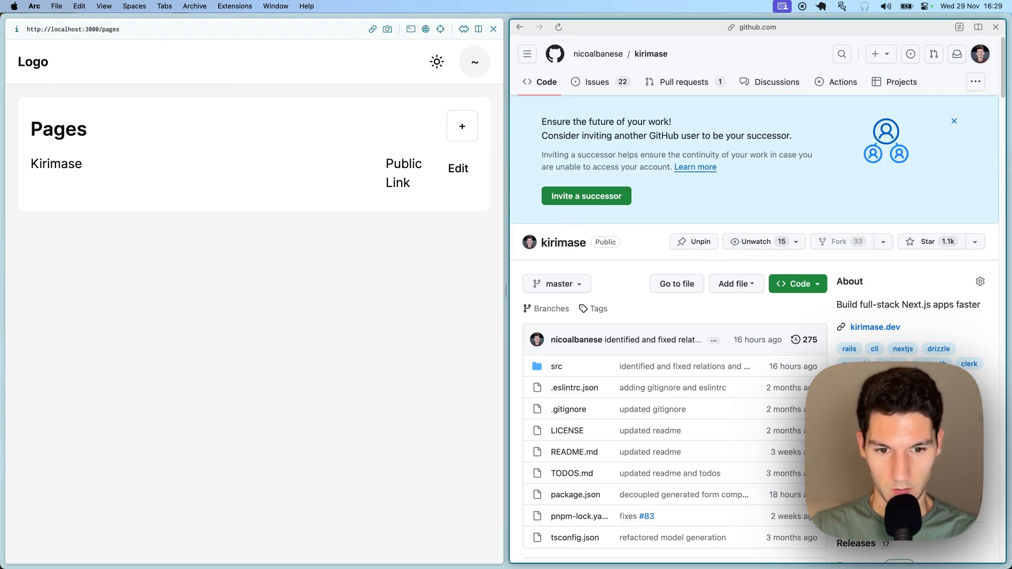
mouse_move(421, 476)
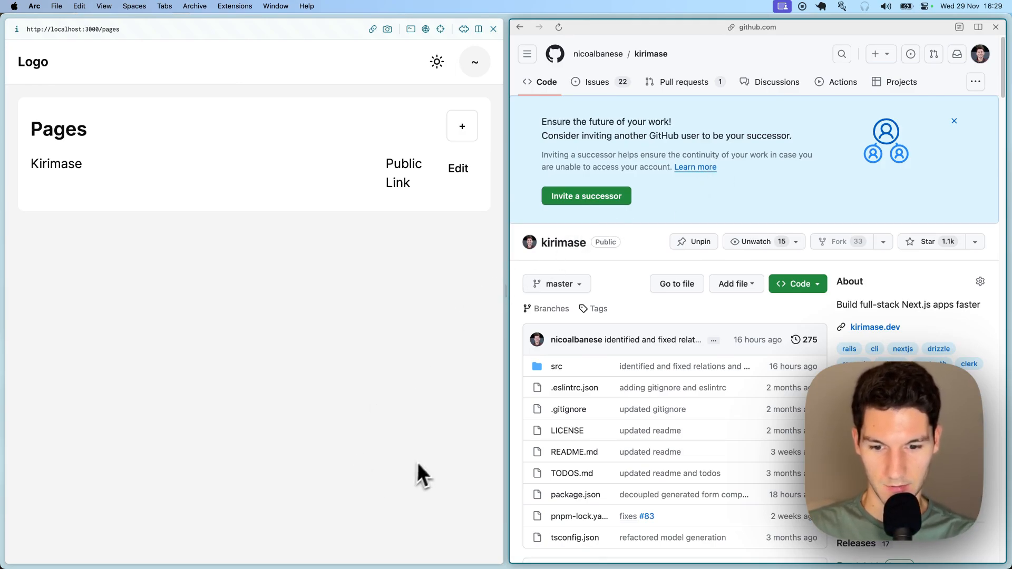